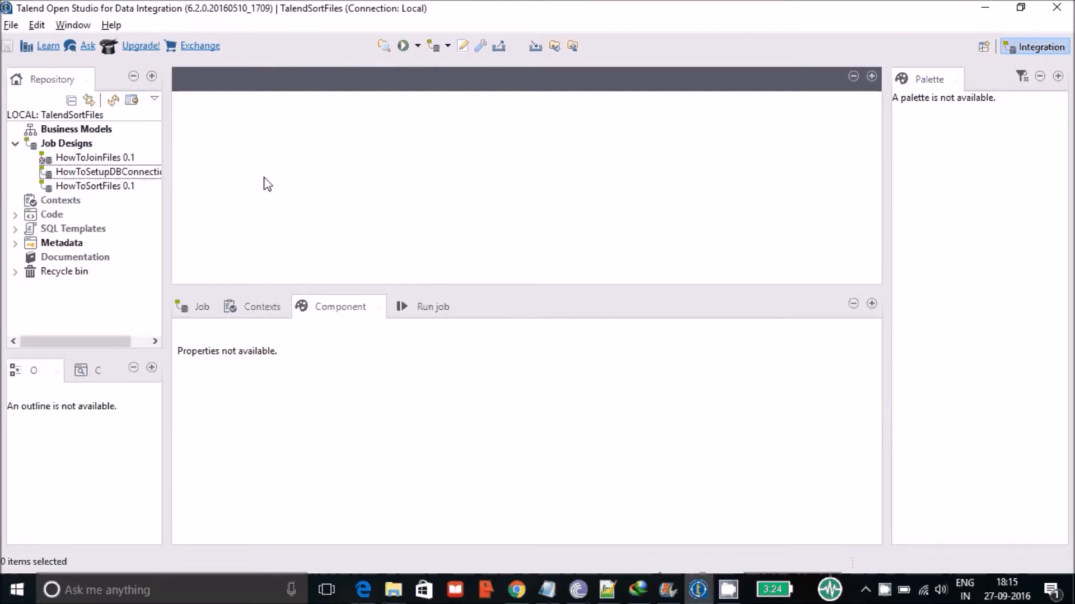
pyautogui.moveTo(283, 201)
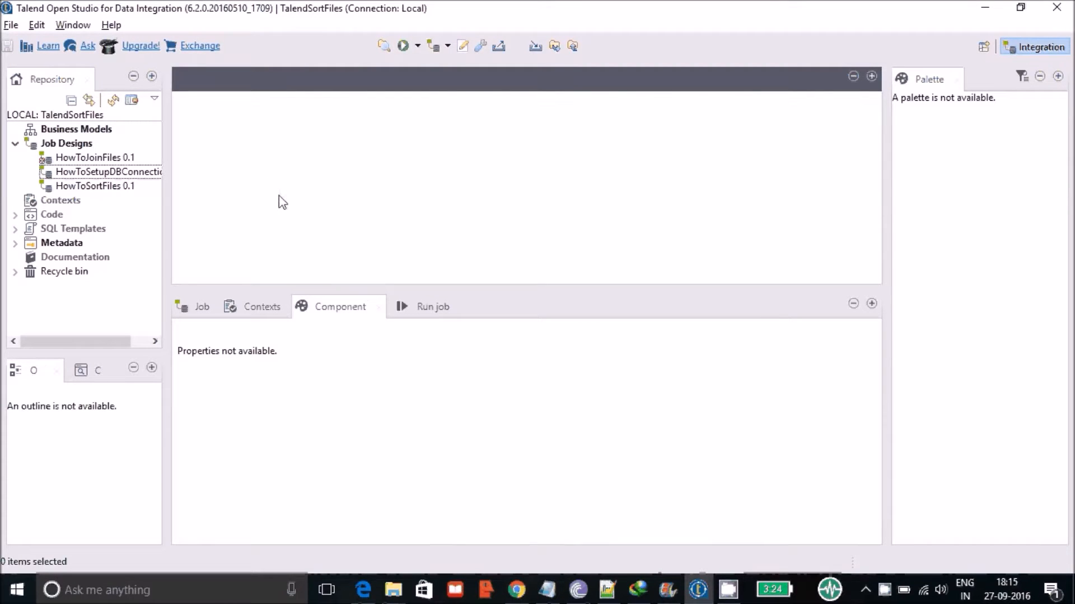
pyautogui.moveTo(336, 222)
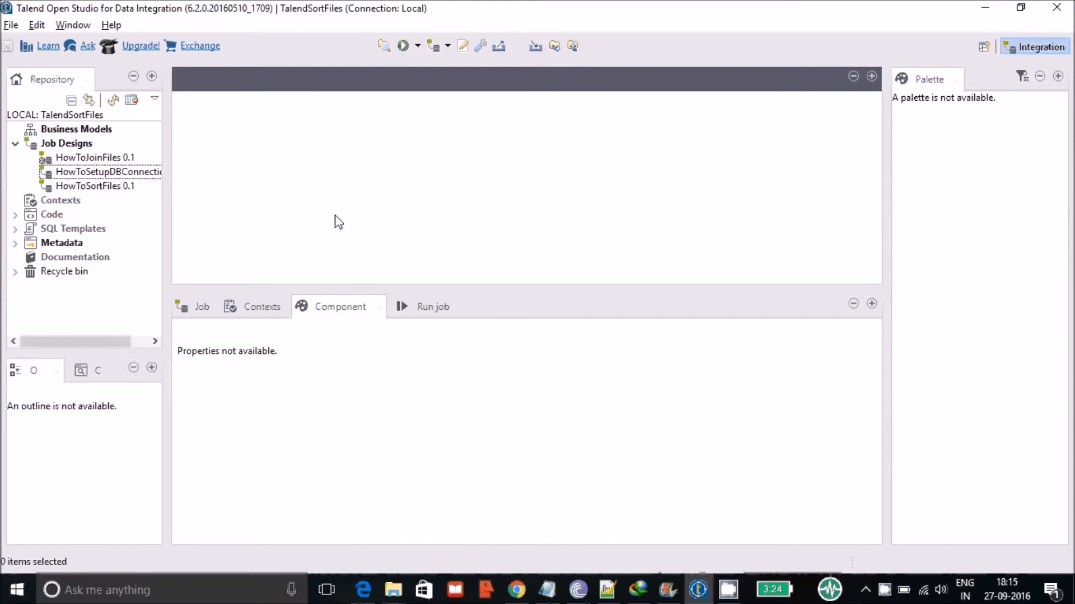
pyautogui.moveTo(217, 107)
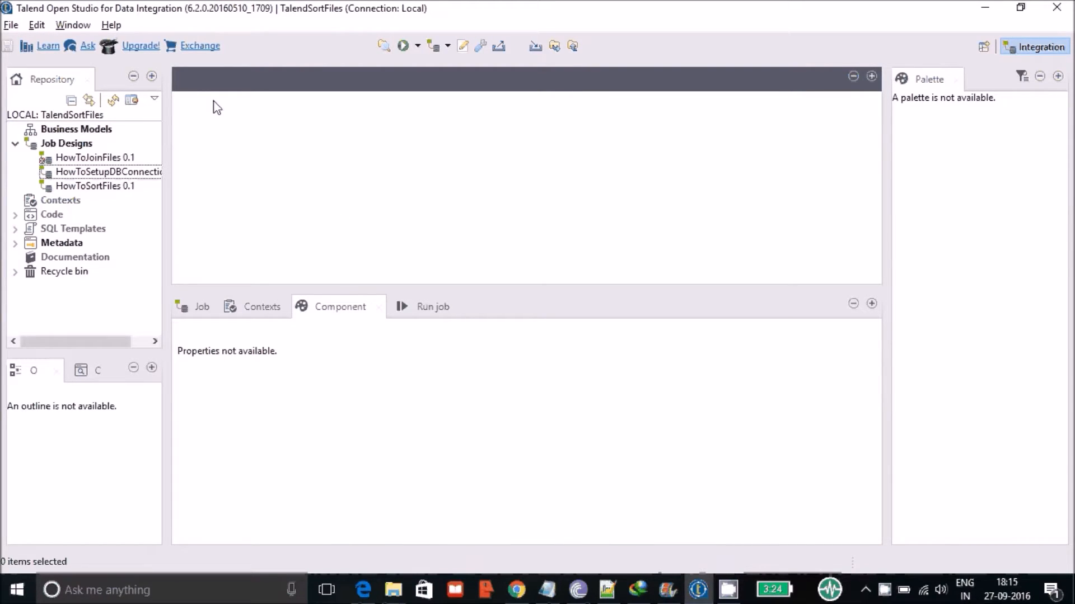
pyautogui.moveTo(438, 199)
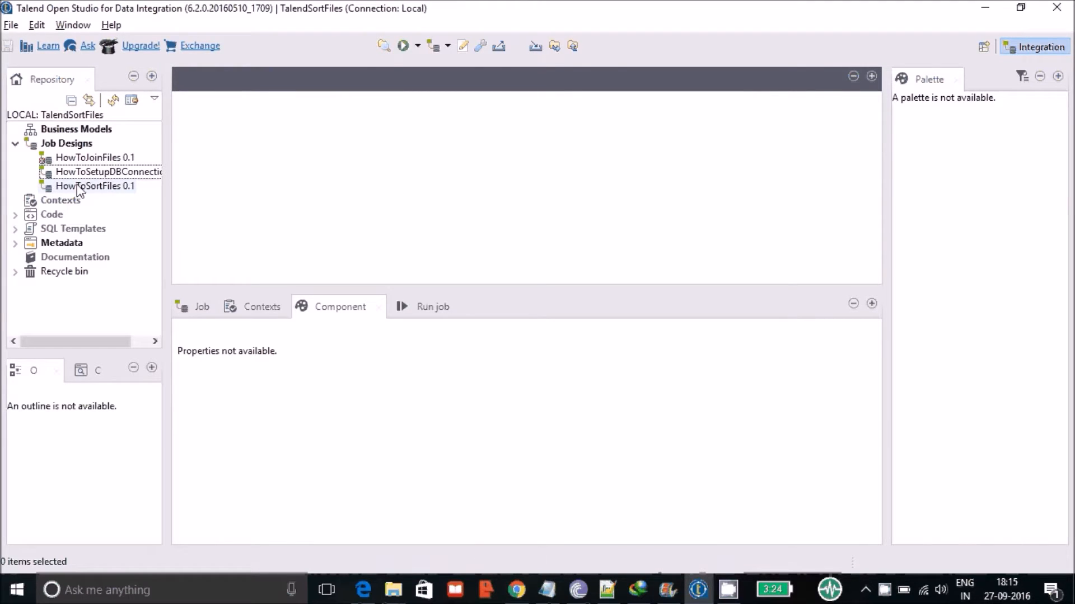
pyautogui.moveTo(205, 208)
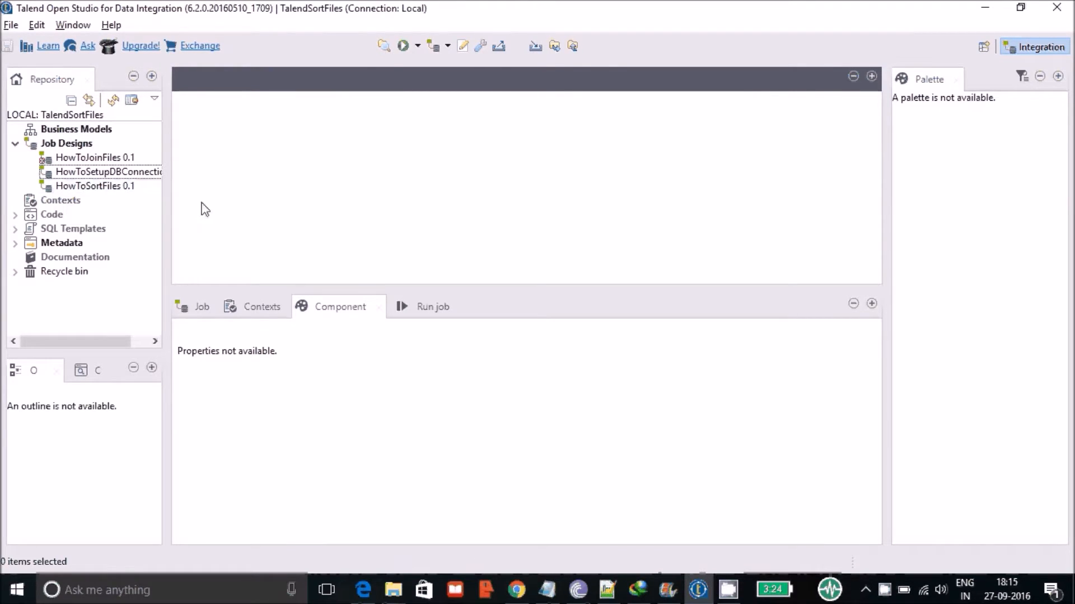
# Create a job named ReadExcelFiles under Job Designs
pyautogui.click(66, 143)
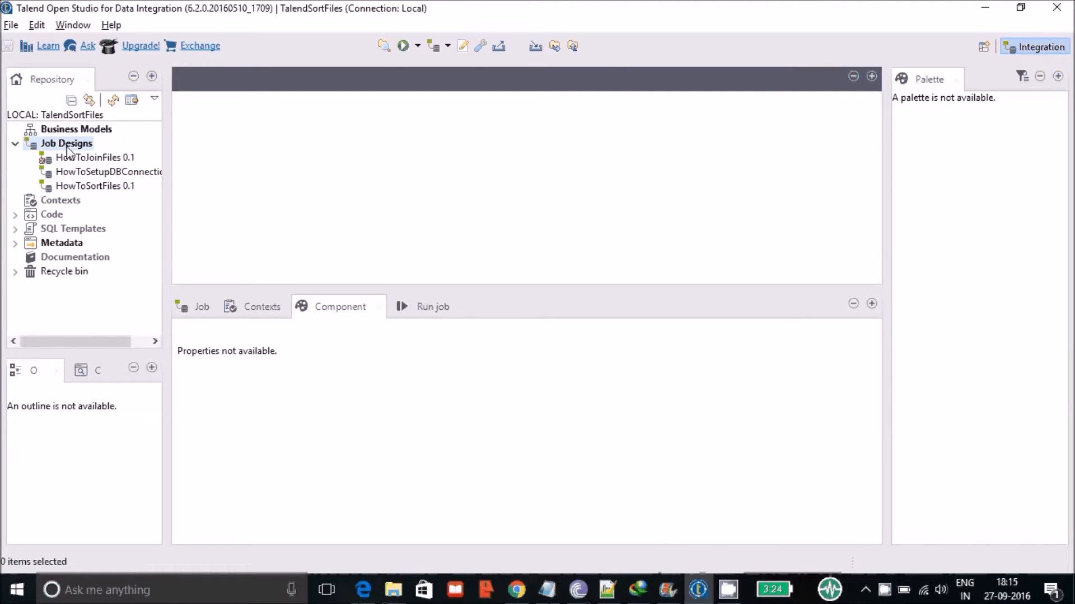
pyautogui.click(95, 157)
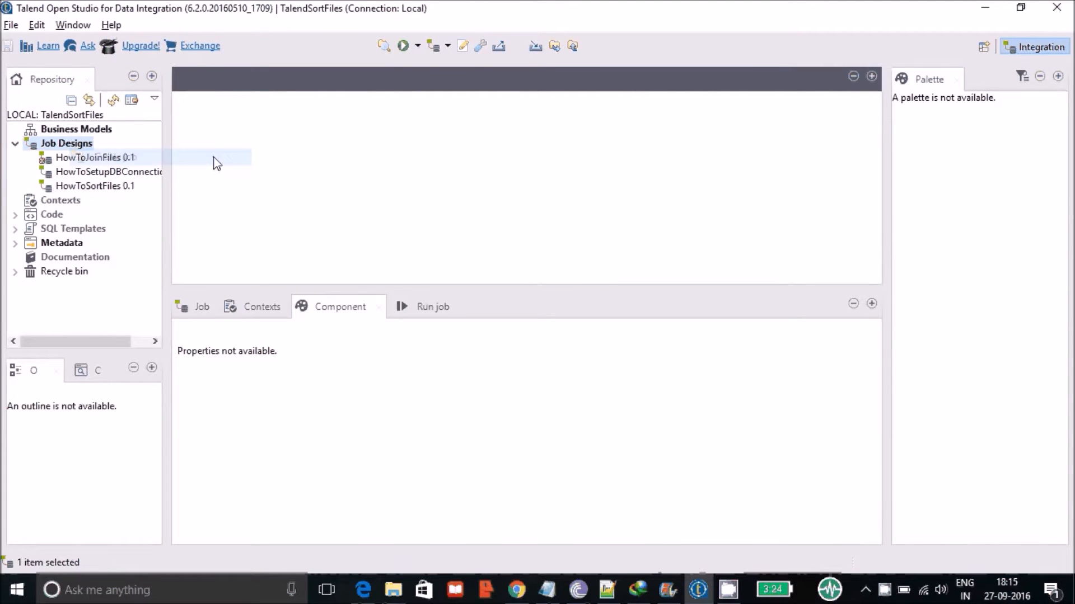
pyautogui.write('Ho')
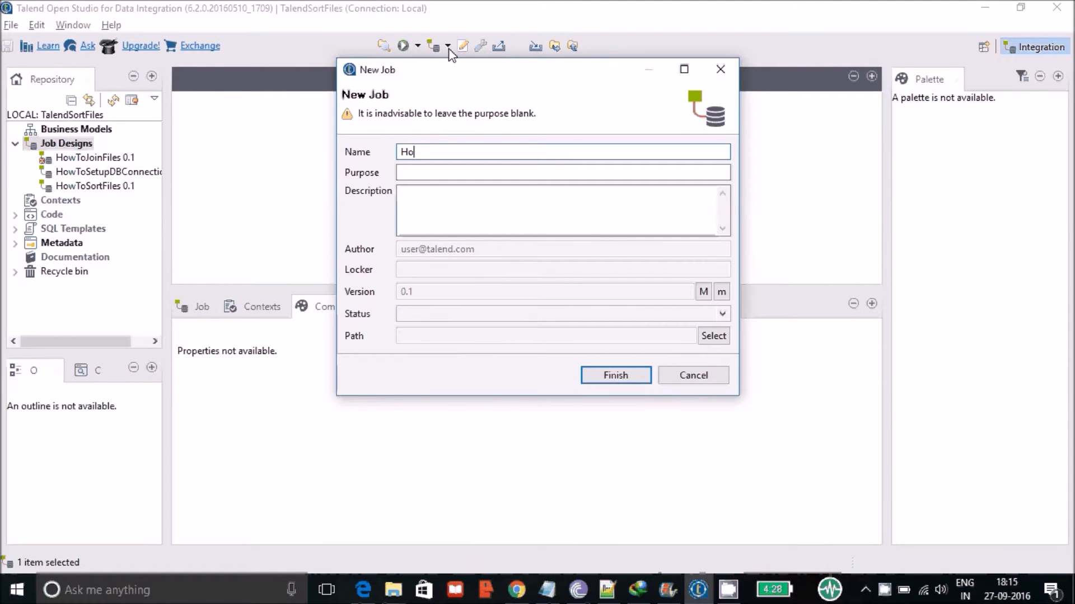
pyautogui.write('R')
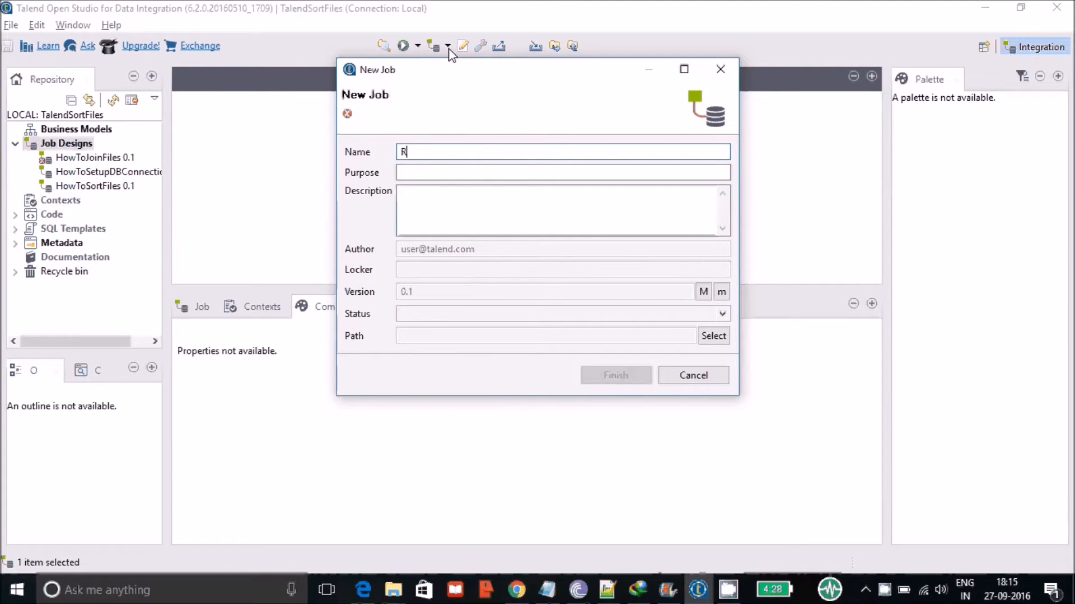
pyautogui.write('eadExcelF')
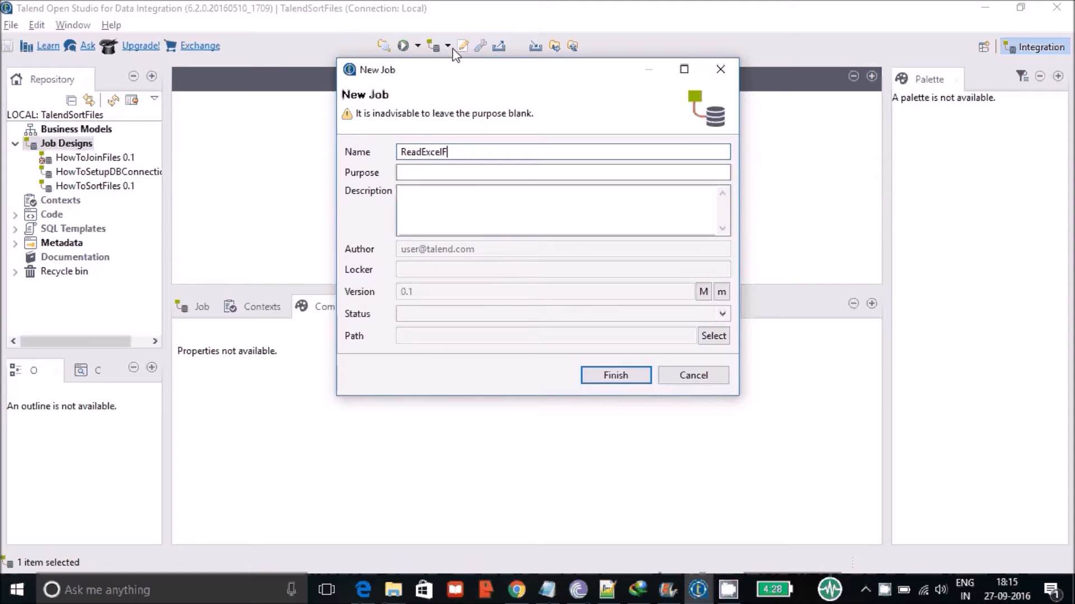
pyautogui.write('iles')
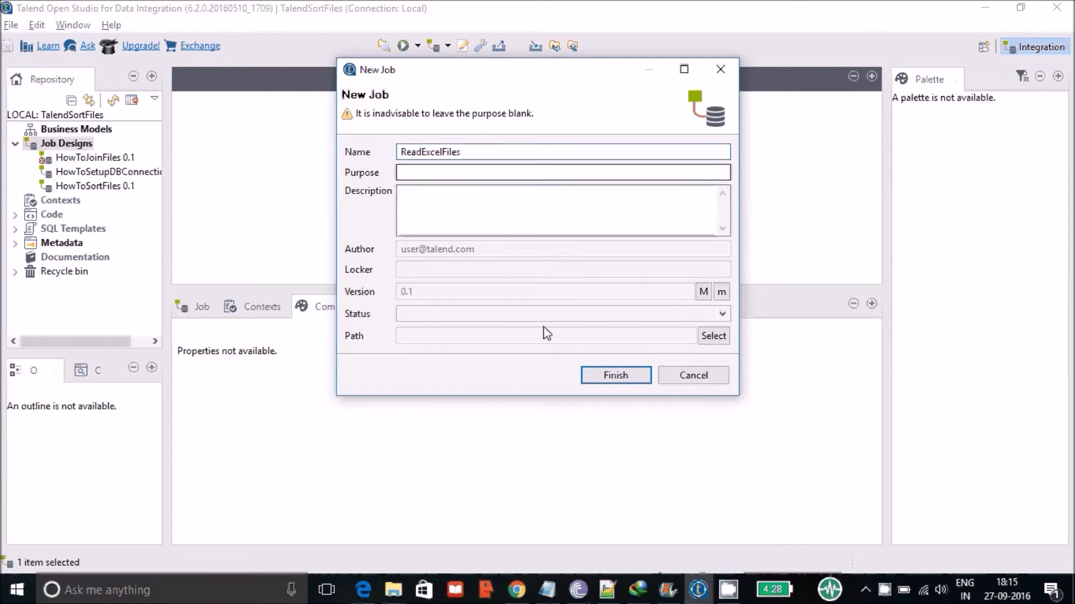
pyautogui.click(614, 375)
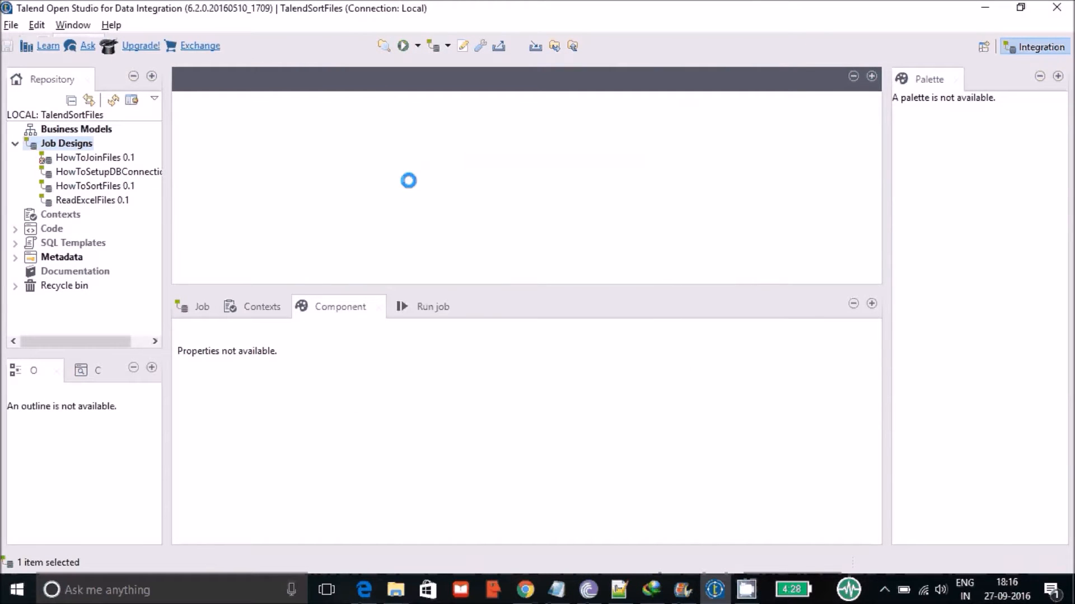
# Open the ReadExcelFiles 0.1 job in the design editor
pyautogui.doubleClick(92, 201)
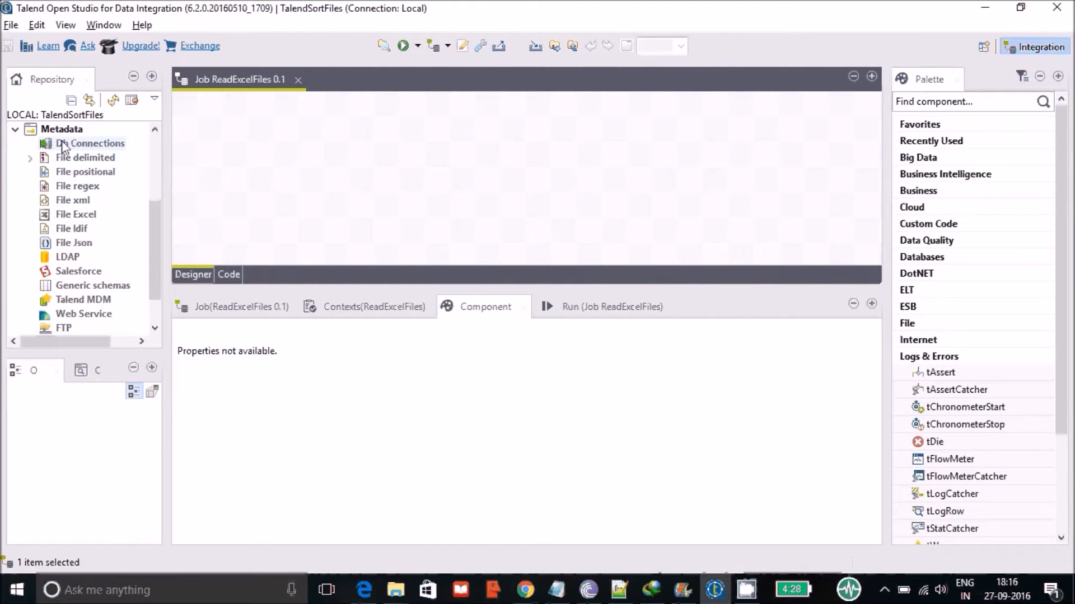
pyautogui.moveTo(85, 157)
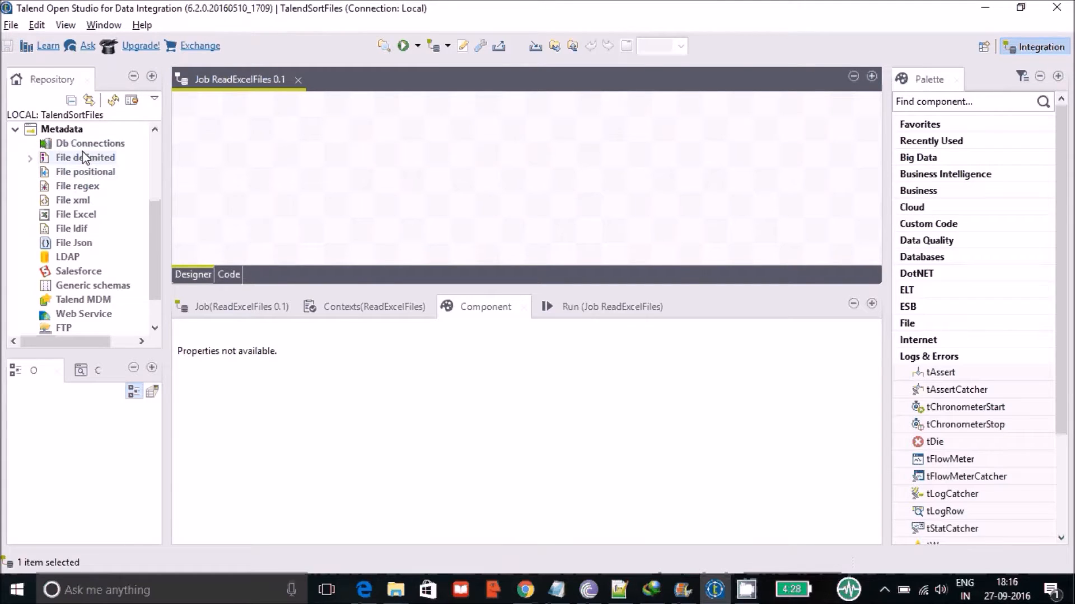
pyautogui.moveTo(93, 218)
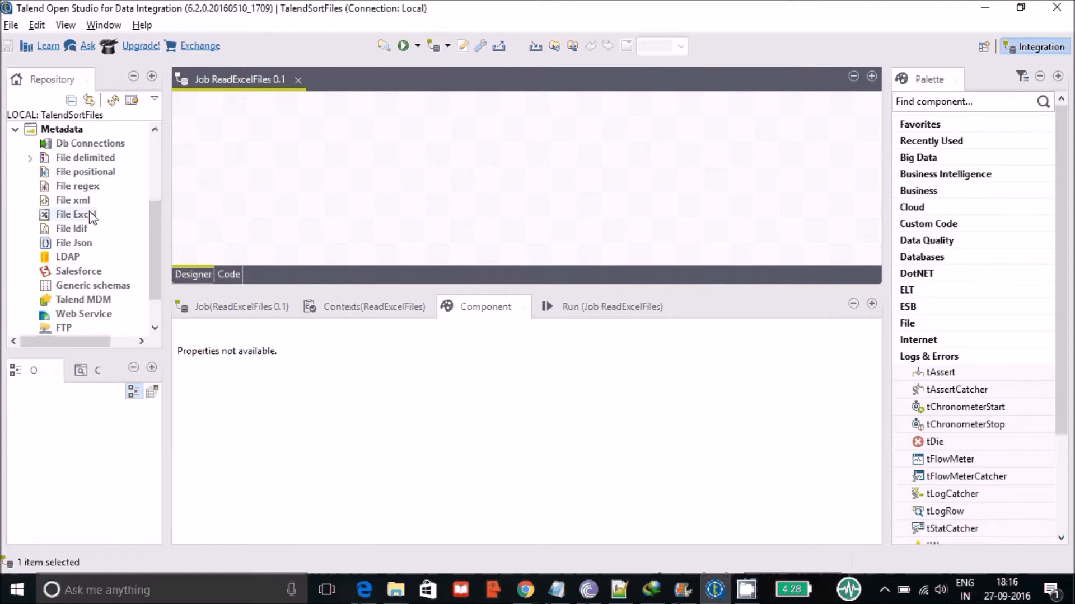
pyautogui.moveTo(74, 242)
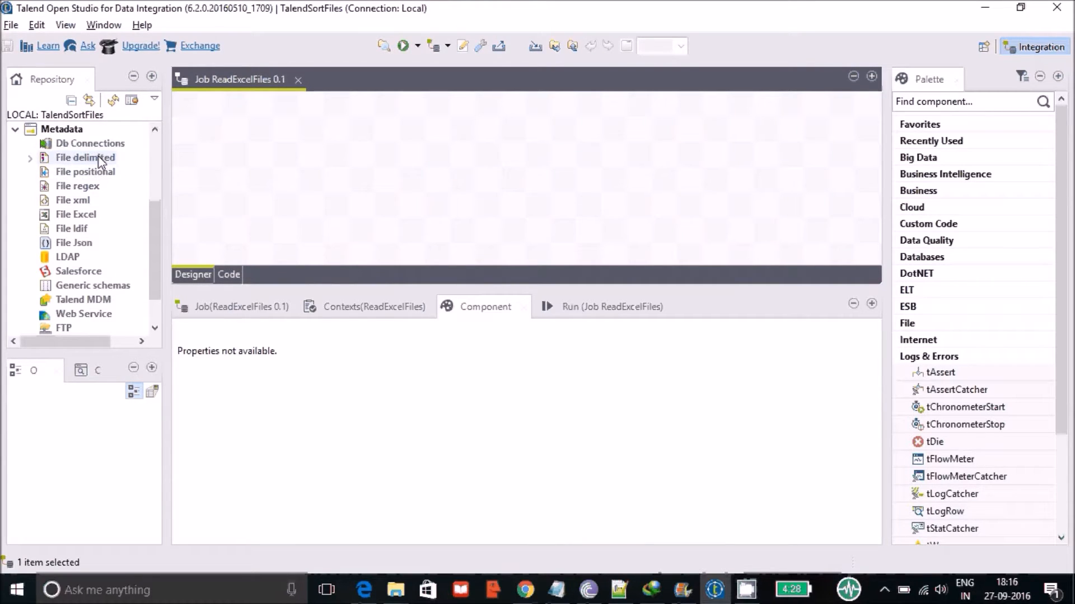
pyautogui.moveTo(103, 229)
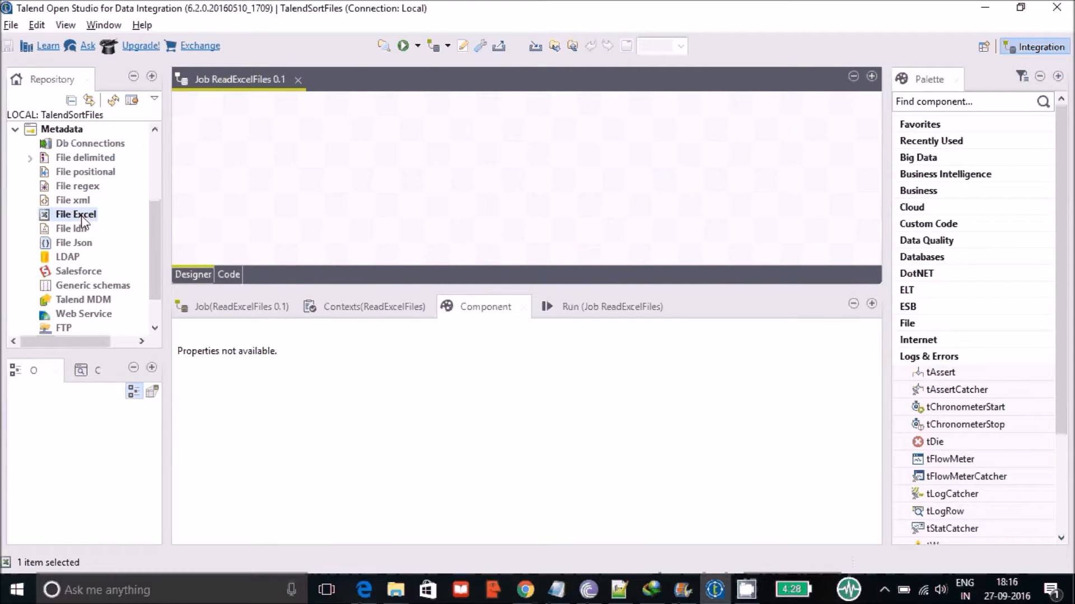
# Start a File Excel metadata wizard named ReadingExcelFile and advance to file settings
pyautogui.rightClick(75, 215)
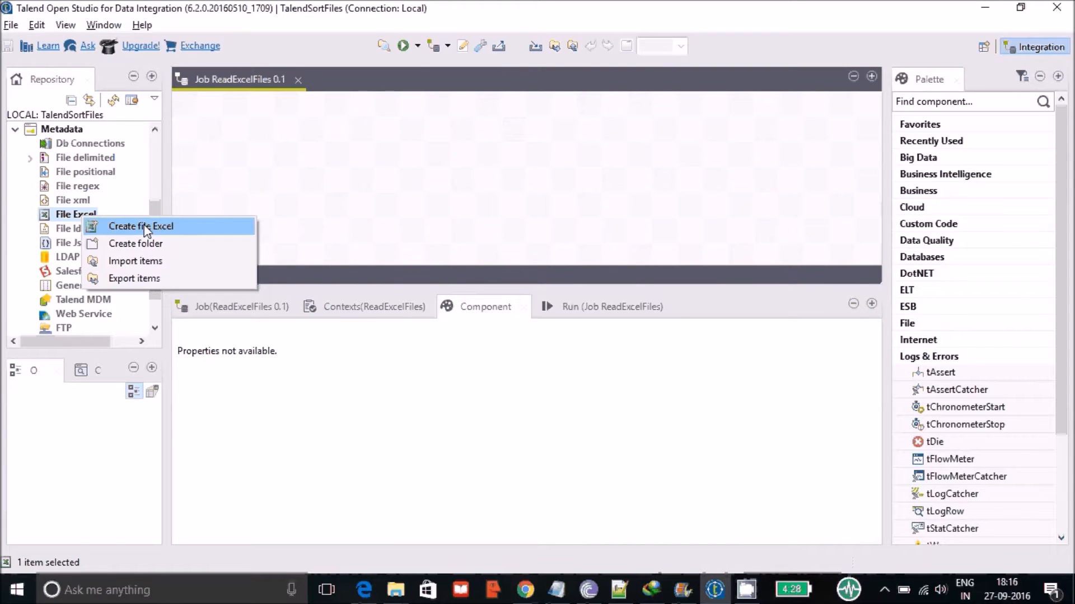
pyautogui.click(140, 227)
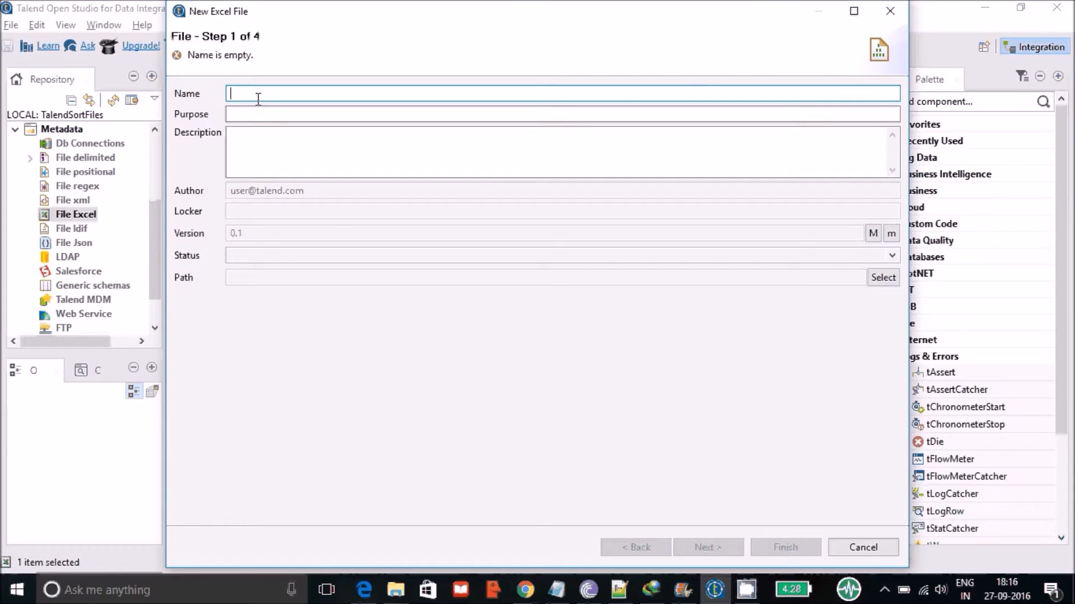
pyautogui.write('Reading')
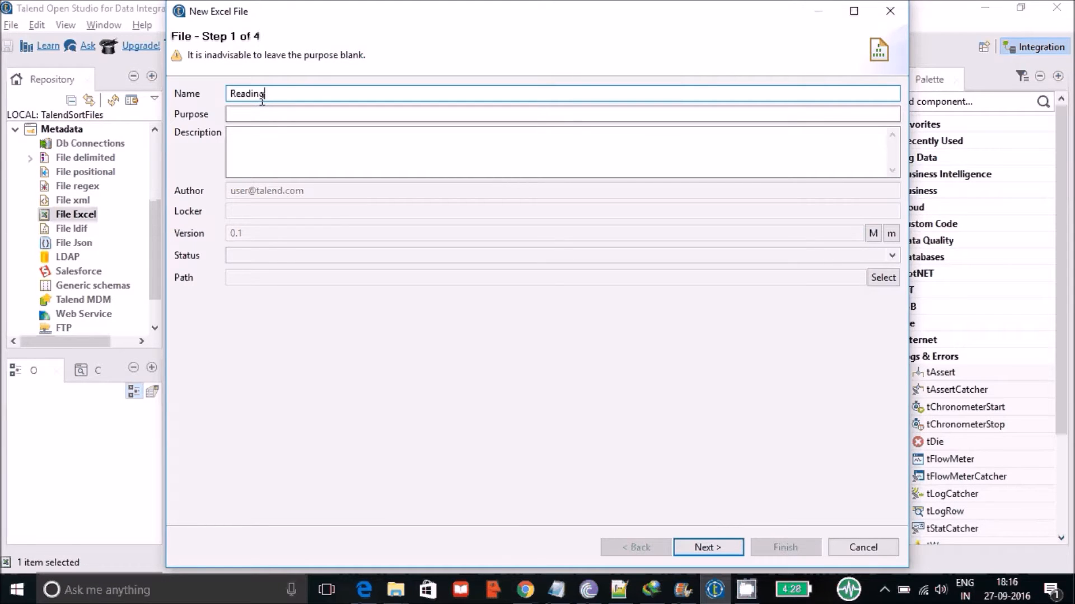
pyautogui.write('Excel')
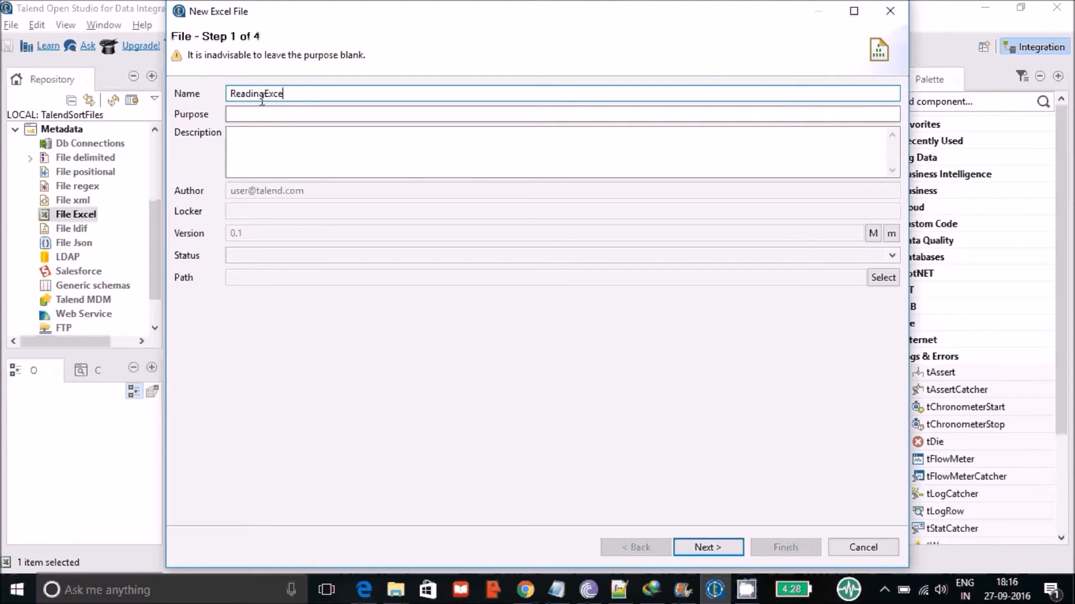
pyautogui.write('File')
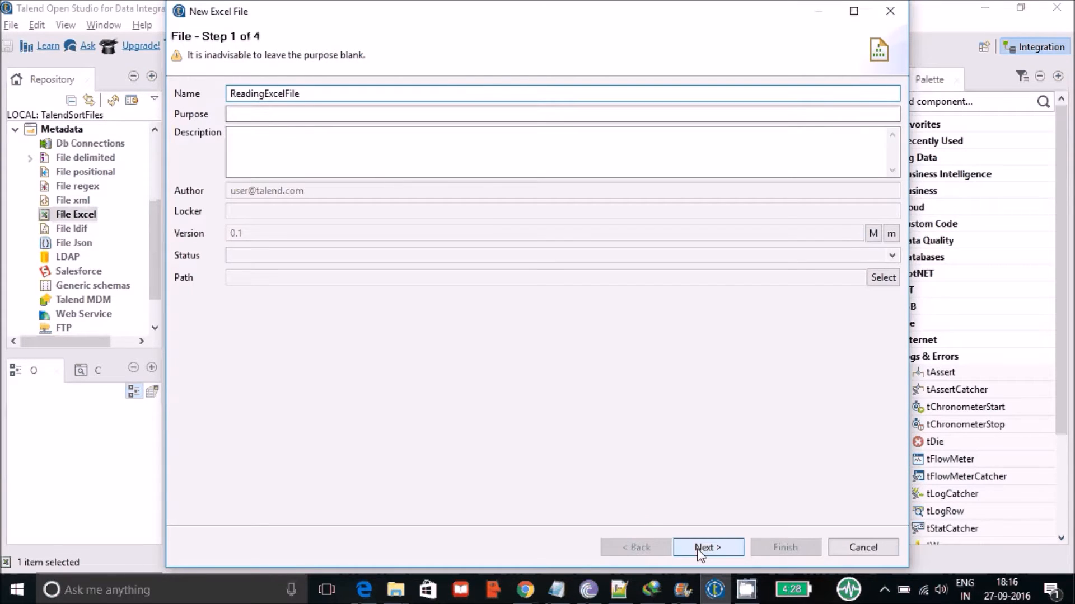
pyautogui.click(708, 548)
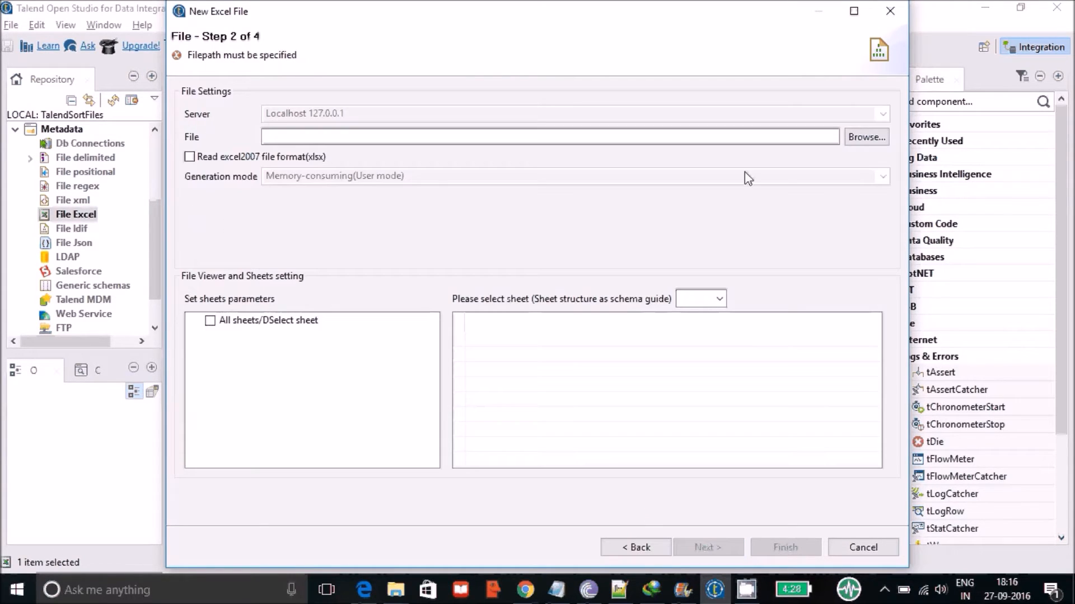
pyautogui.moveTo(858, 159)
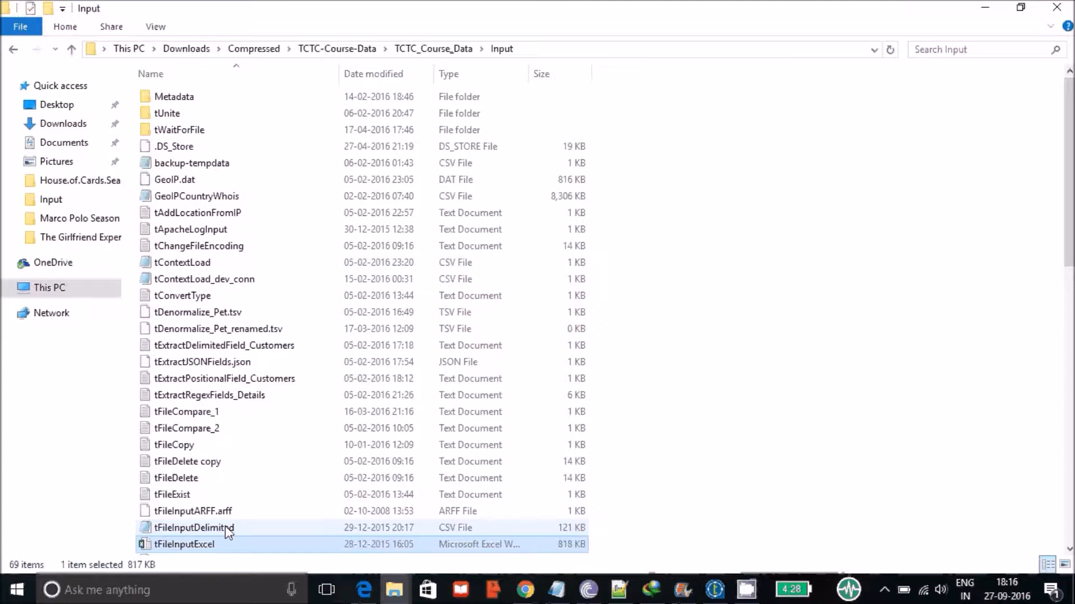
pyautogui.moveTo(362, 417)
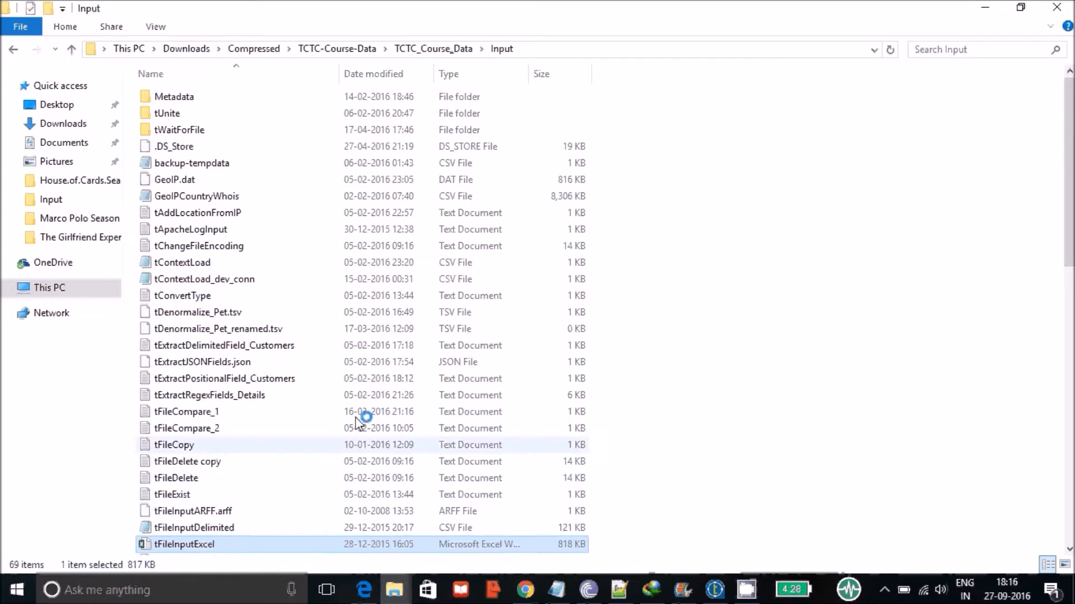
pyautogui.moveTo(658, 306)
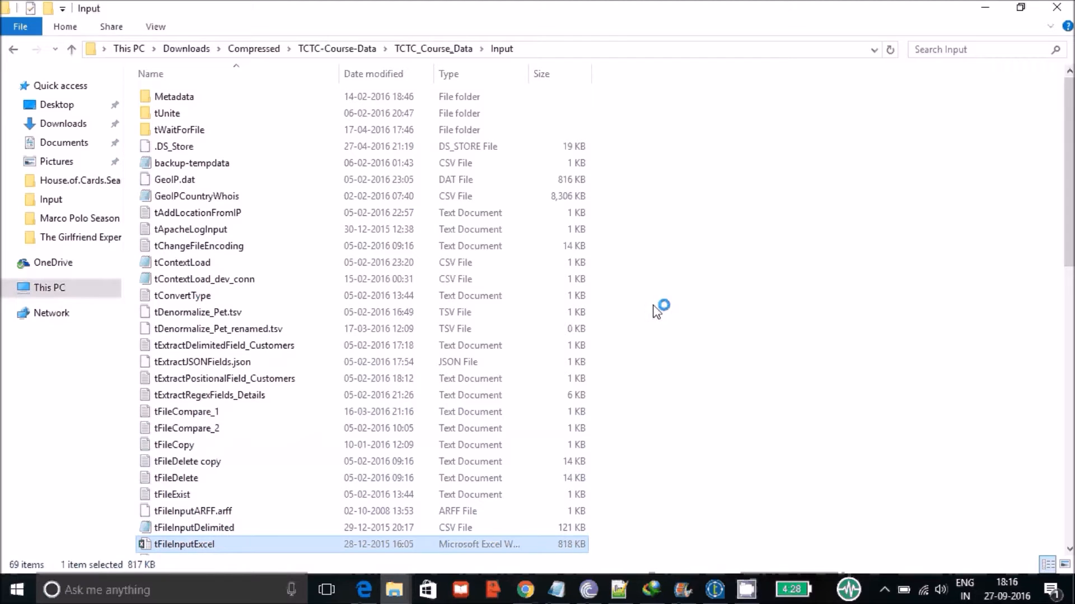
# Open the tFileInputExcel workbook from TCTC_Course_Data\Input in Excel
pyautogui.doubleClick(184, 544)
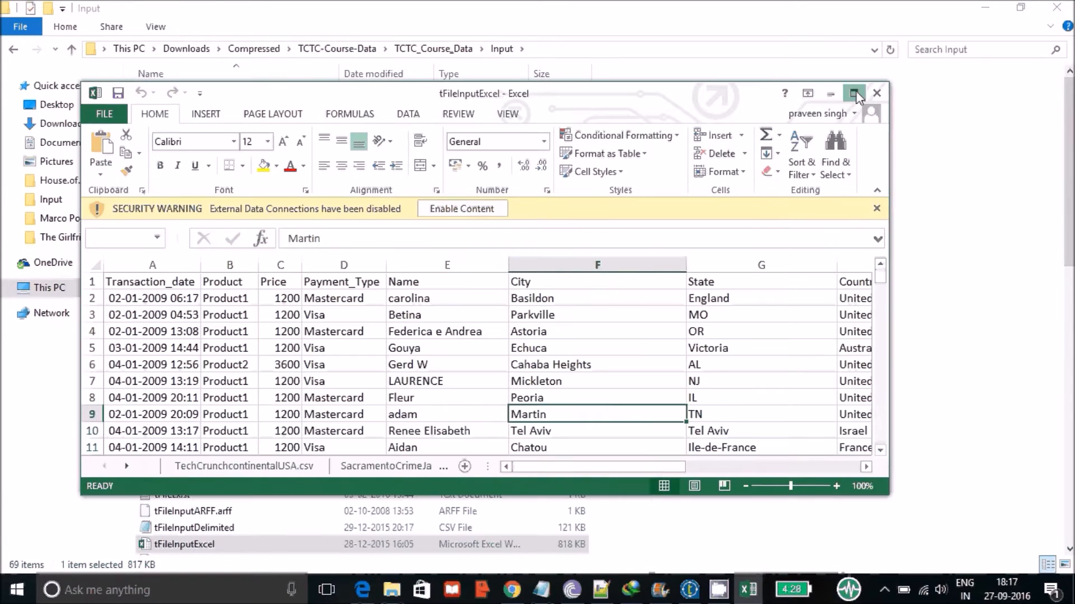
# Maximize Excel, review the TechCrunchcontinentalUSA.csv sheet, then close the workbook
pyautogui.click(853, 92)
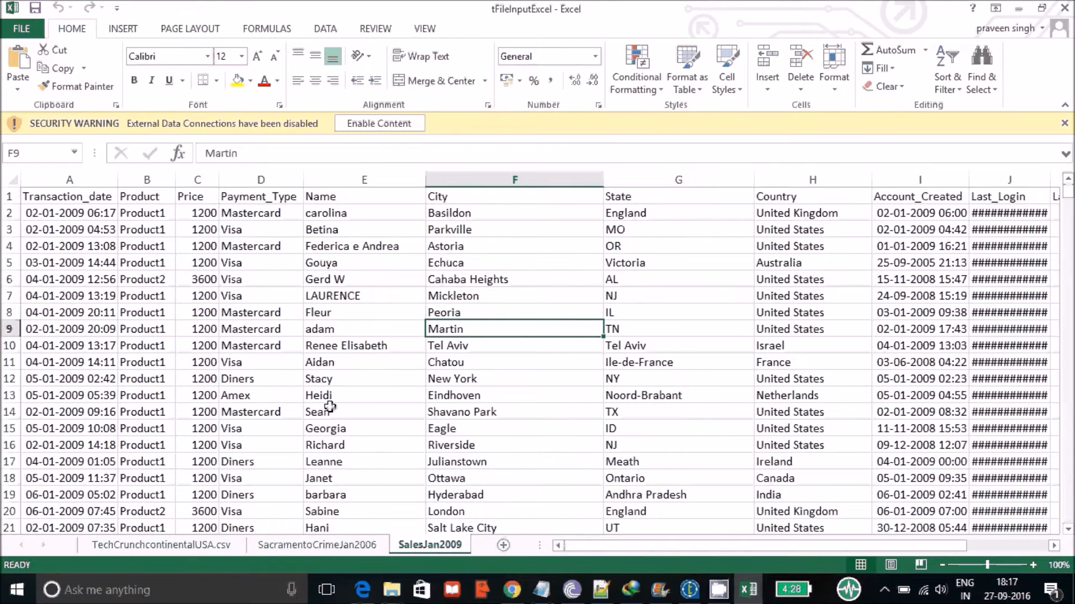
pyautogui.moveTo(161, 545)
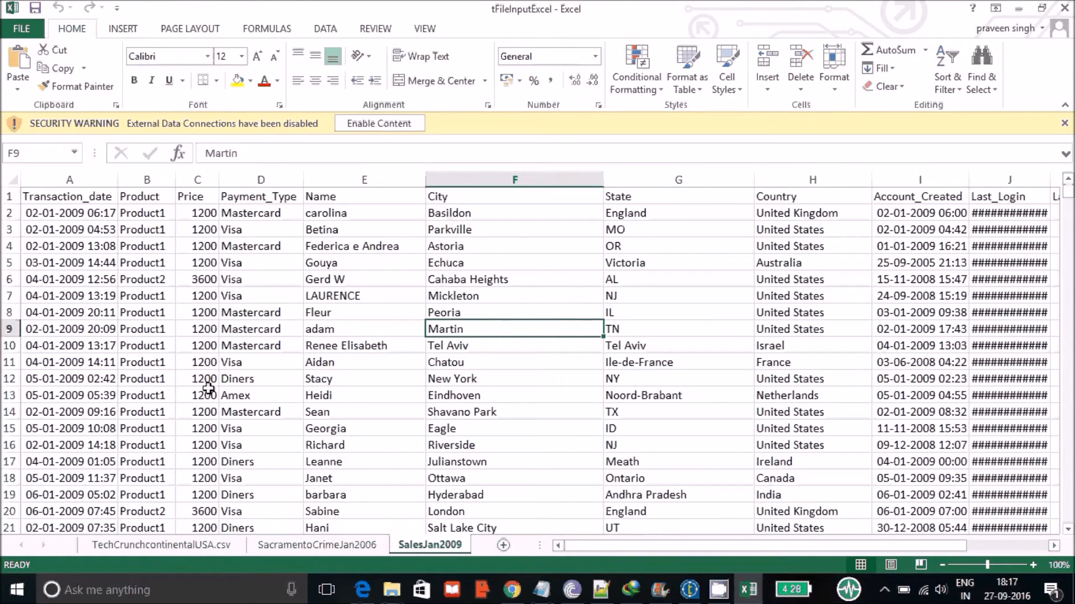
pyautogui.moveTo(452, 329)
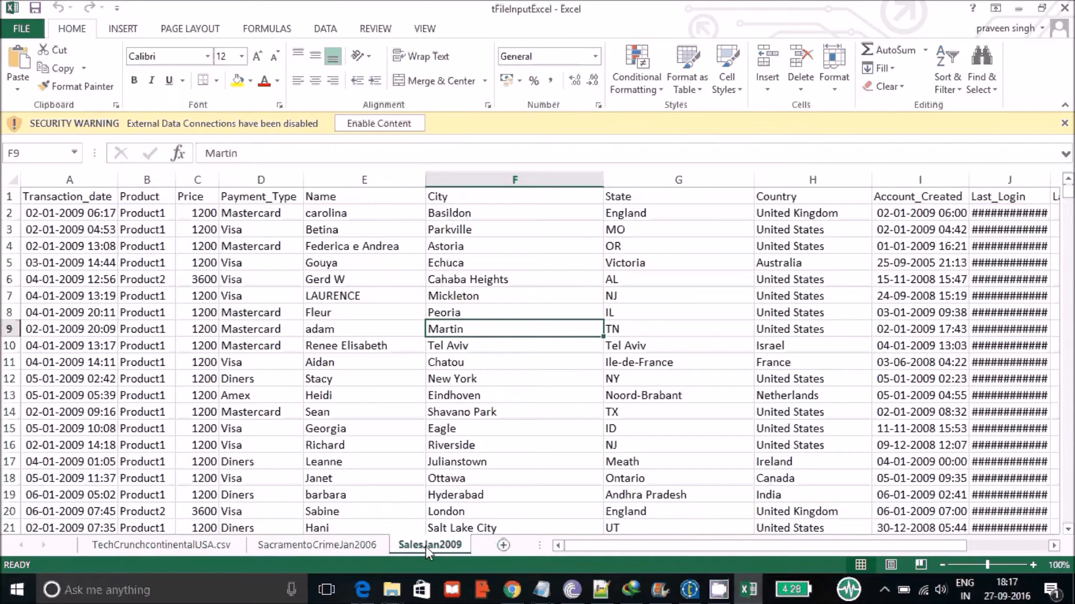
pyautogui.click(160, 544)
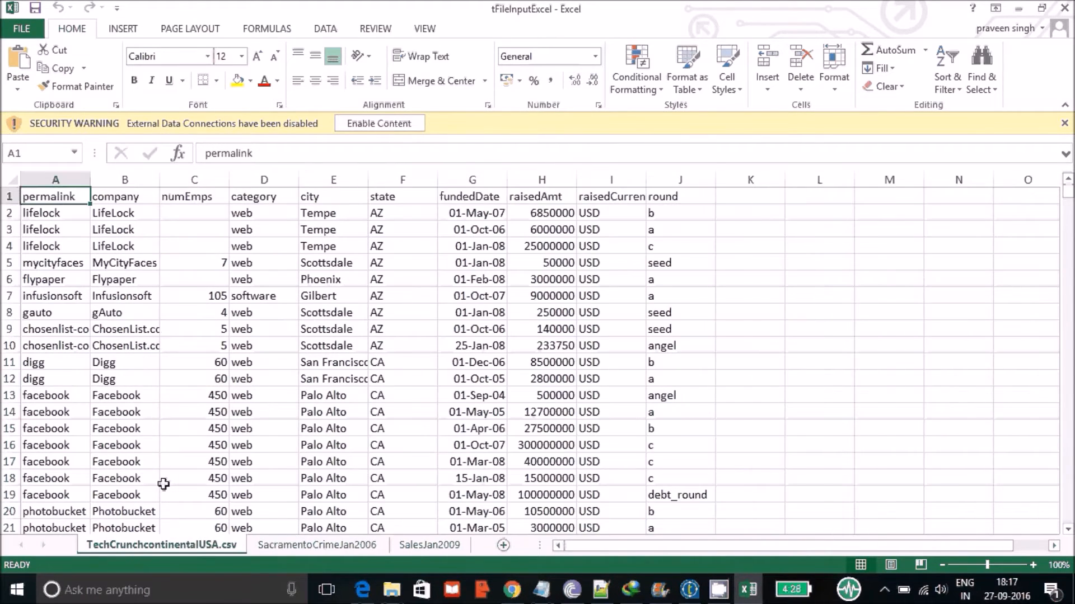
pyautogui.moveTo(194, 564)
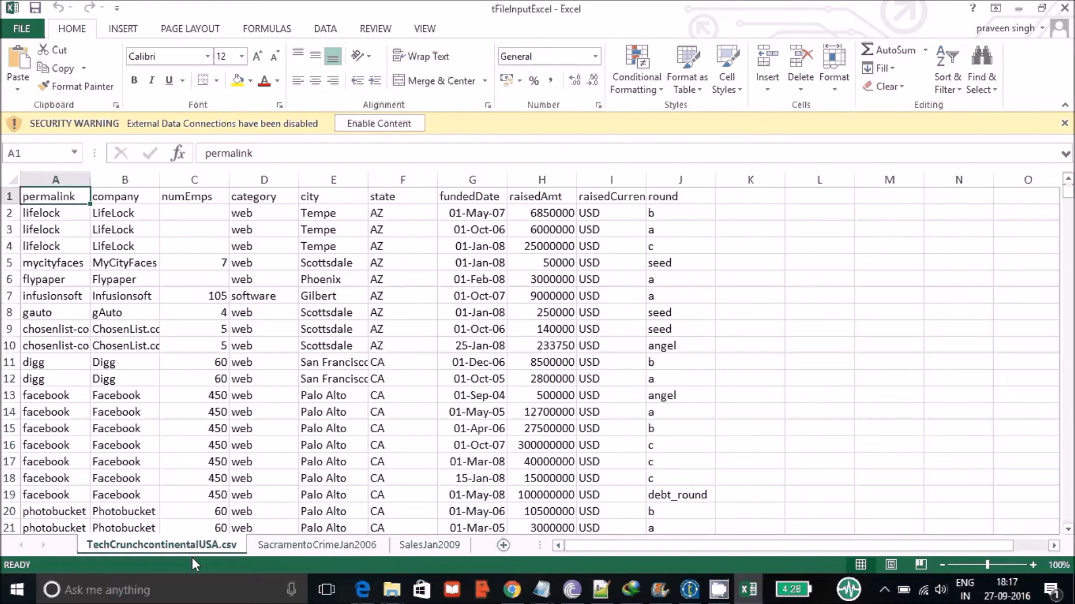
pyautogui.moveTo(60, 230)
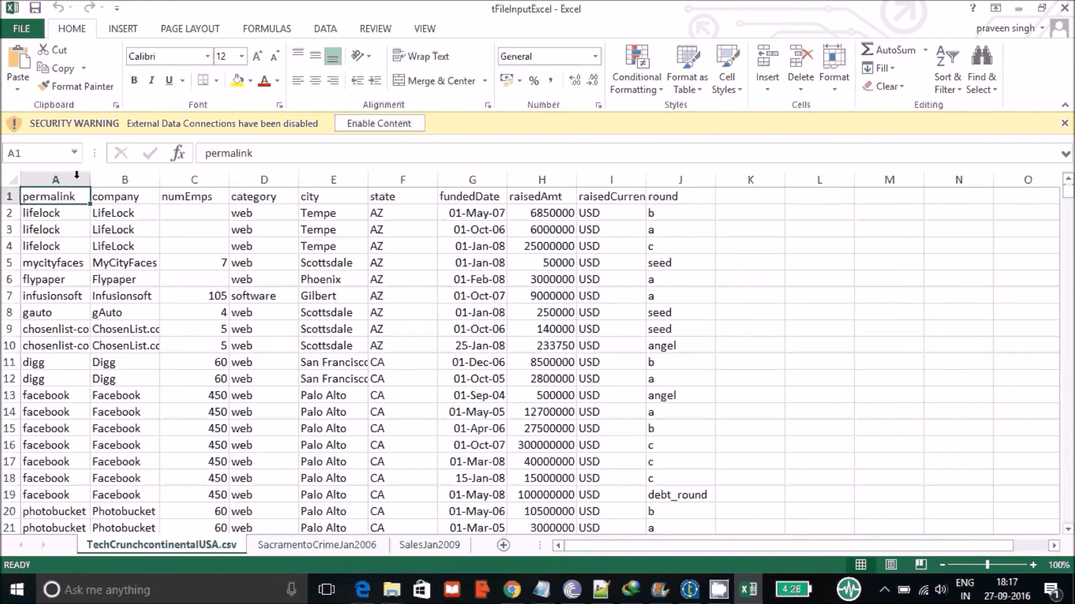
pyautogui.moveTo(480, 366)
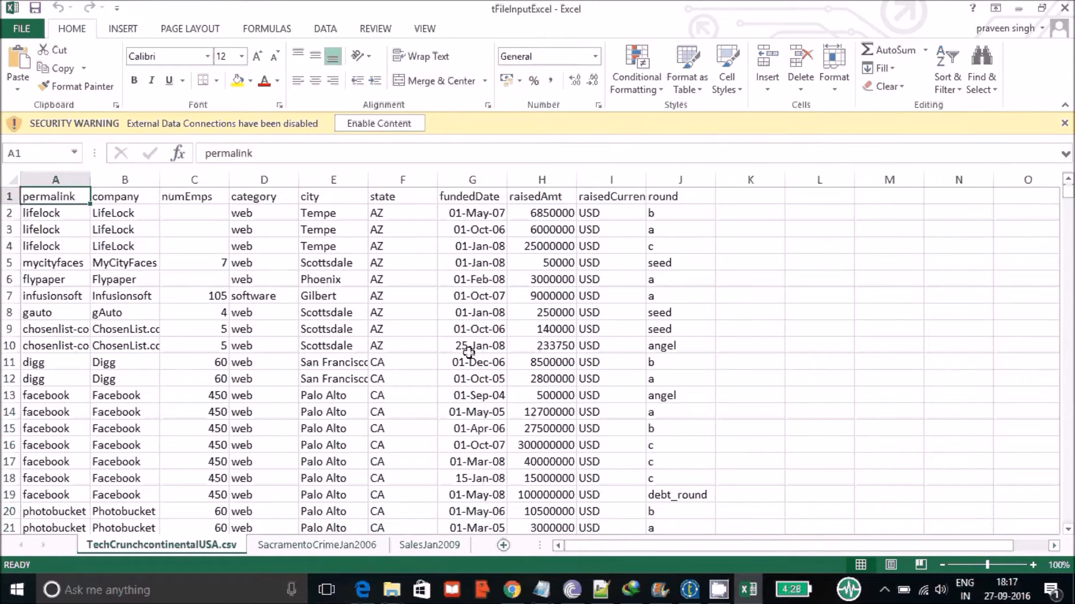
pyautogui.moveTo(361, 345)
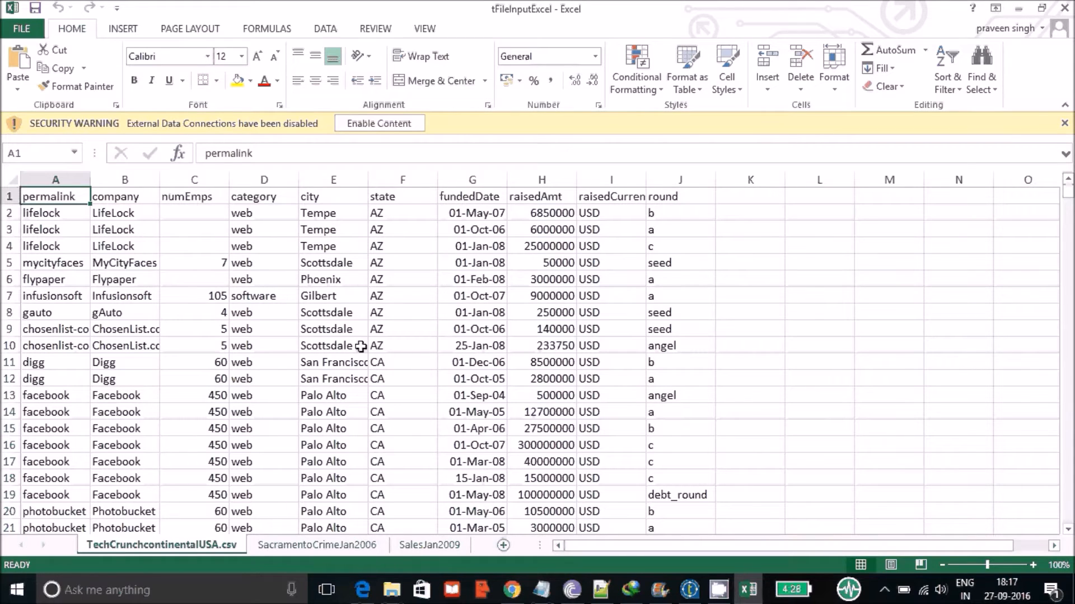
pyautogui.moveTo(727, 235)
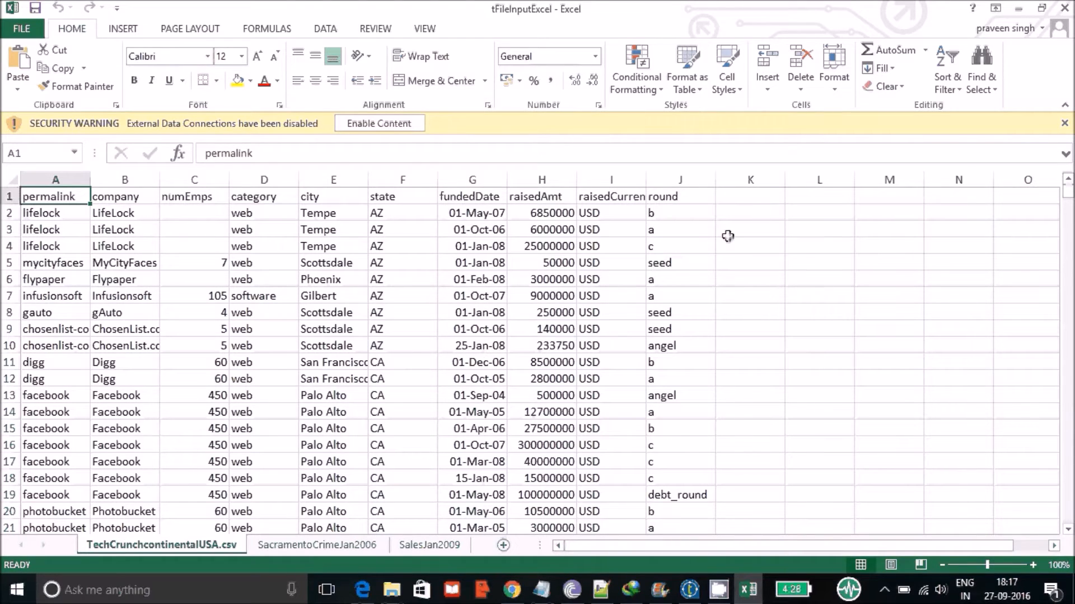
pyautogui.click(392, 590)
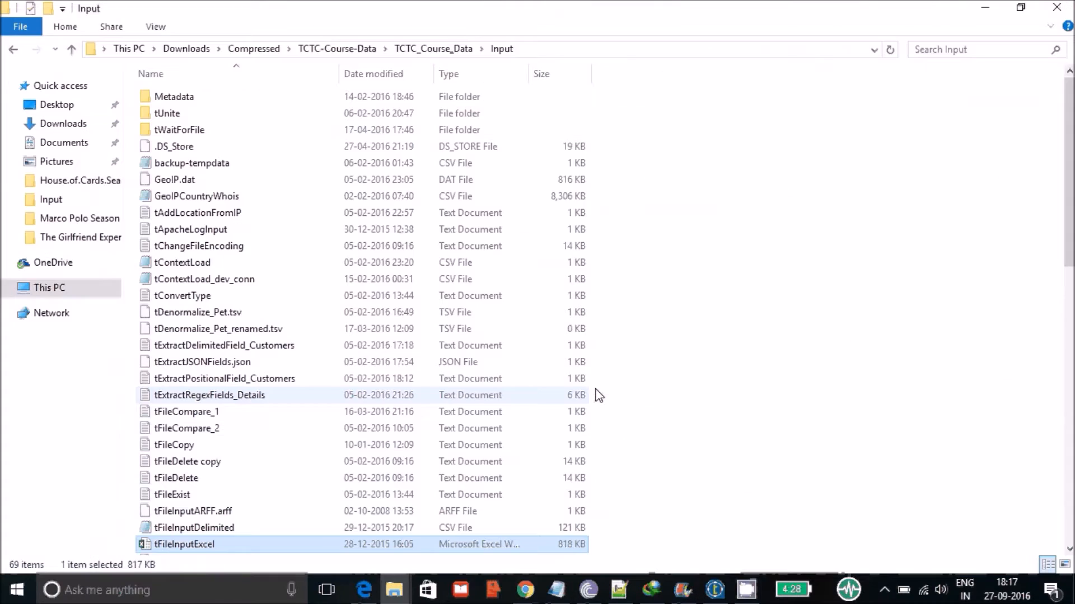
pyautogui.moveTo(685, 589)
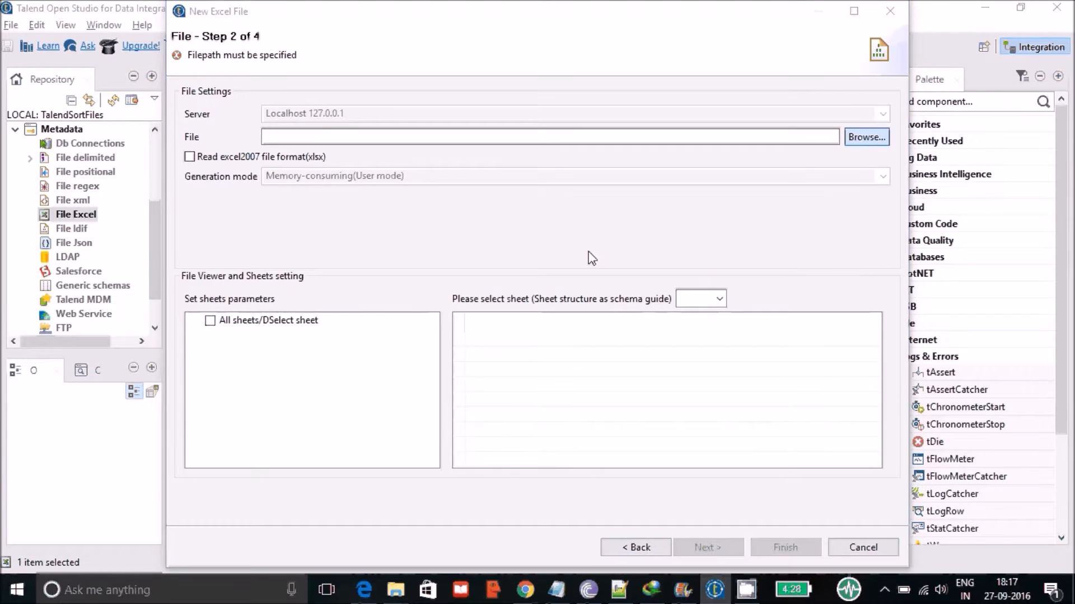
# Point the metadata at tFileInputExcel.xlsx and include only the TechCrunchcontinentalUSA.csv sheet
pyautogui.click(866, 137)
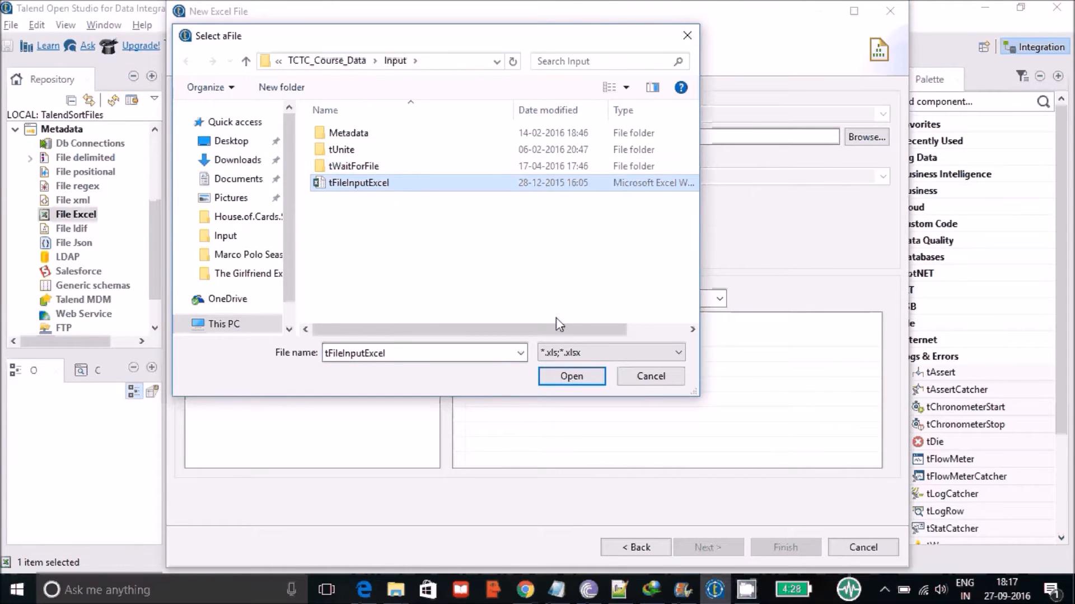
pyautogui.click(571, 376)
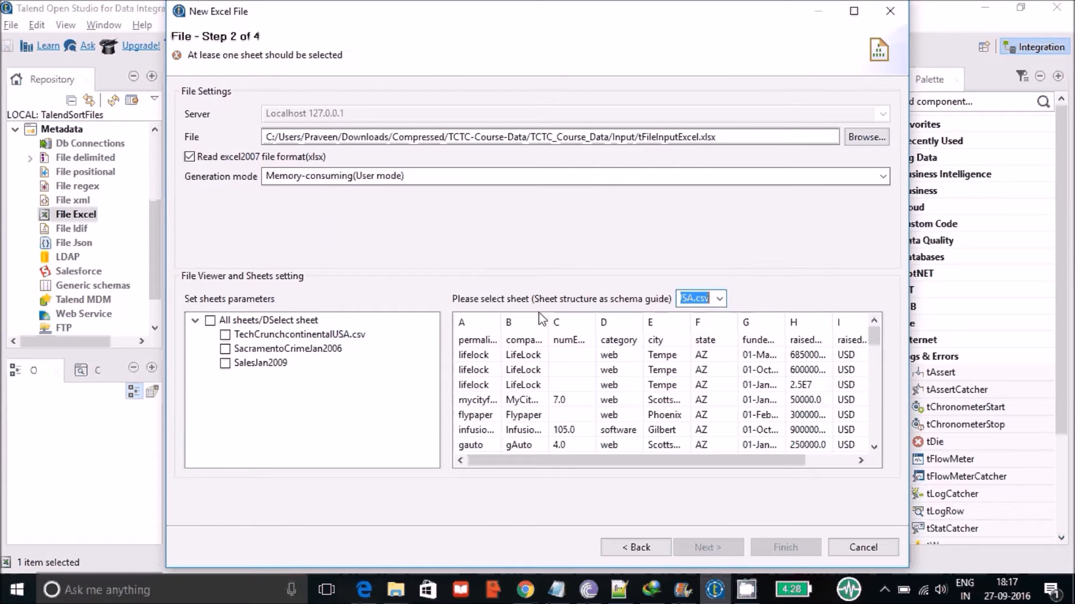
pyautogui.moveTo(415, 300)
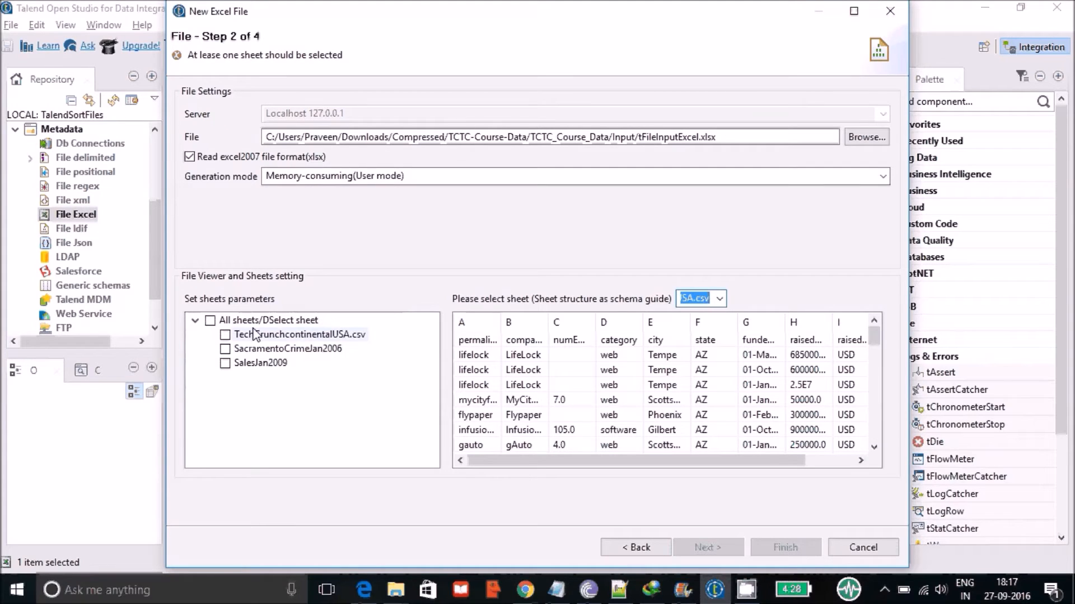
pyautogui.moveTo(754, 346)
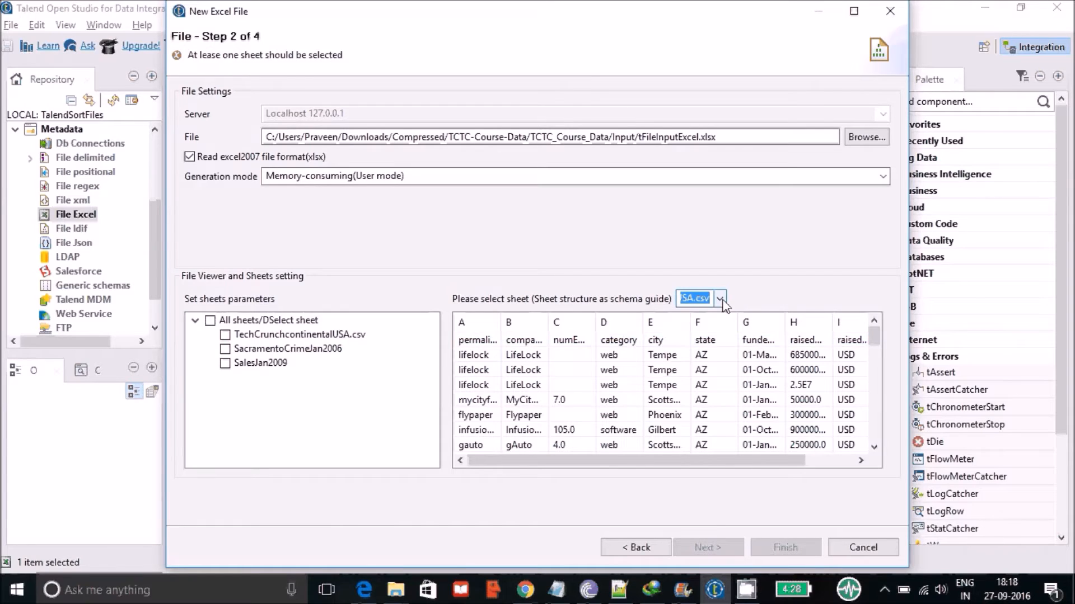
pyautogui.click(720, 299)
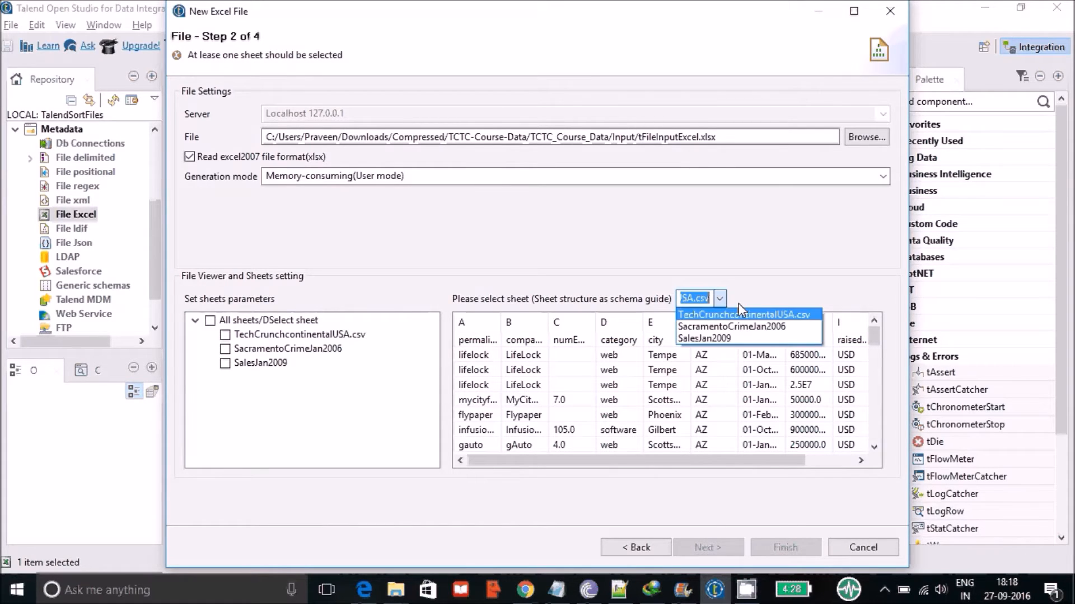
pyautogui.moveTo(730, 326)
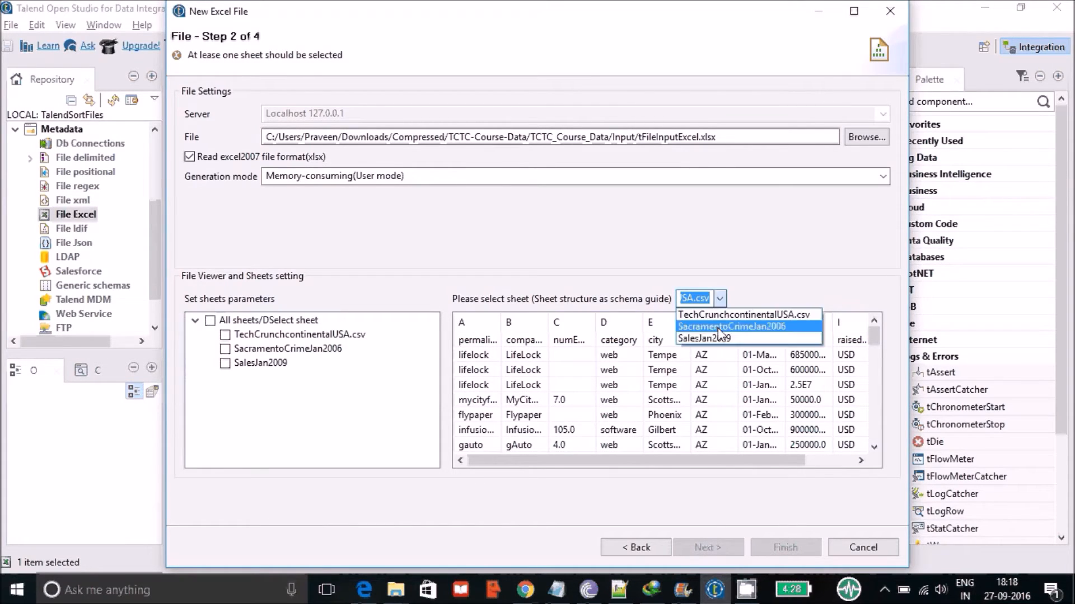
pyautogui.click(730, 326)
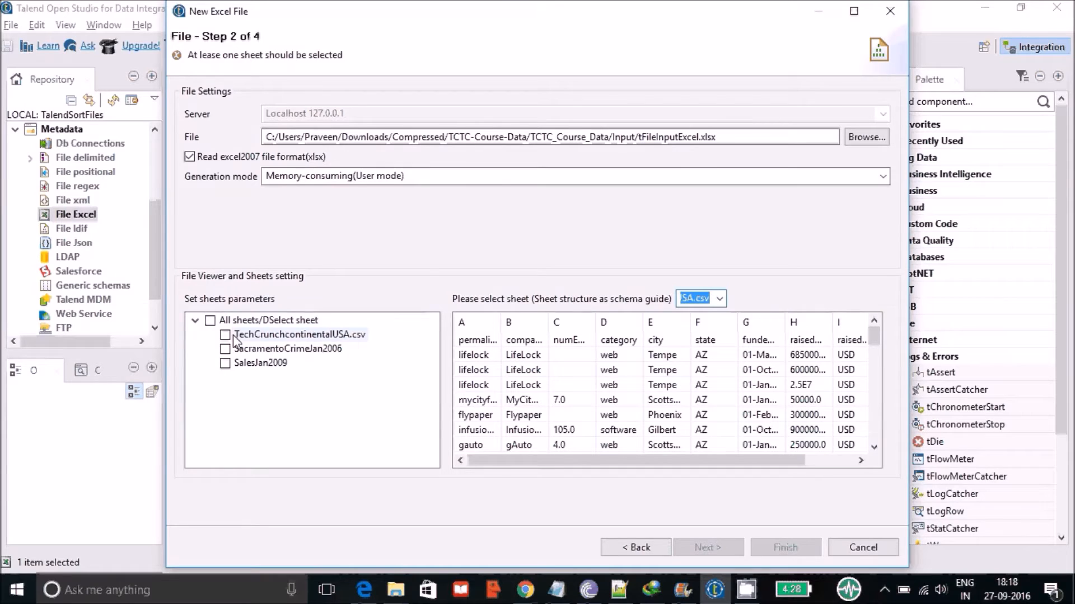
pyautogui.click(224, 334)
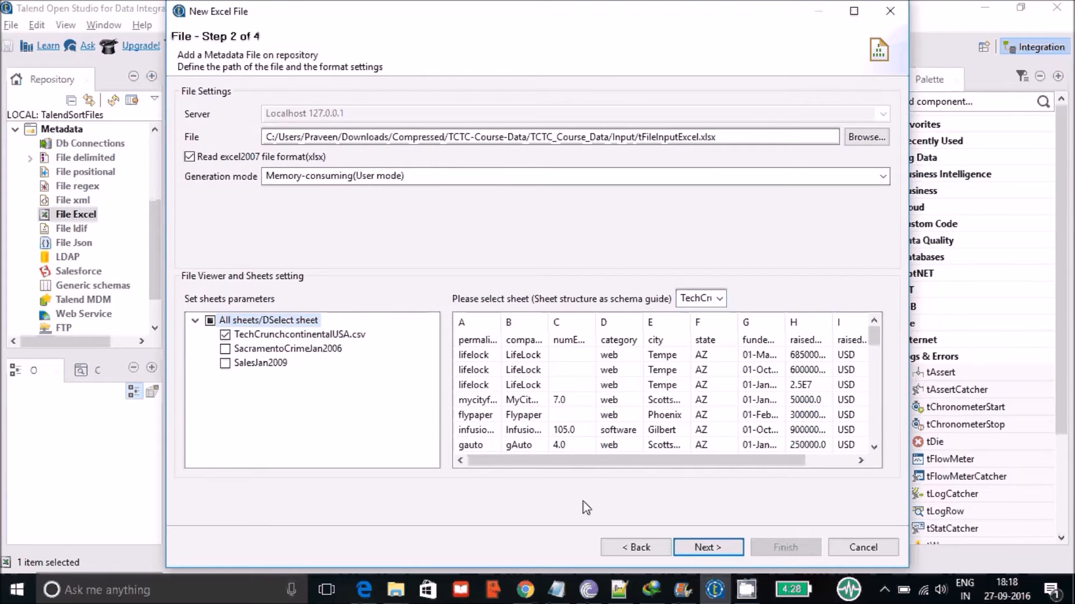
# Set header row 1 as column names and advance to the schema step
pyautogui.click(708, 548)
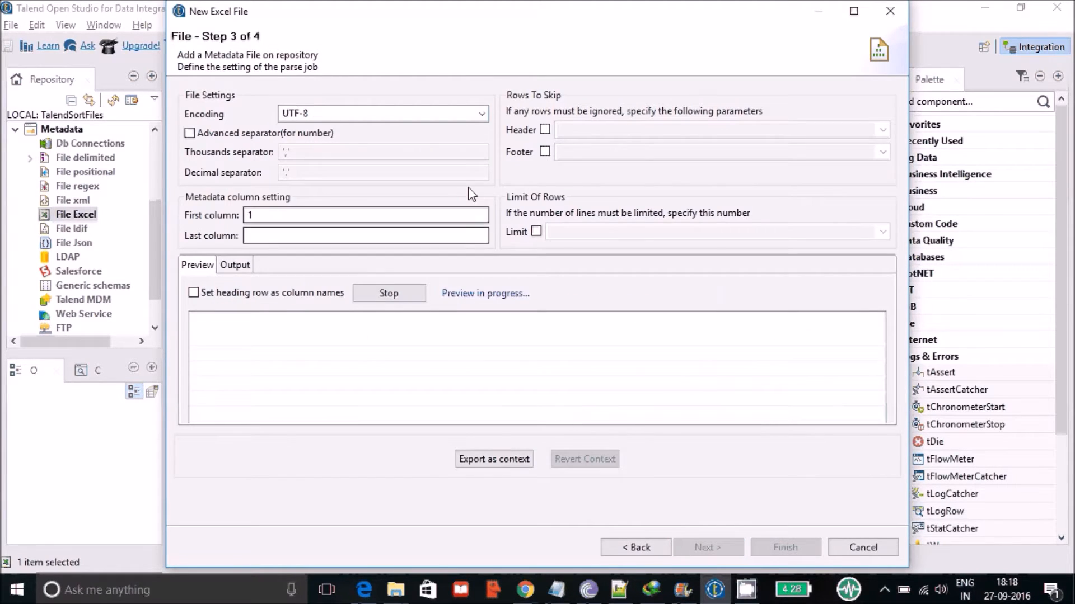
pyautogui.moveTo(466, 310)
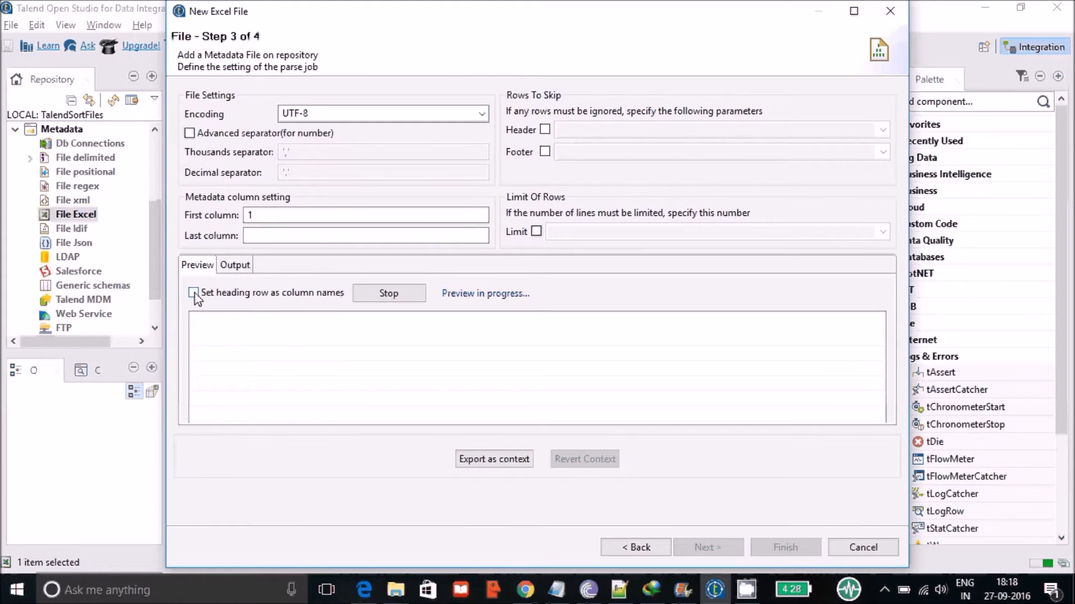
pyautogui.click(195, 292)
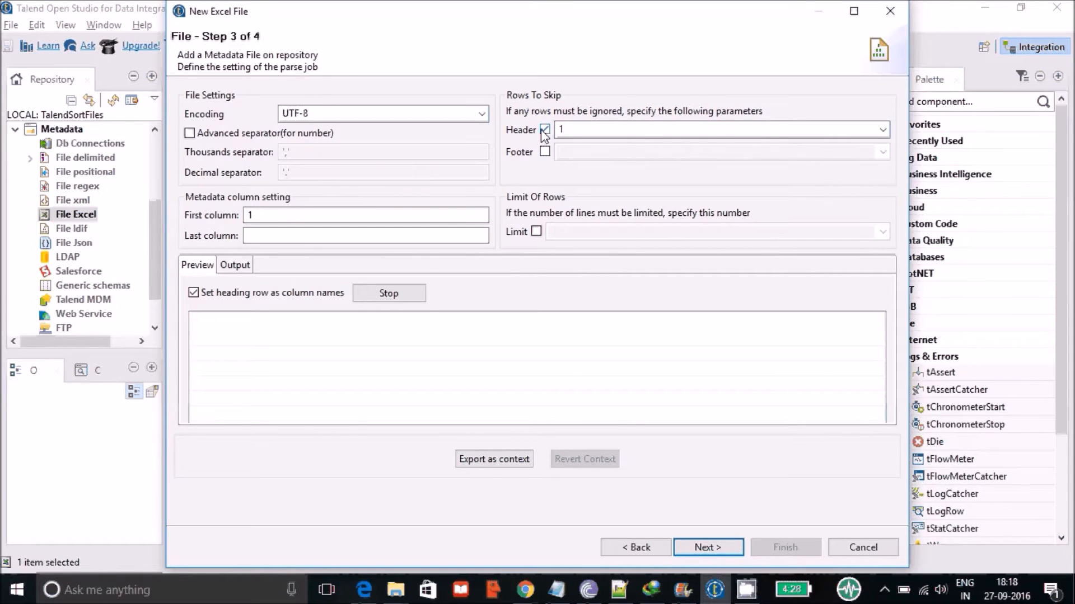
pyautogui.click(545, 130)
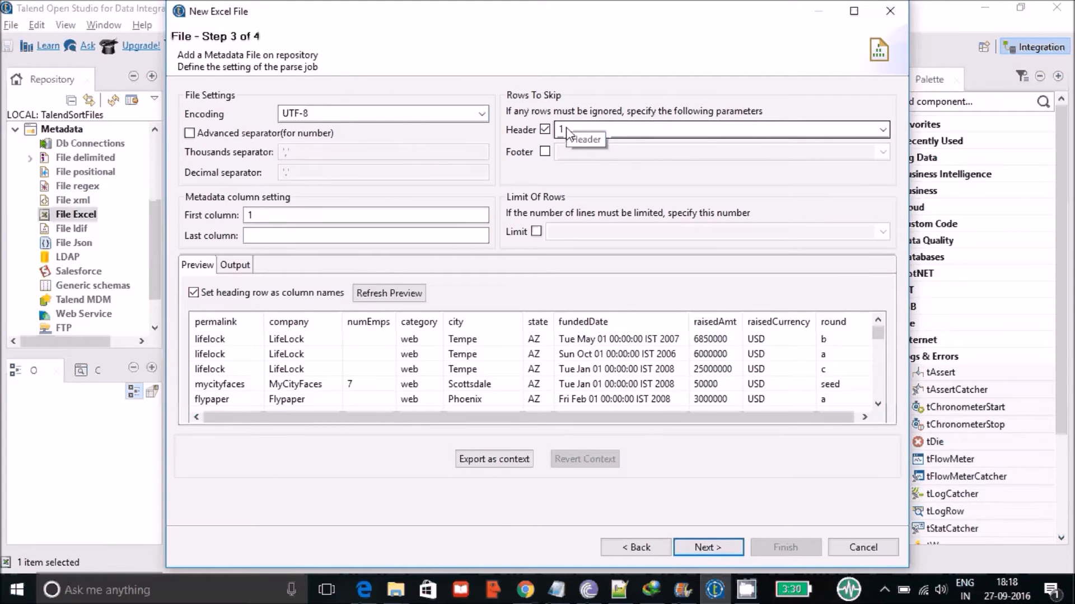
pyautogui.moveTo(256, 311)
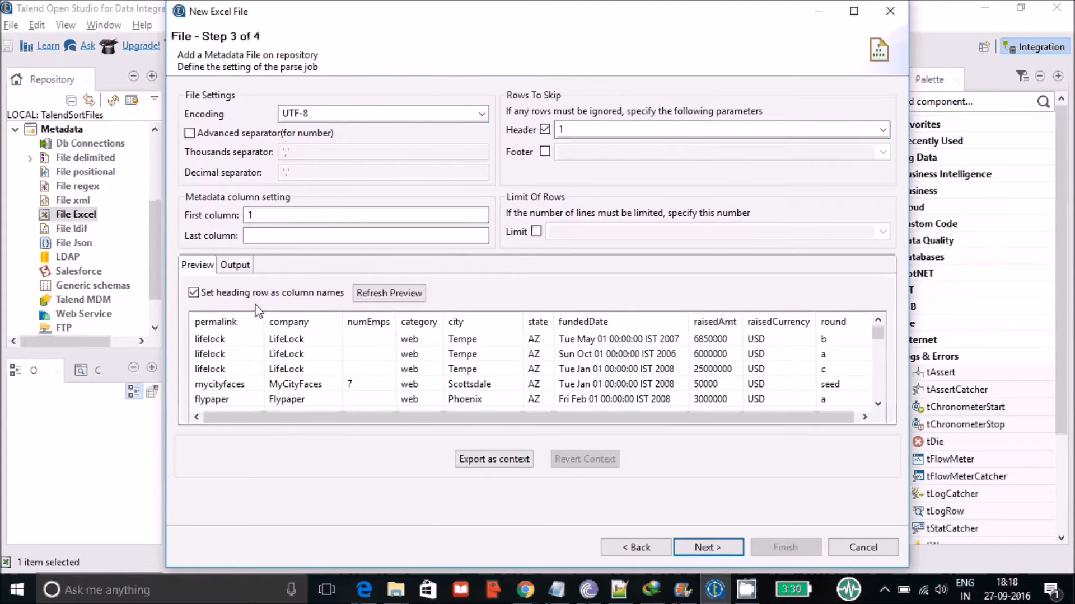
pyautogui.moveTo(324, 263)
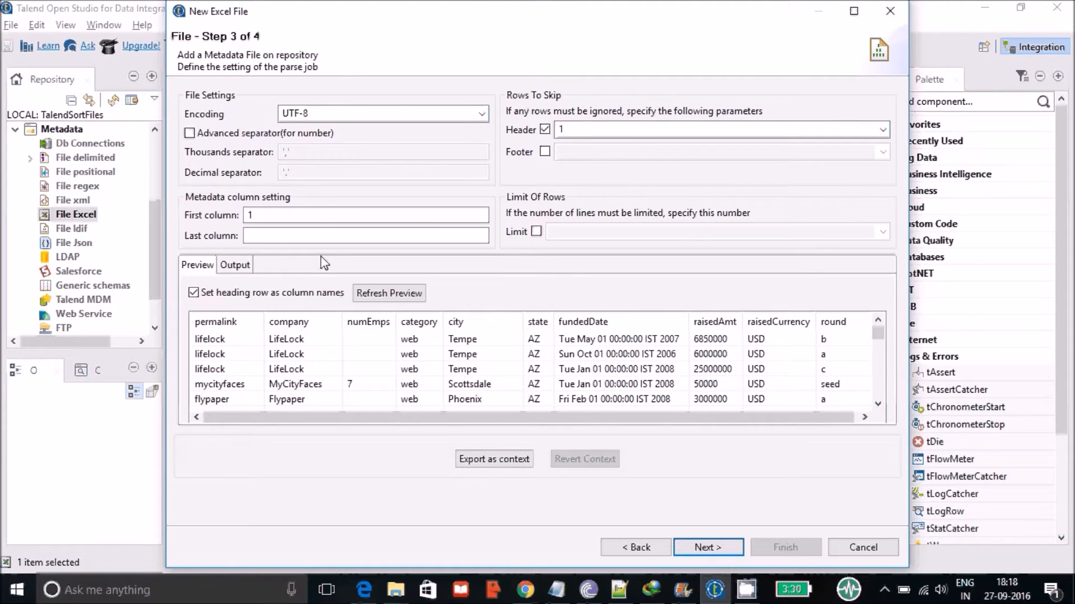
pyautogui.moveTo(278, 308)
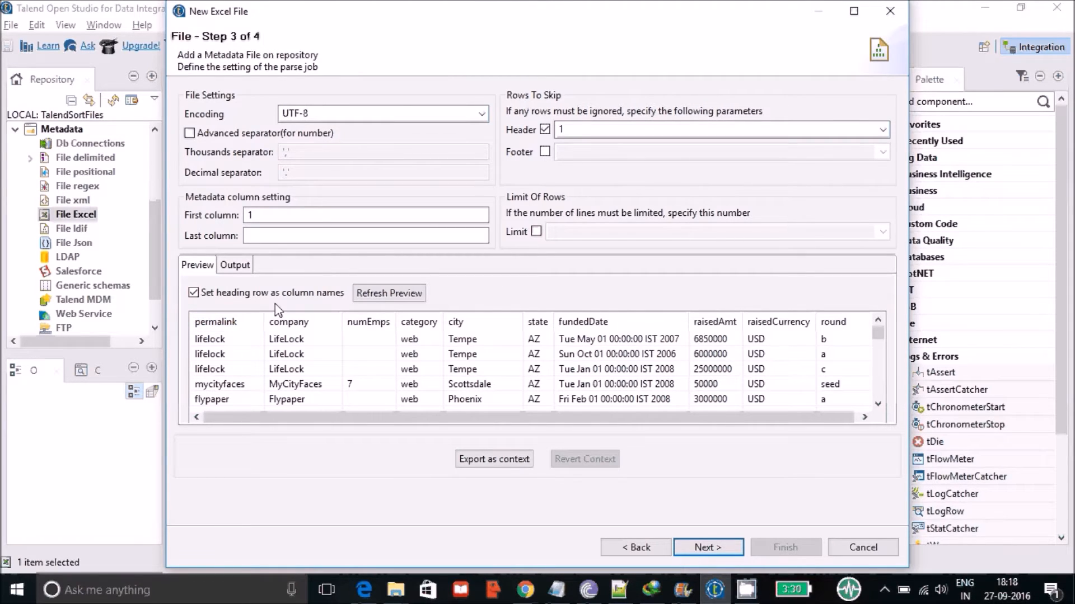
pyautogui.moveTo(323, 336)
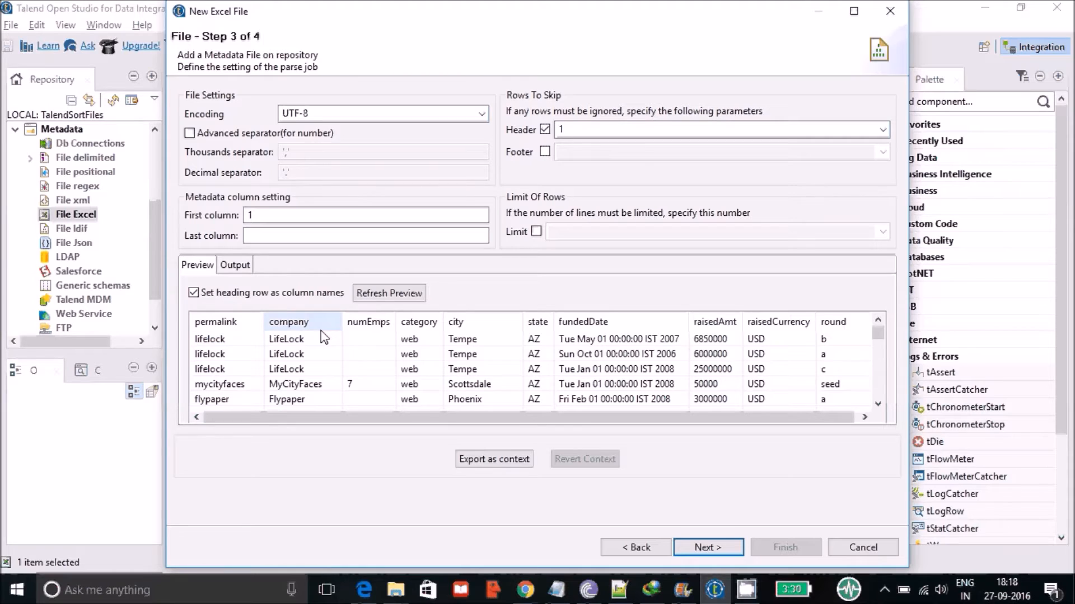
pyautogui.moveTo(394, 323)
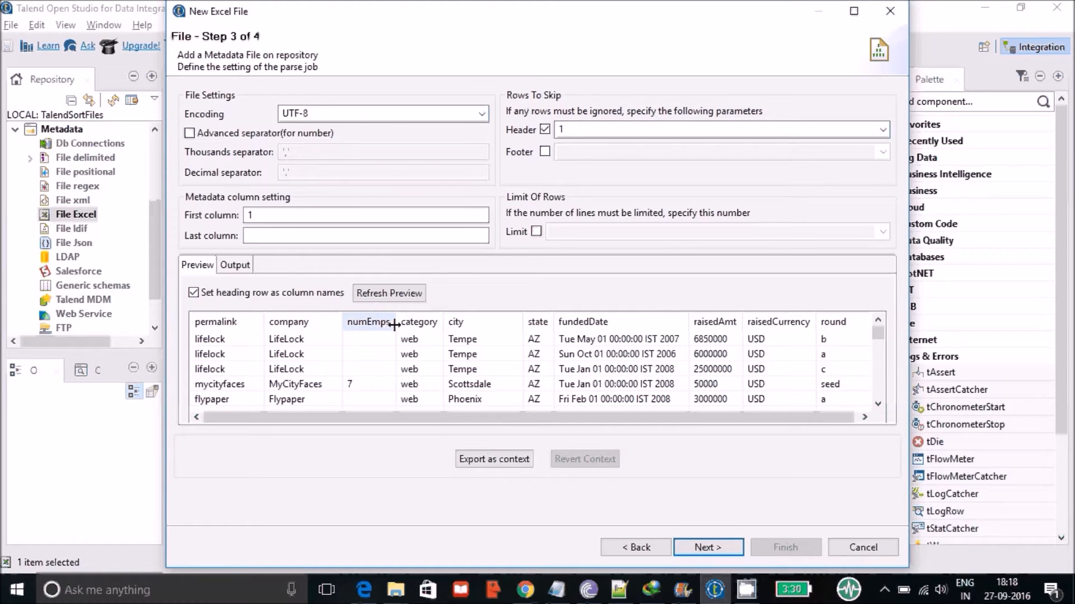
pyautogui.moveTo(534, 403)
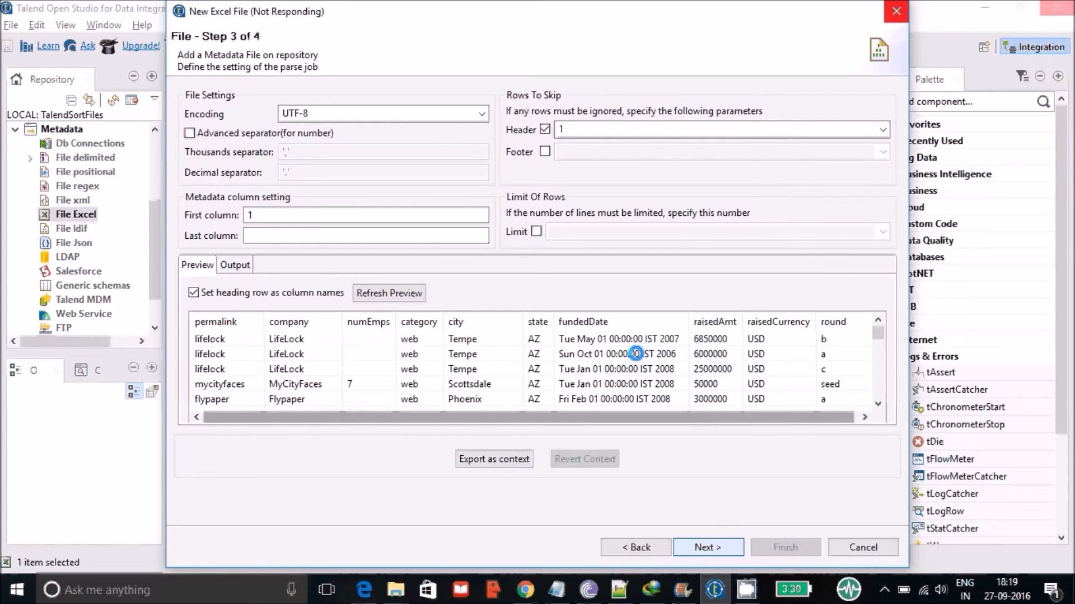
pyautogui.moveTo(803, 384)
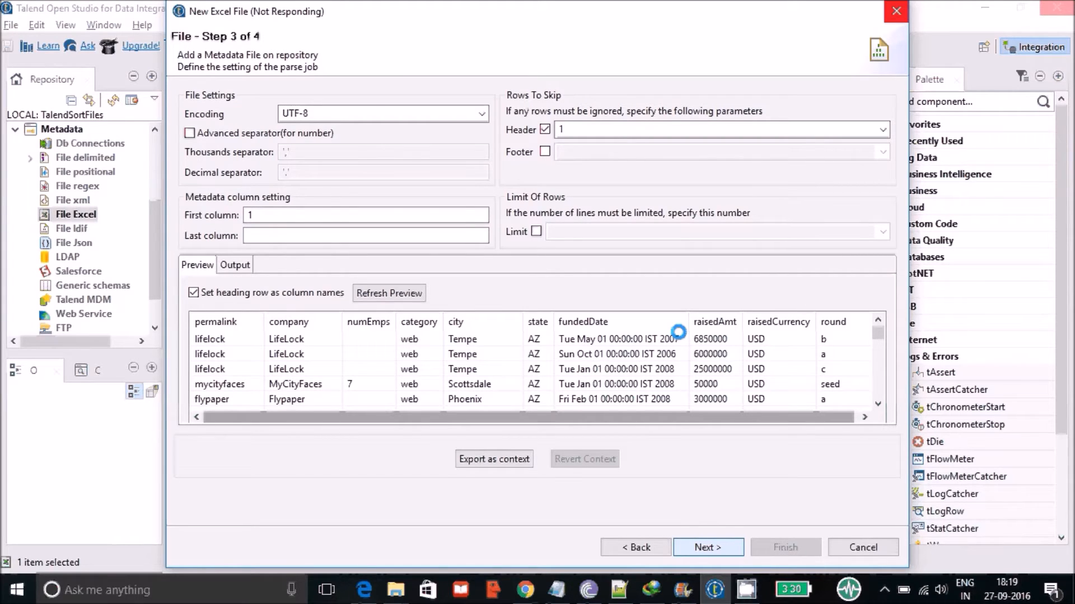
pyautogui.click(708, 546)
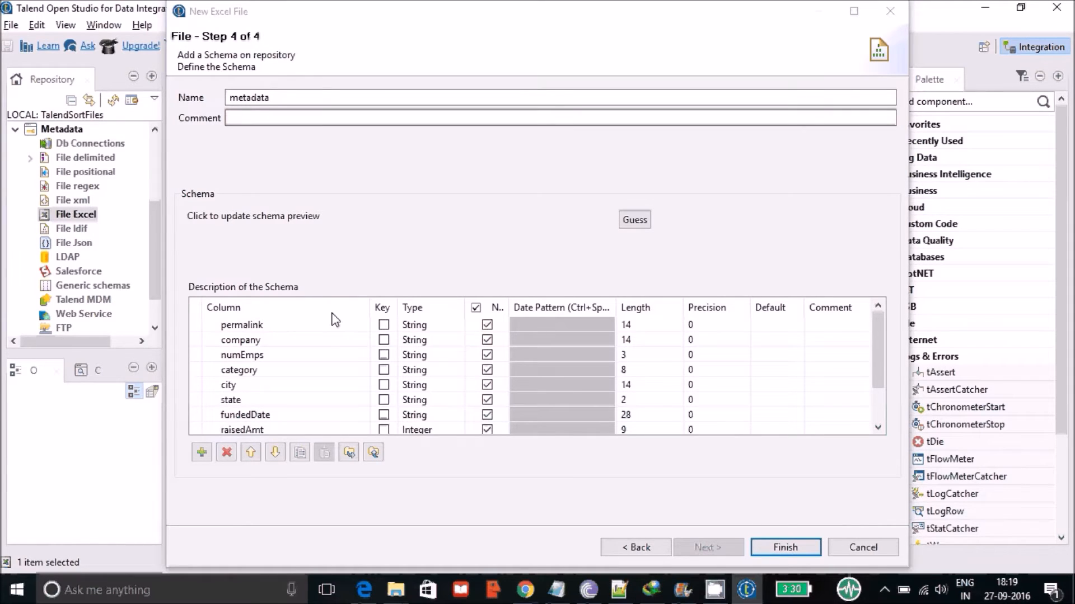
# Clear the Key flag on permalink, keep it String, and finish the wizard
pyautogui.click(241, 324)
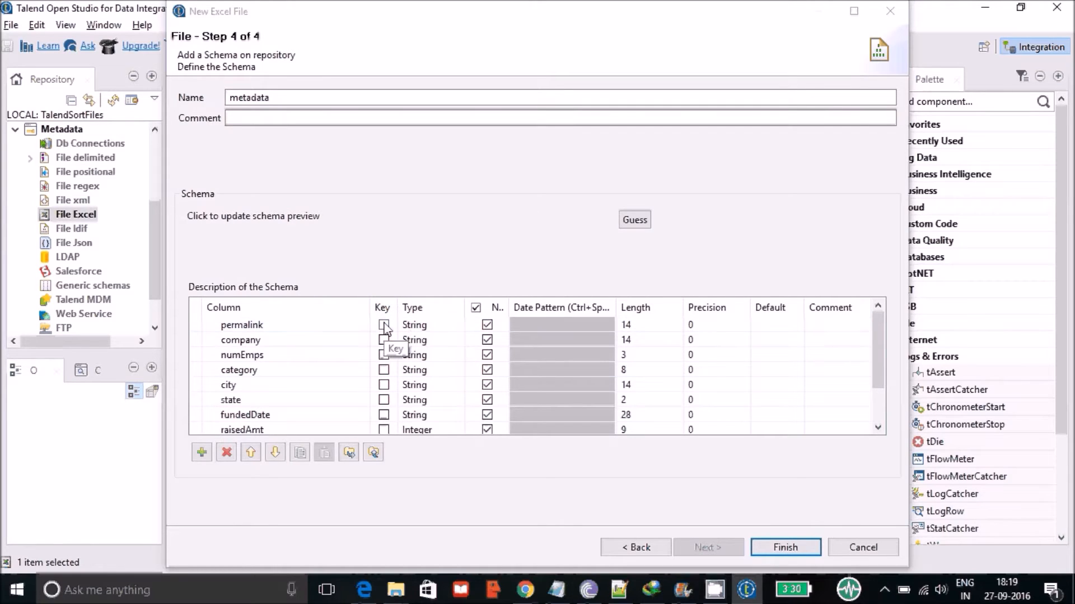
pyautogui.click(385, 324)
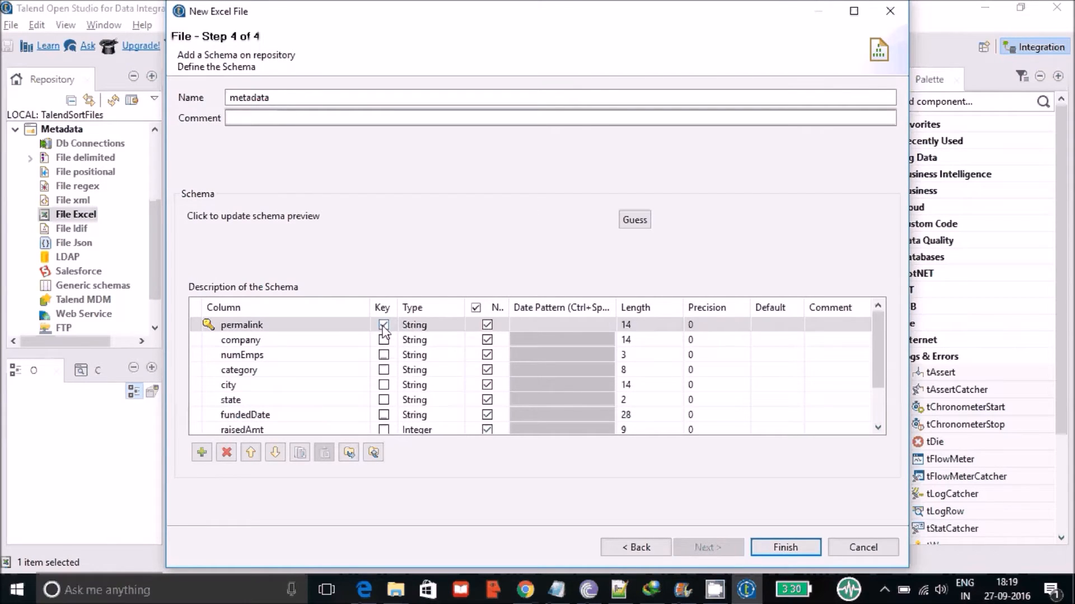
pyautogui.click(384, 325)
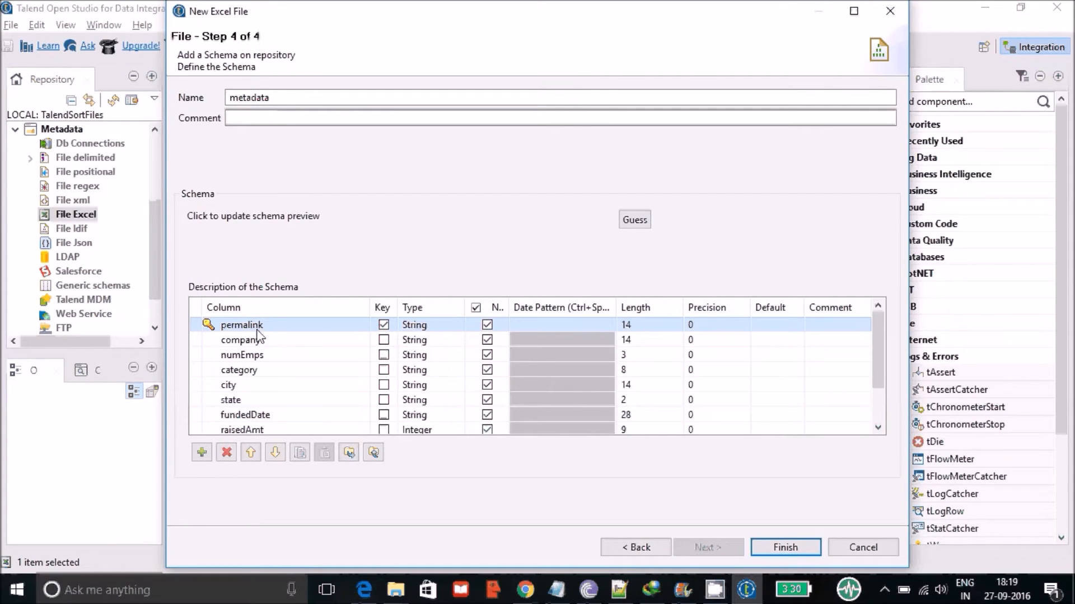
pyautogui.click(384, 324)
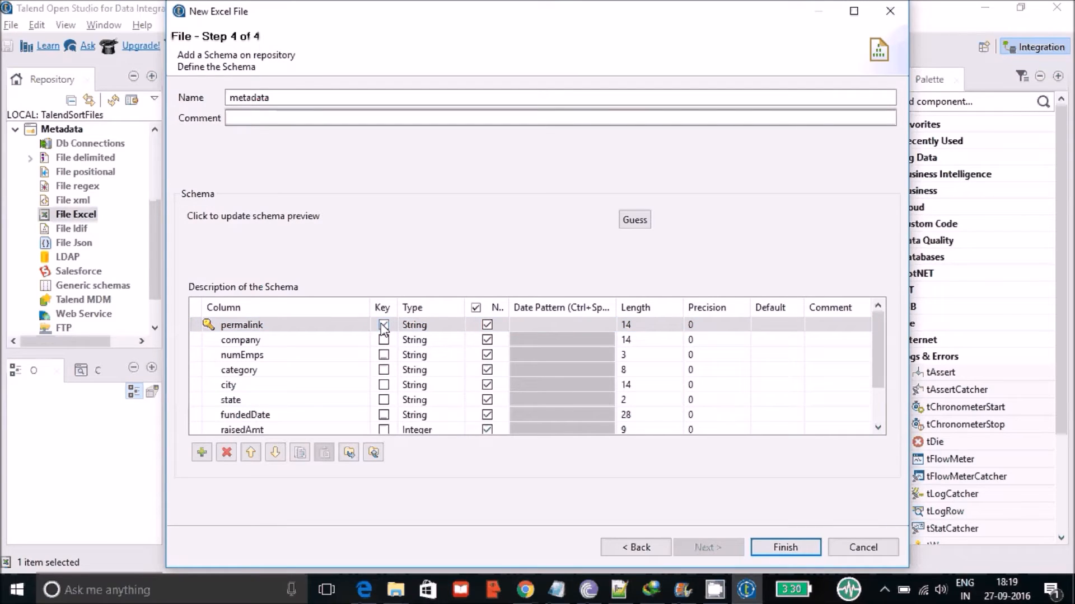
pyautogui.click(383, 325)
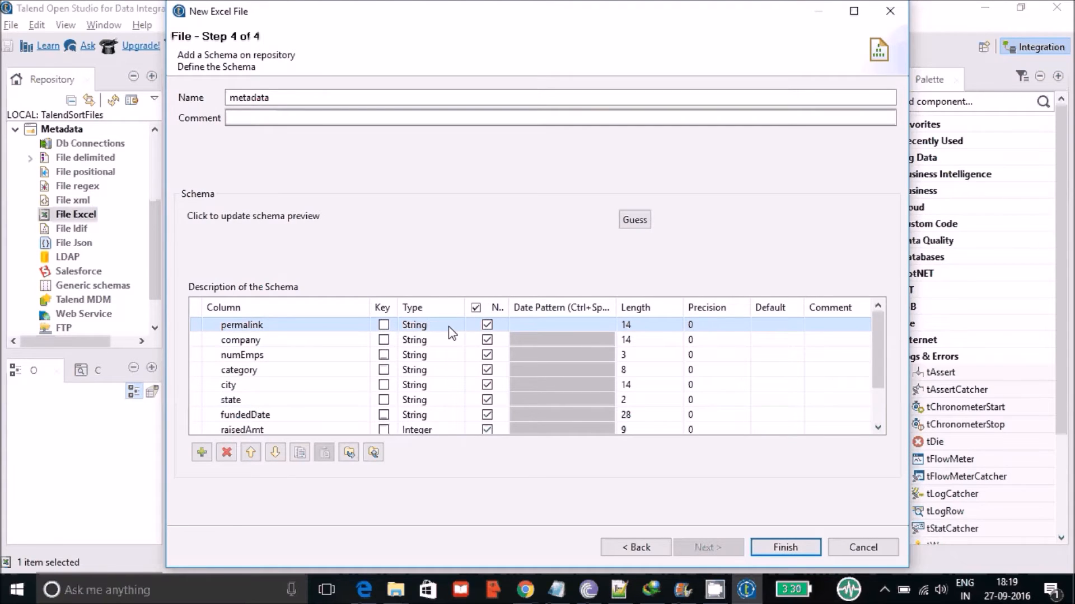
pyautogui.click(454, 324)
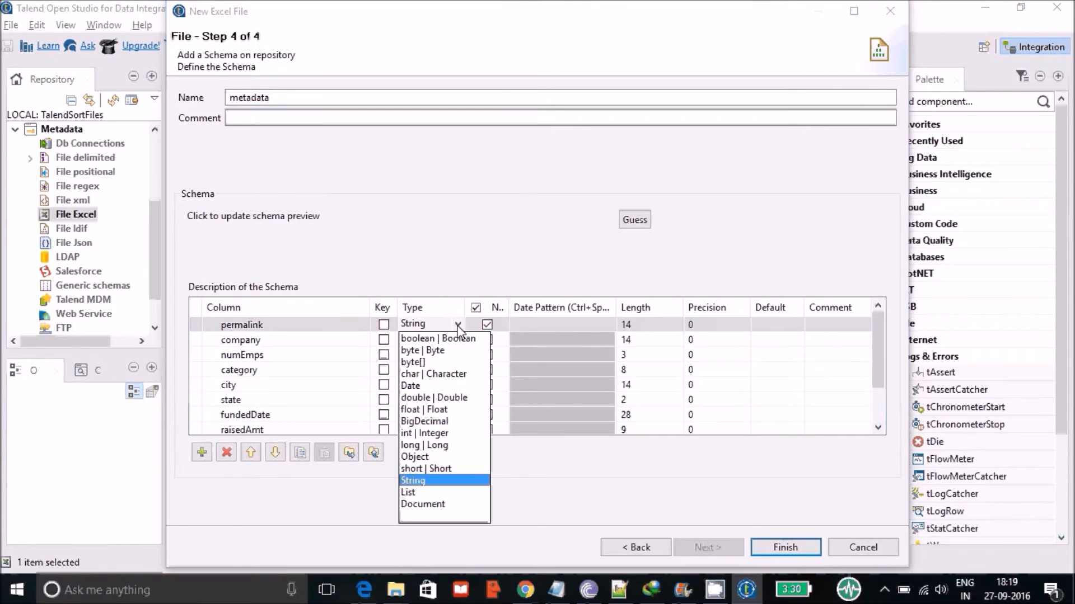
pyautogui.moveTo(444, 494)
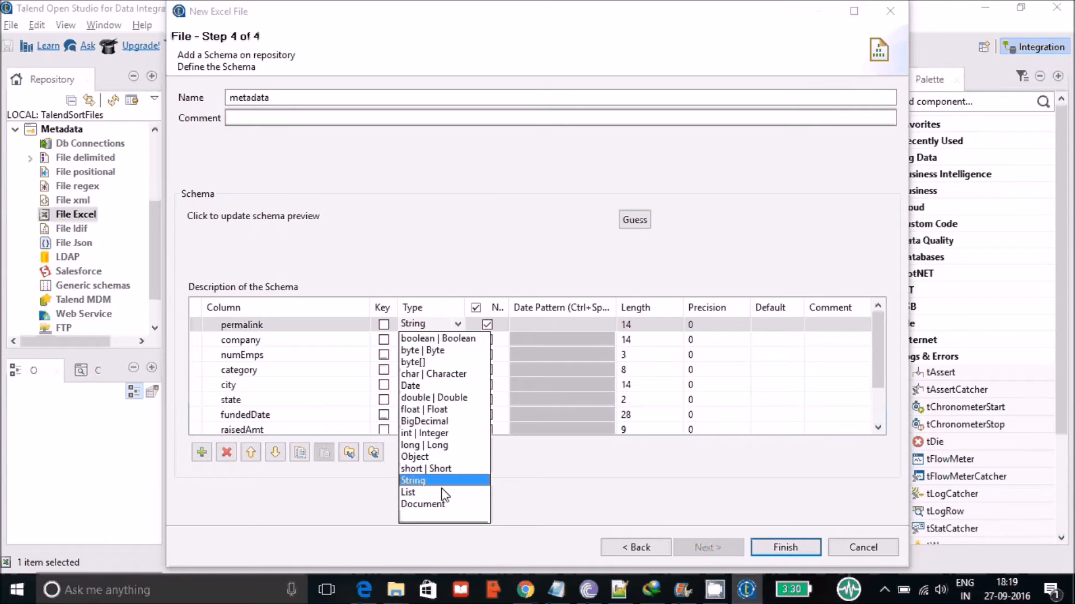
pyautogui.click(411, 480)
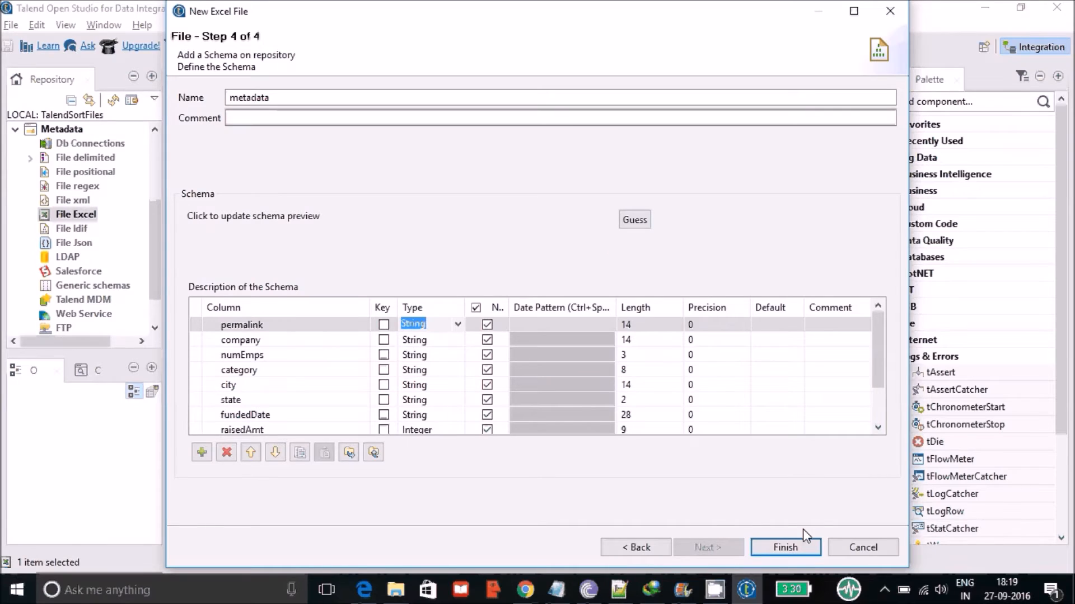
pyautogui.click(784, 547)
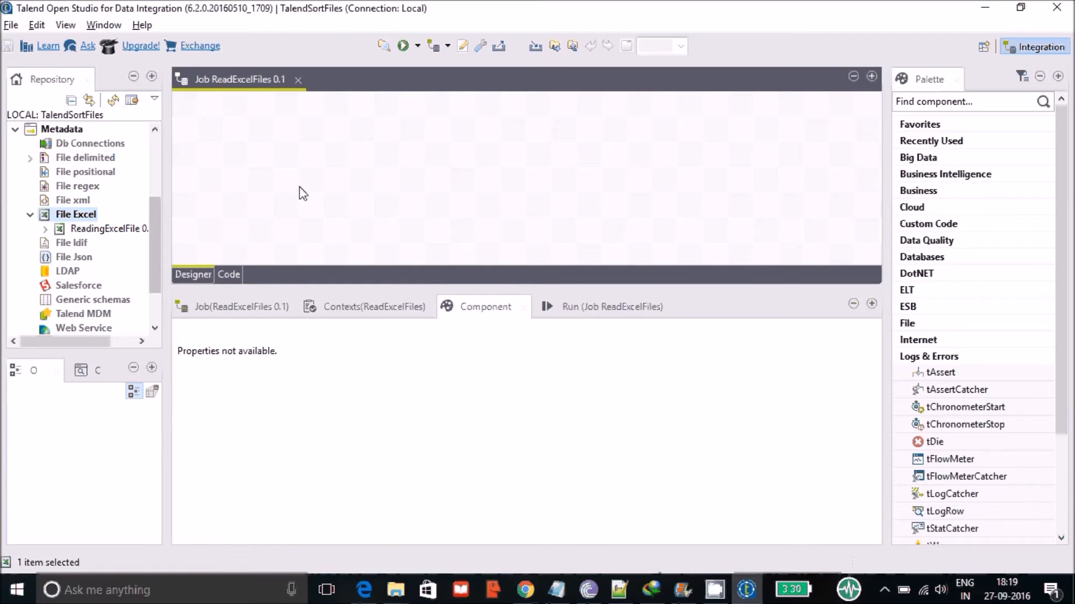
# Drop the ReadingExcelFile metadata onto the canvas as a tFileInputExcel component
pyautogui.moveTo(108, 228); pyautogui.dragTo(227, 153)
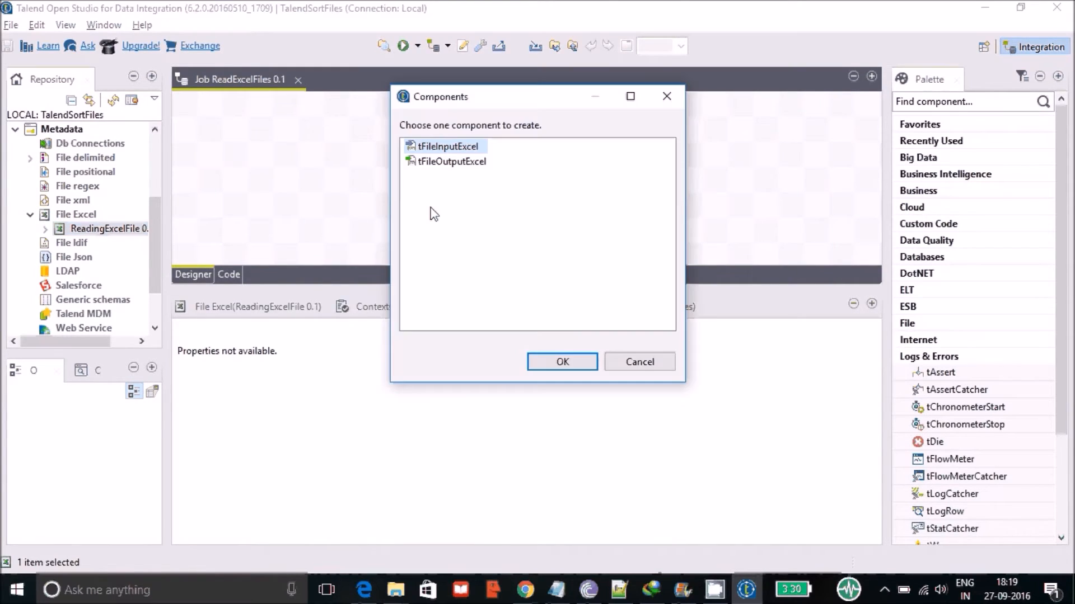
pyautogui.moveTo(465, 180)
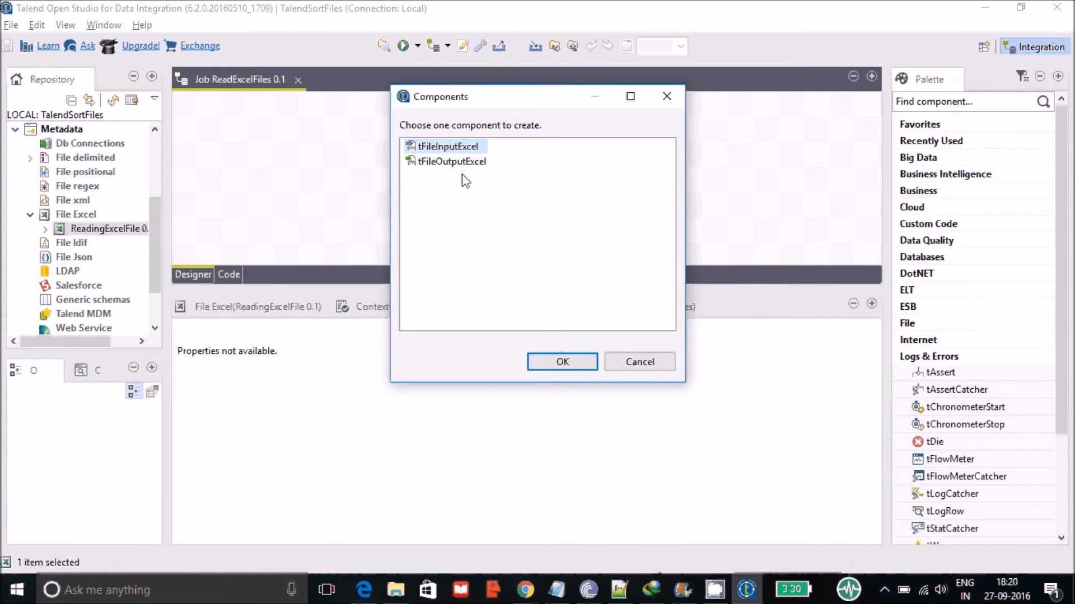
pyautogui.moveTo(152, 239)
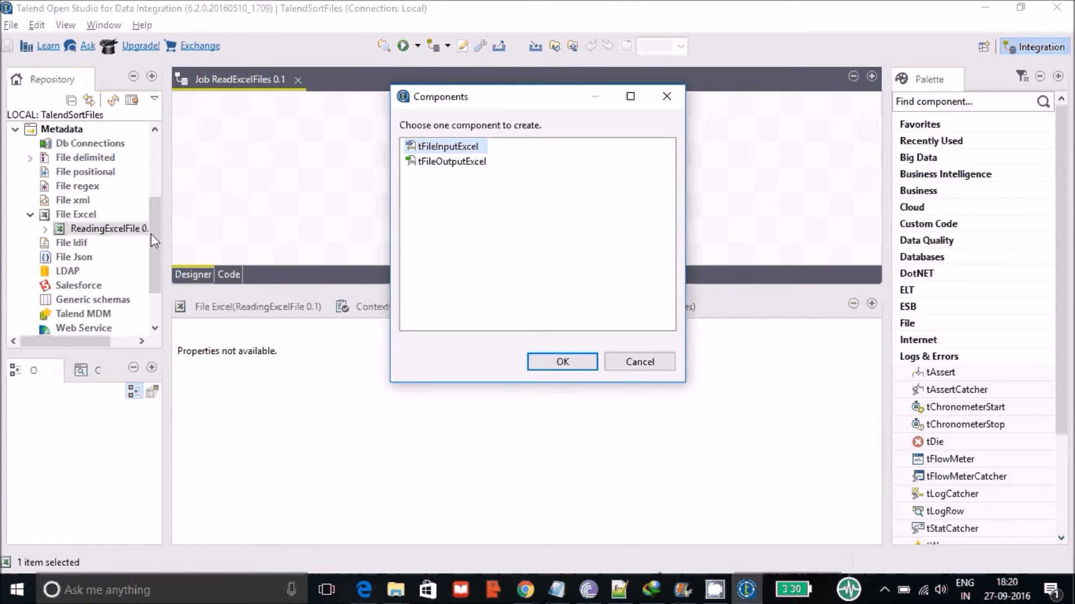
pyautogui.moveTo(408, 211)
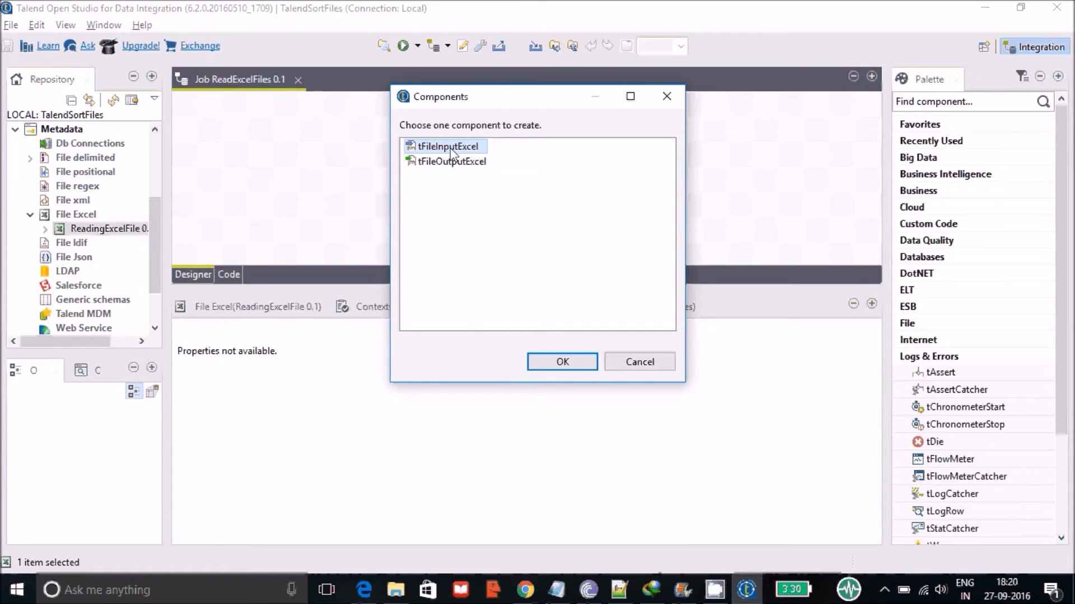
pyautogui.moveTo(545, 315)
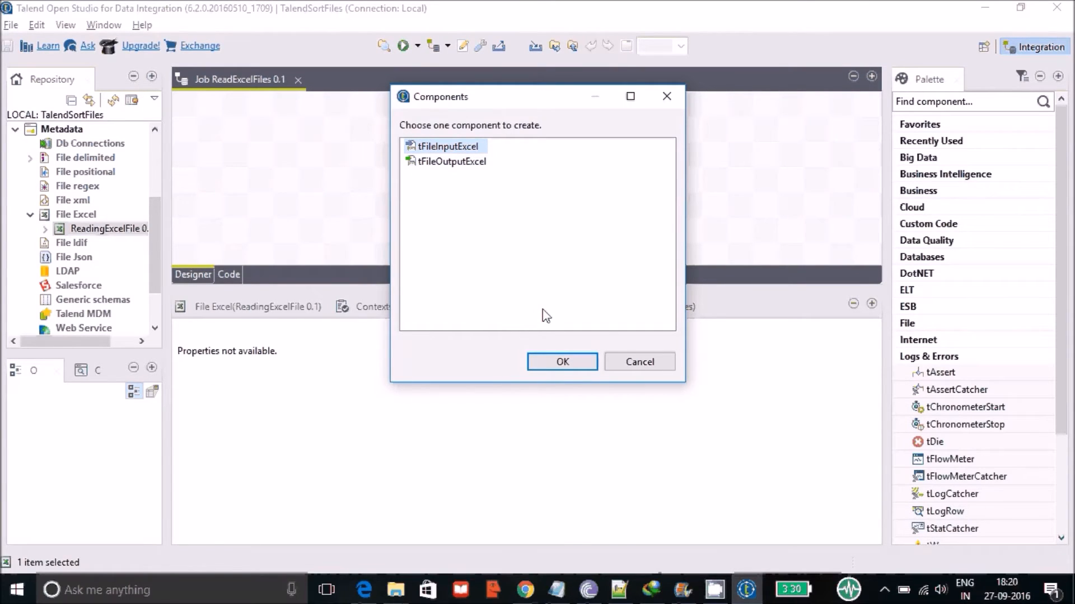
pyautogui.click(561, 361)
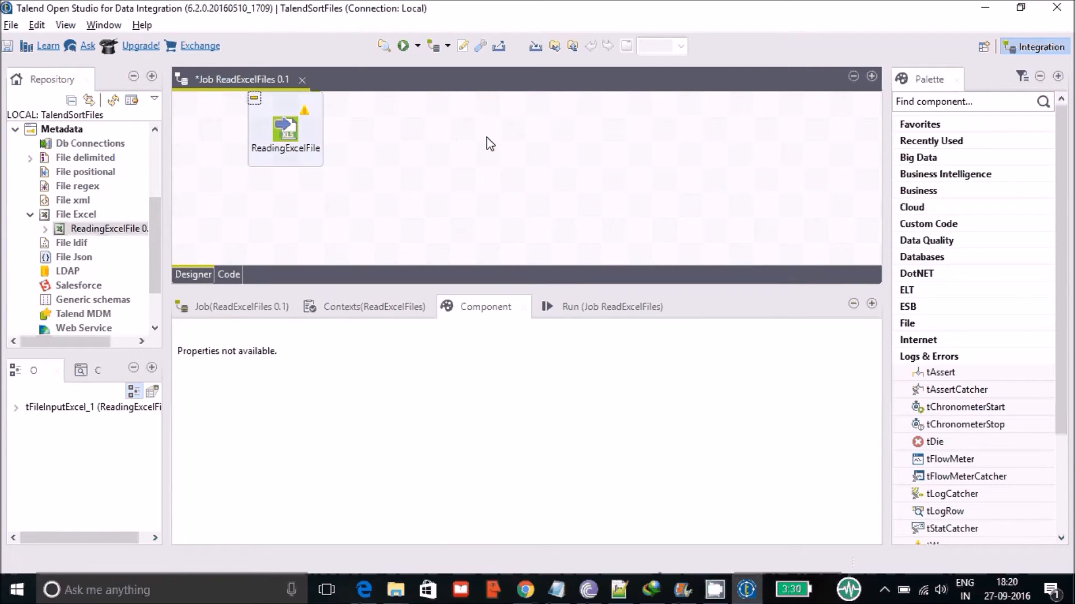
pyautogui.moveTo(466, 150)
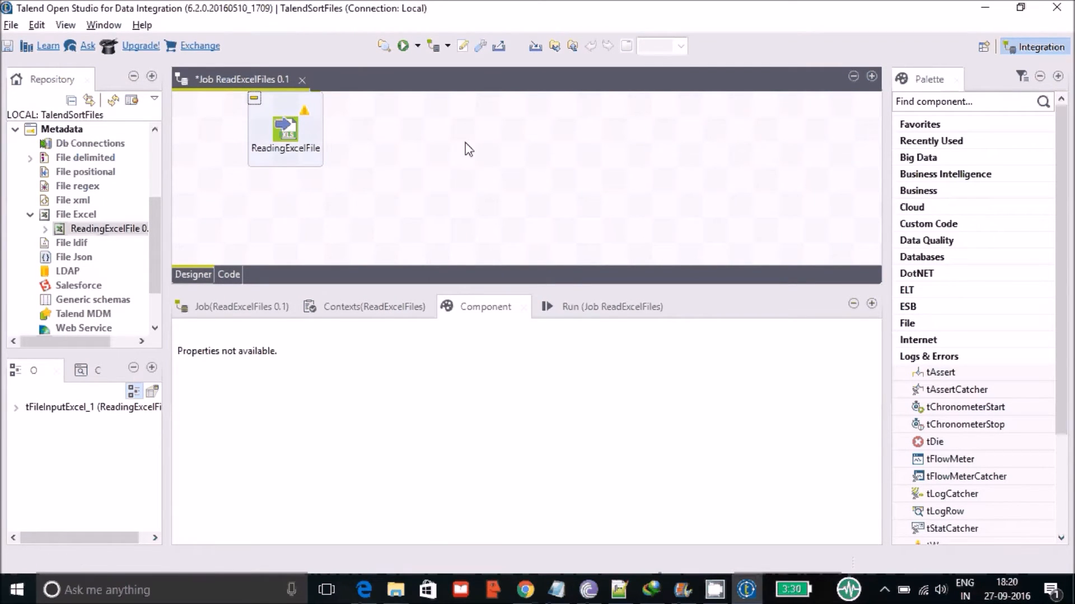
pyautogui.moveTo(498, 131)
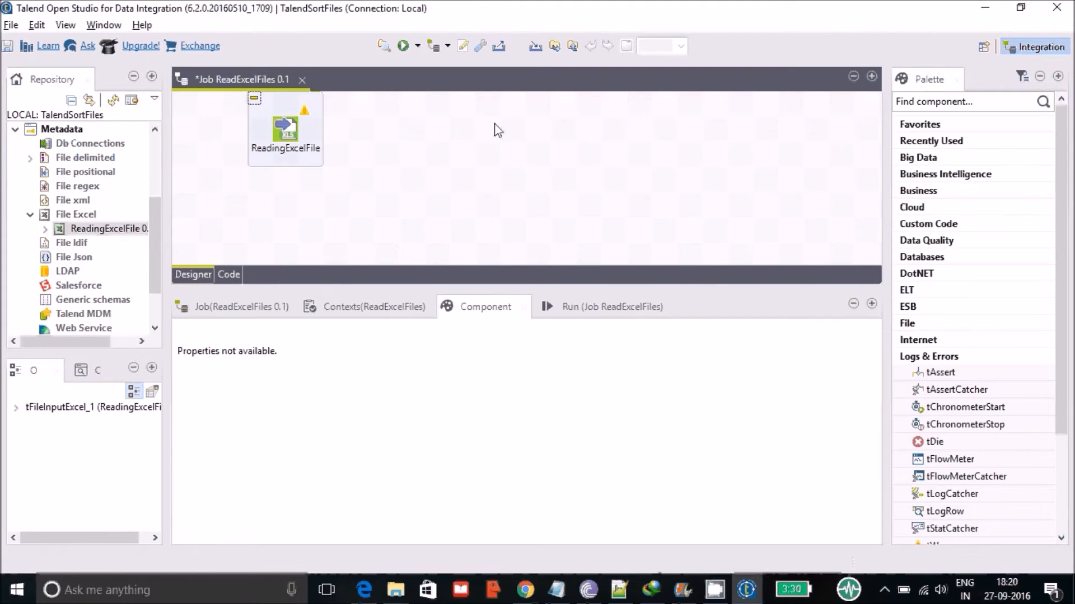
# Add tLogRow (Logs_Errors) to the canvas by typing 'tlog'
pyautogui.write('t')
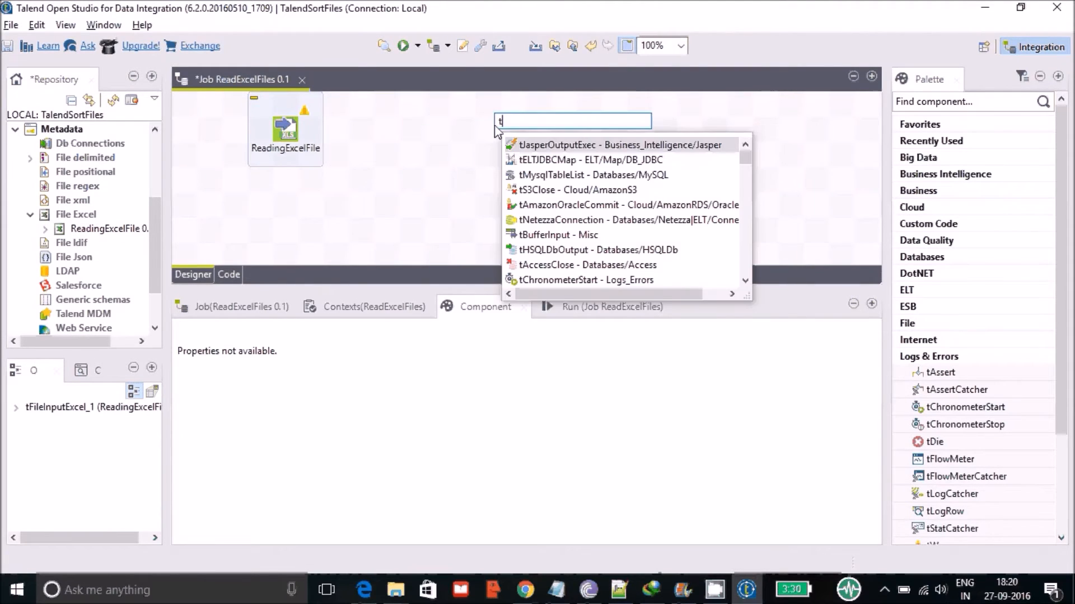
pyautogui.write('log')
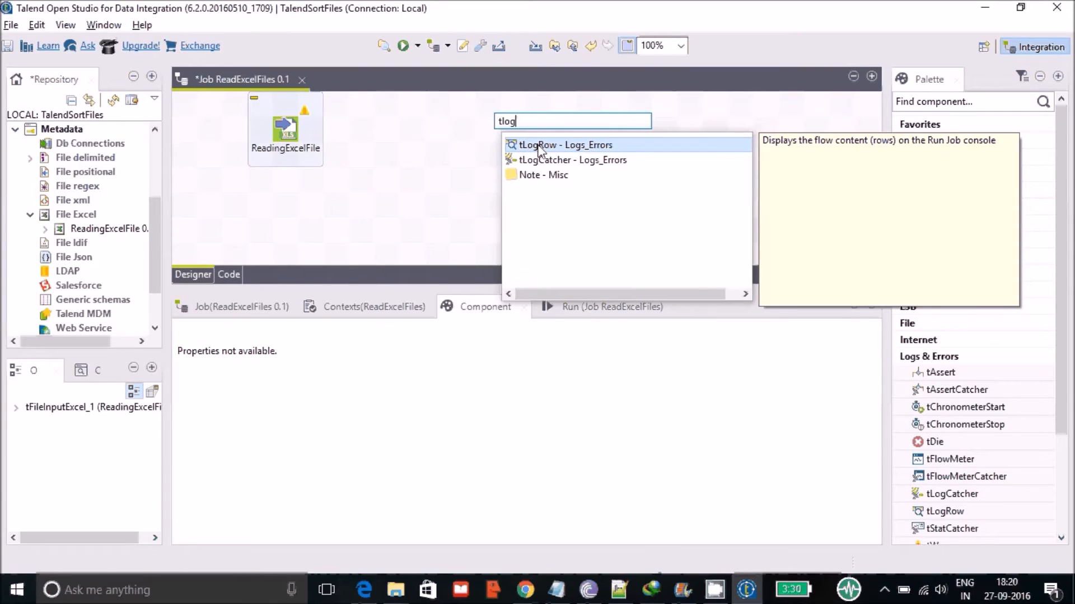
pyautogui.click(565, 144)
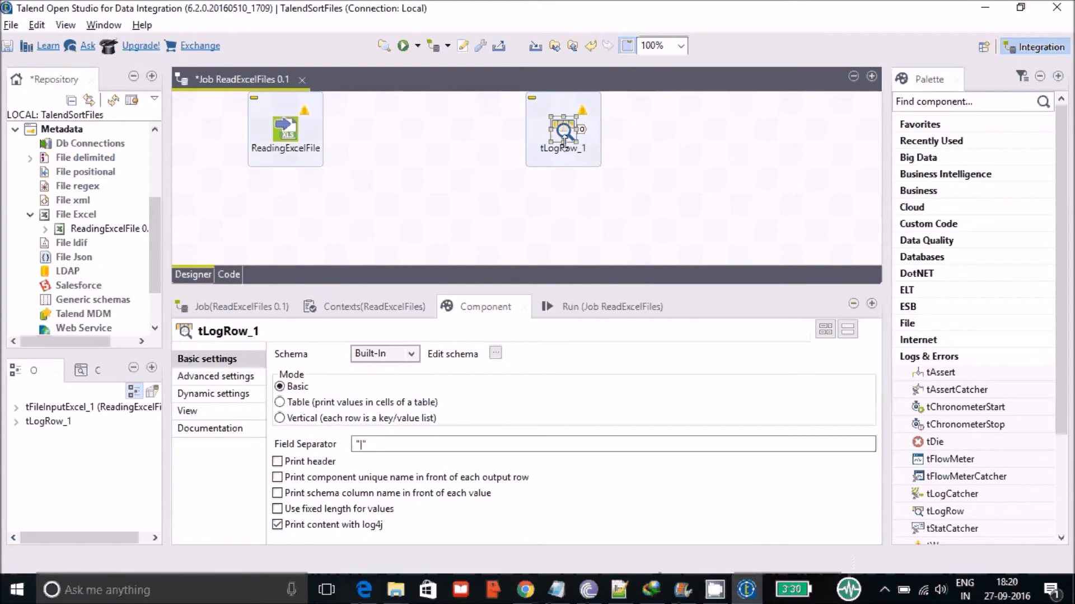
pyautogui.moveTo(572, 174)
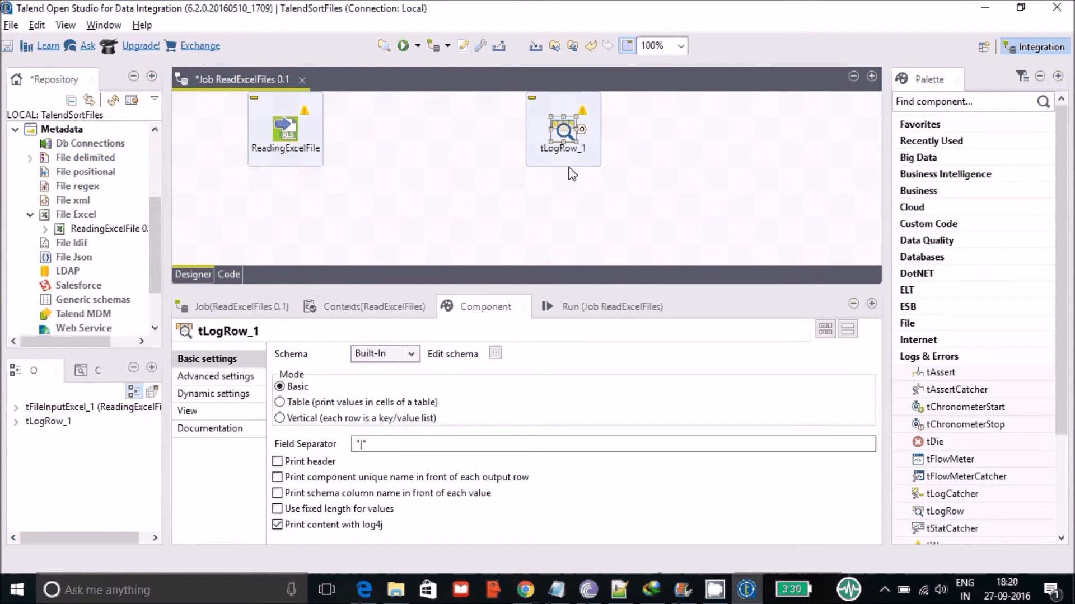
pyautogui.moveTo(565, 211)
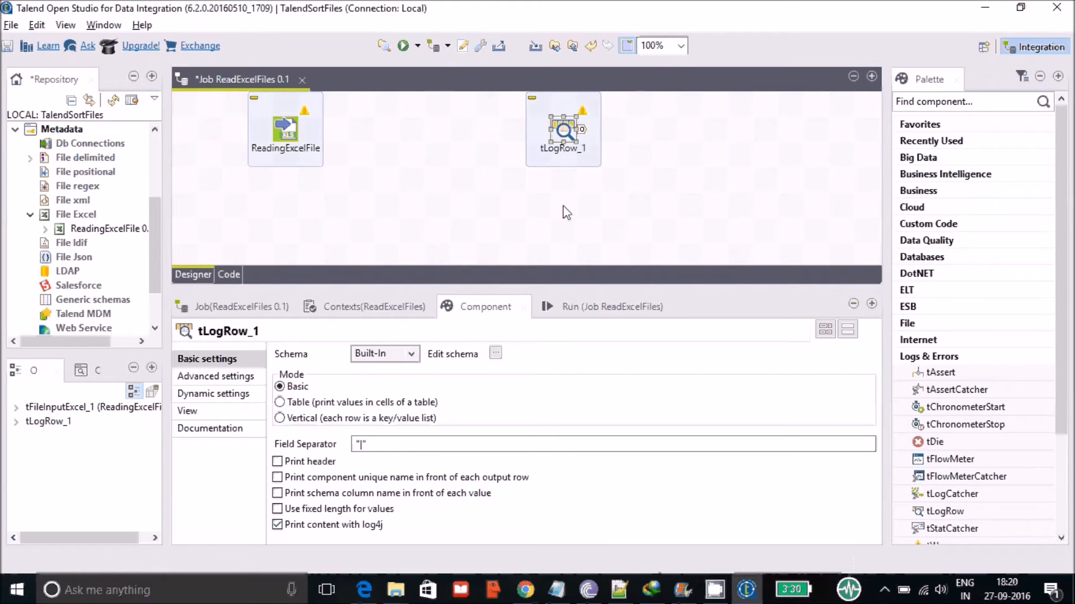
pyautogui.moveTo(459, 170)
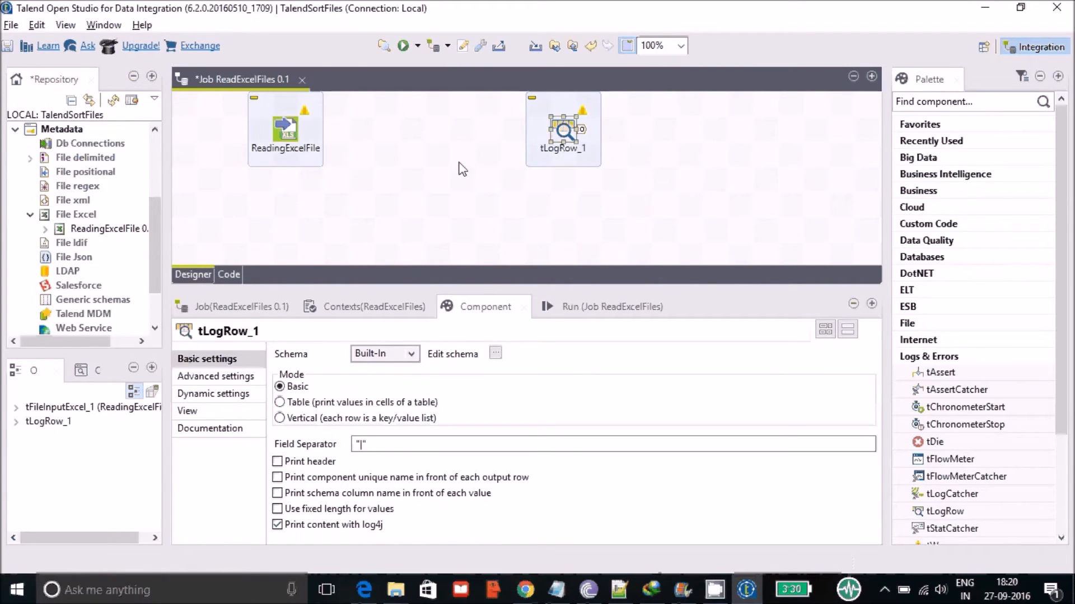
pyautogui.moveTo(630, 172)
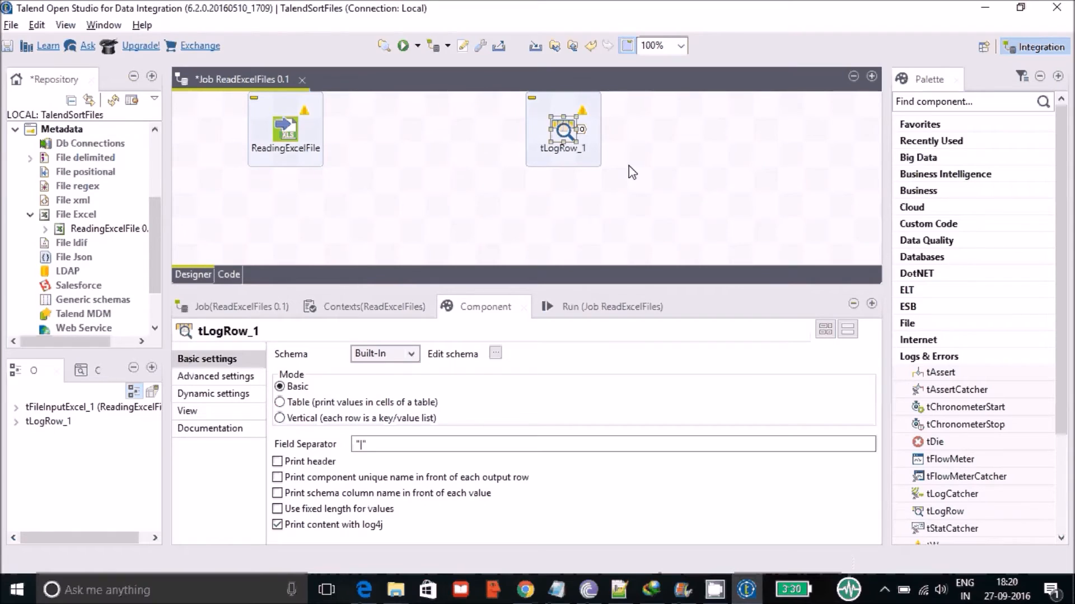
pyautogui.moveTo(312, 144)
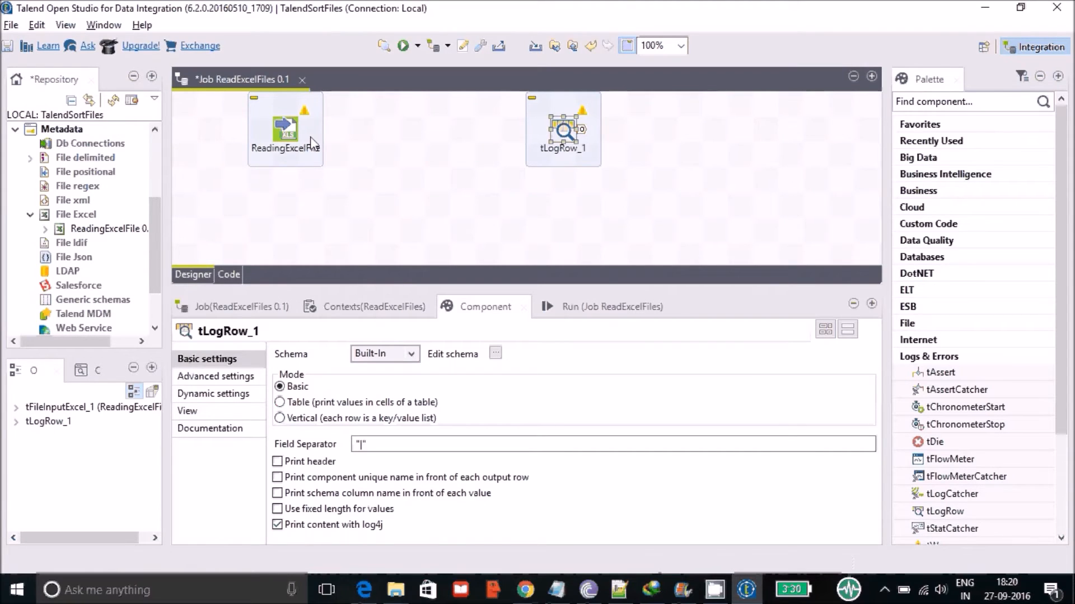
pyautogui.moveTo(626, 161)
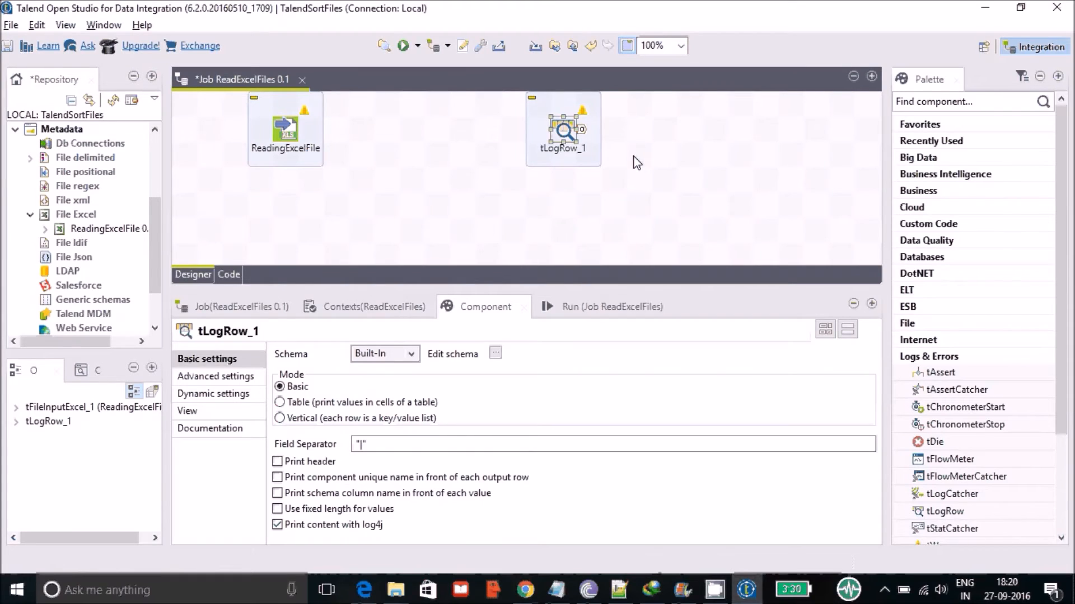
pyautogui.moveTo(298, 133)
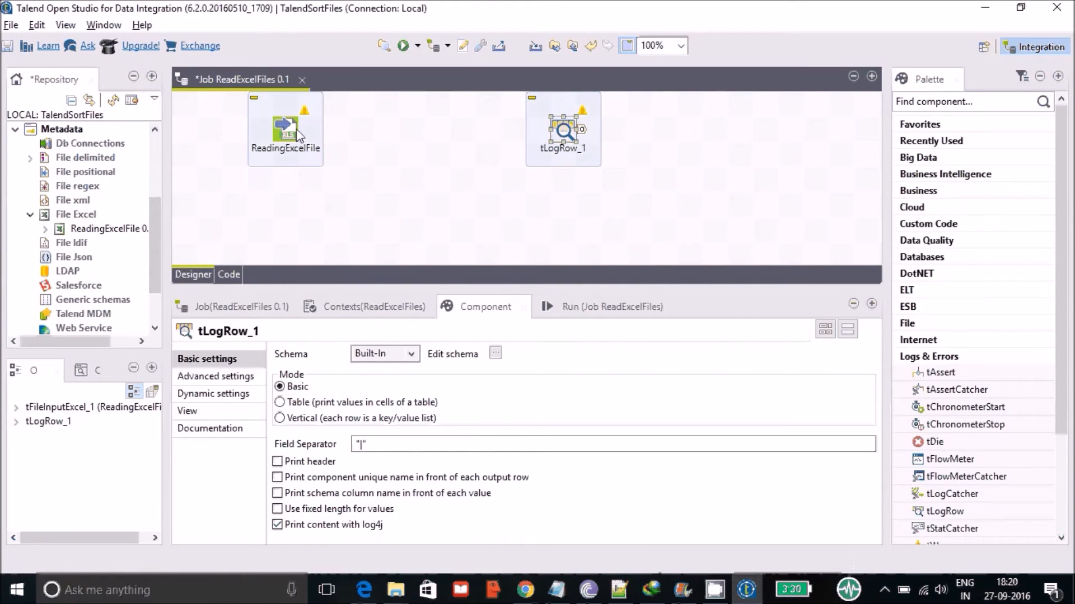
# Link ReadingExcelFile to tLogRow_1 with a Main row connection named row1
pyautogui.rightClick(285, 127)
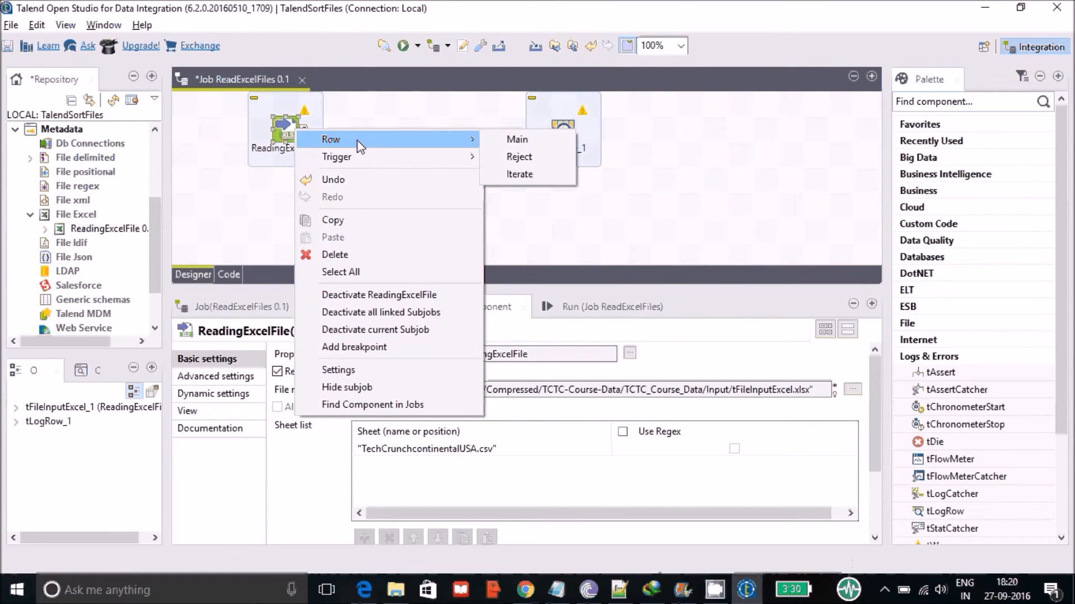
pyautogui.click(516, 139)
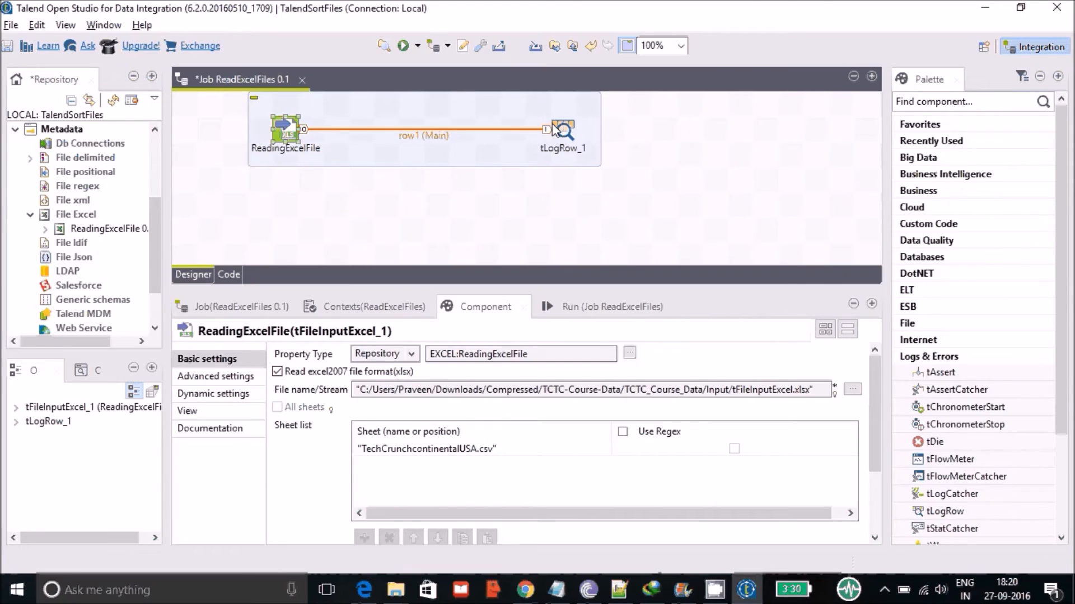
pyautogui.click(609, 214)
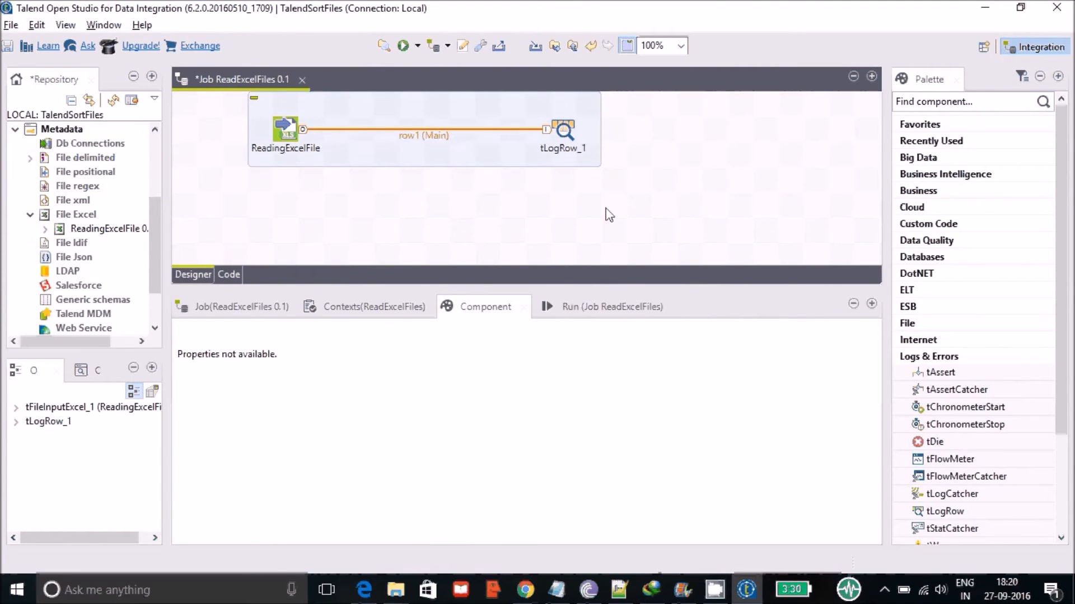
pyautogui.click(286, 129)
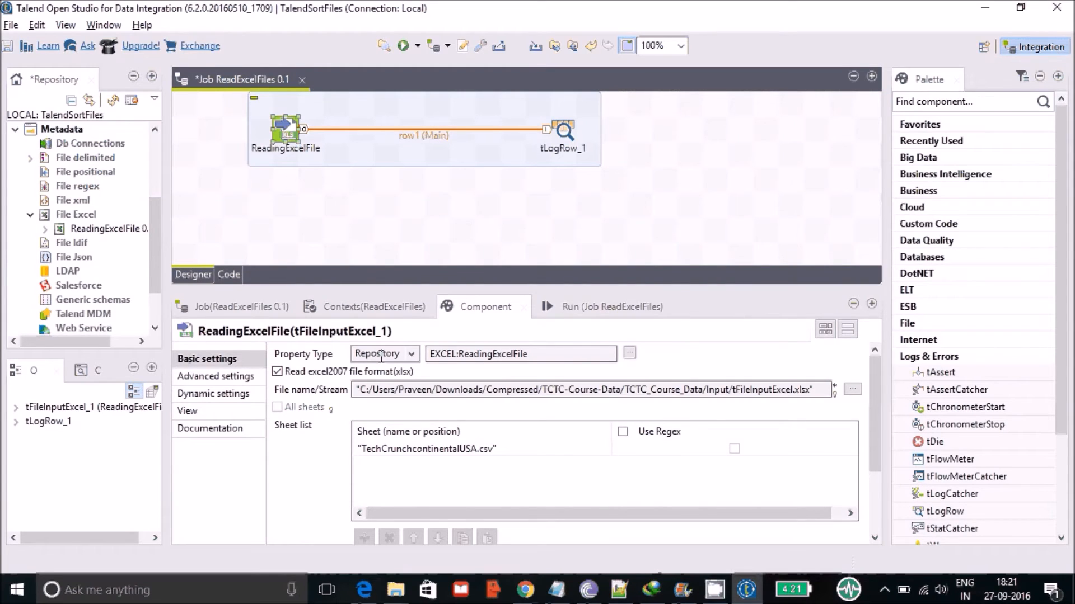
pyautogui.moveTo(412, 360)
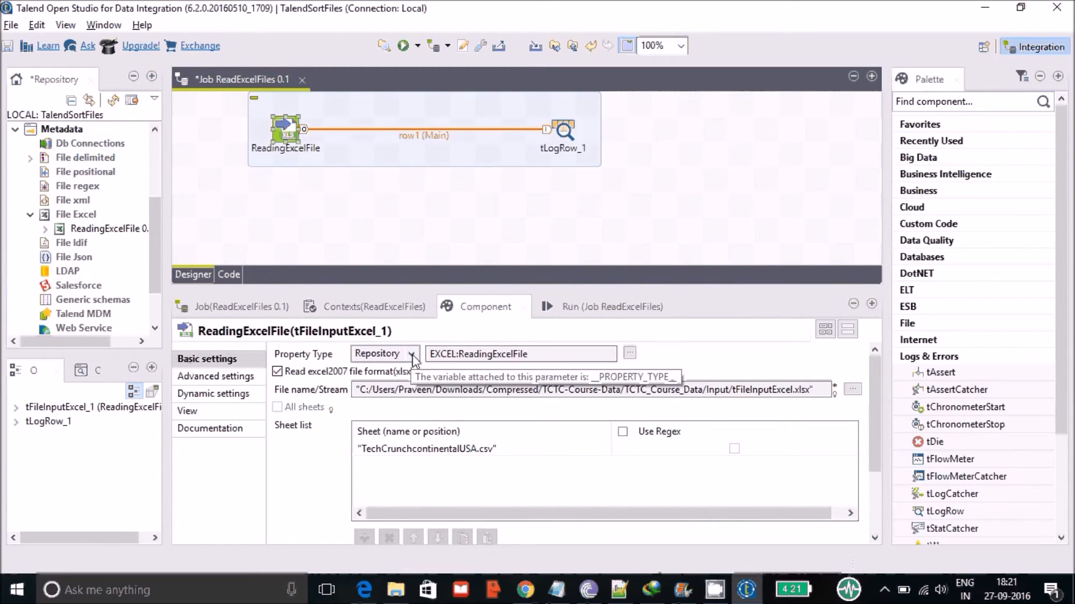
pyautogui.moveTo(463, 361)
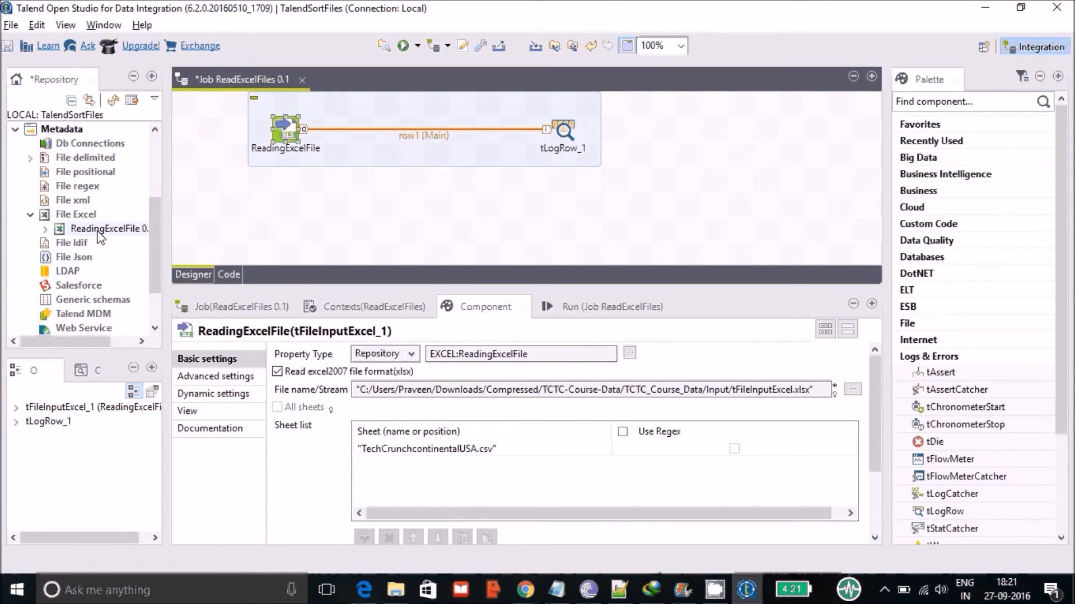
pyautogui.moveTo(412, 358)
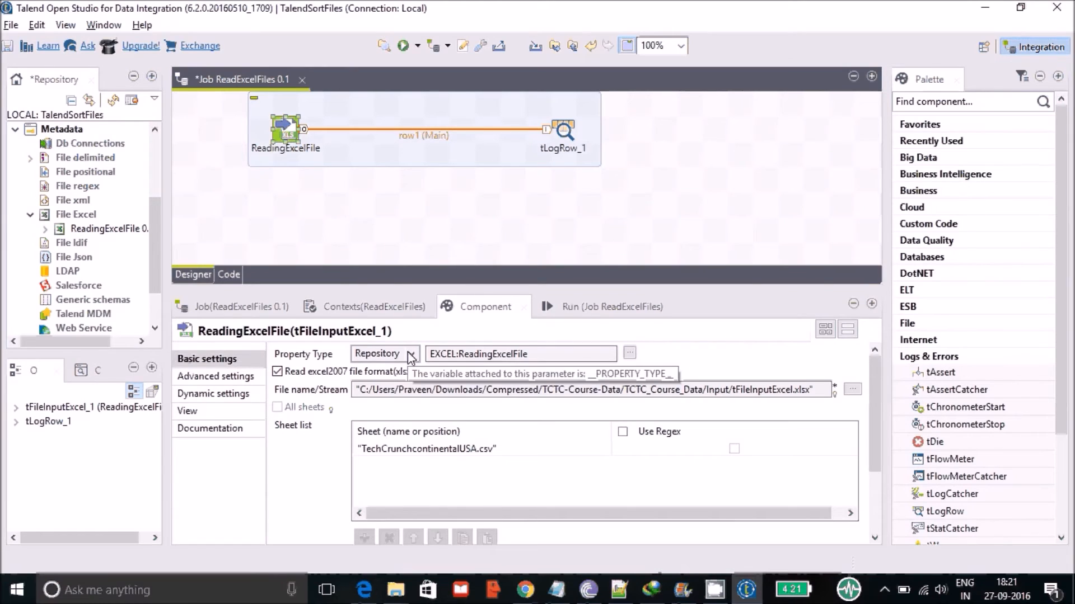
pyautogui.click(411, 354)
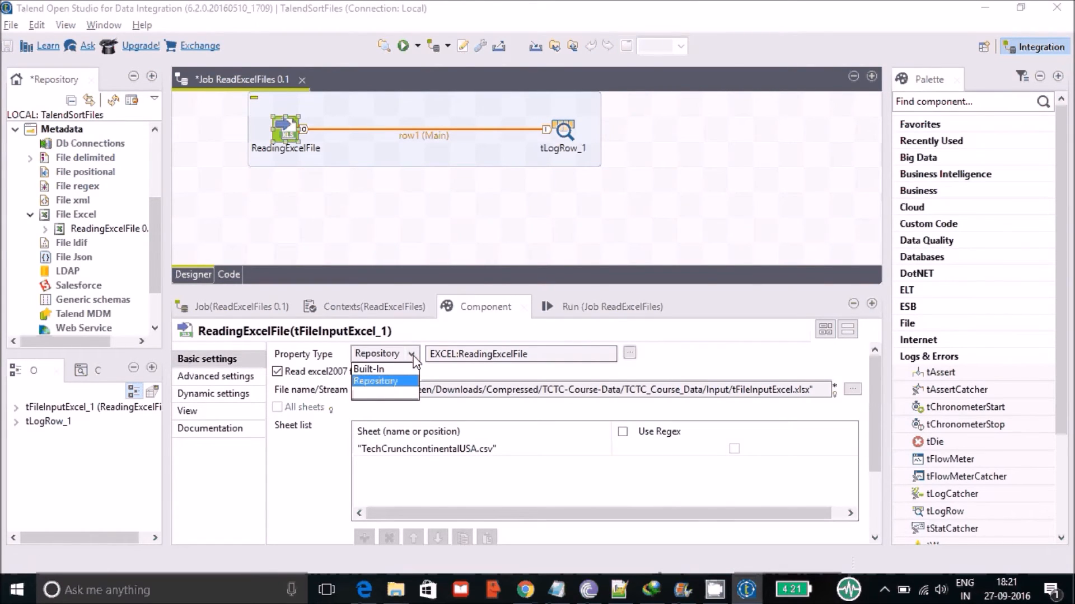
pyautogui.moveTo(417, 382)
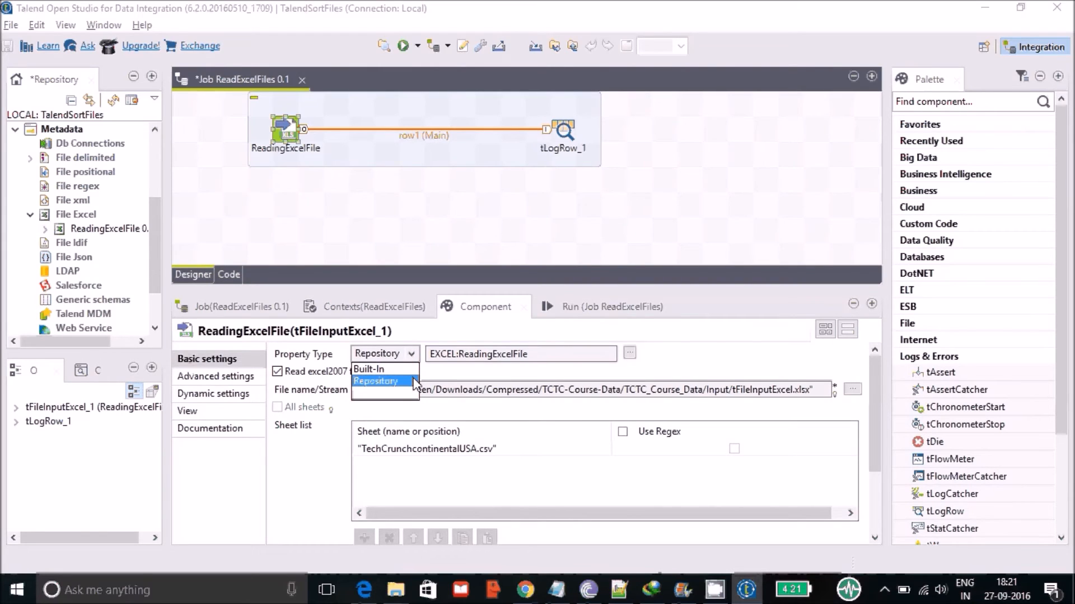
pyautogui.click(375, 381)
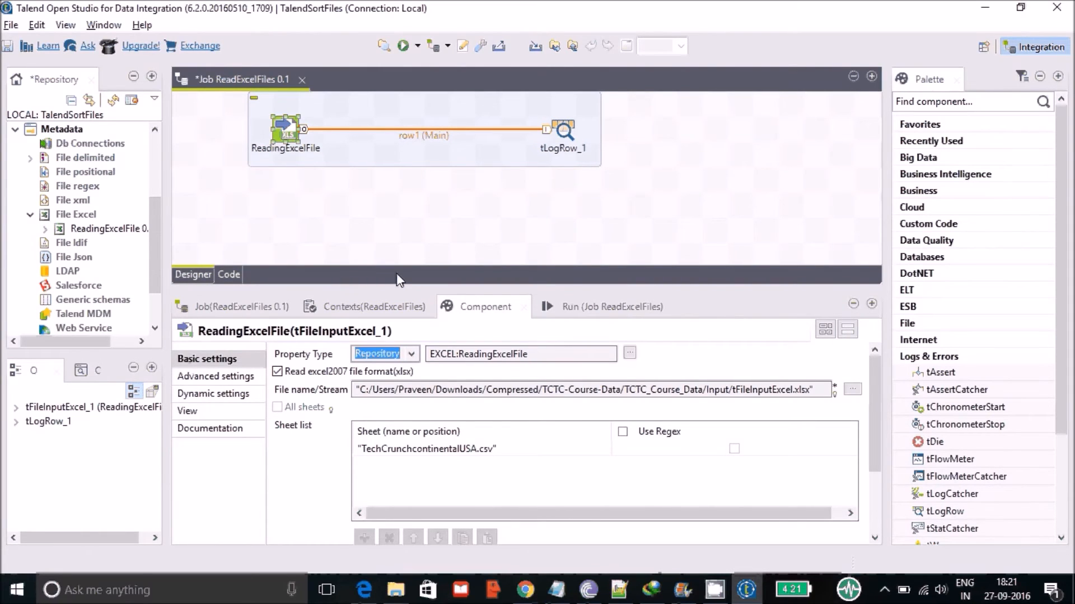
pyautogui.moveTo(411, 355)
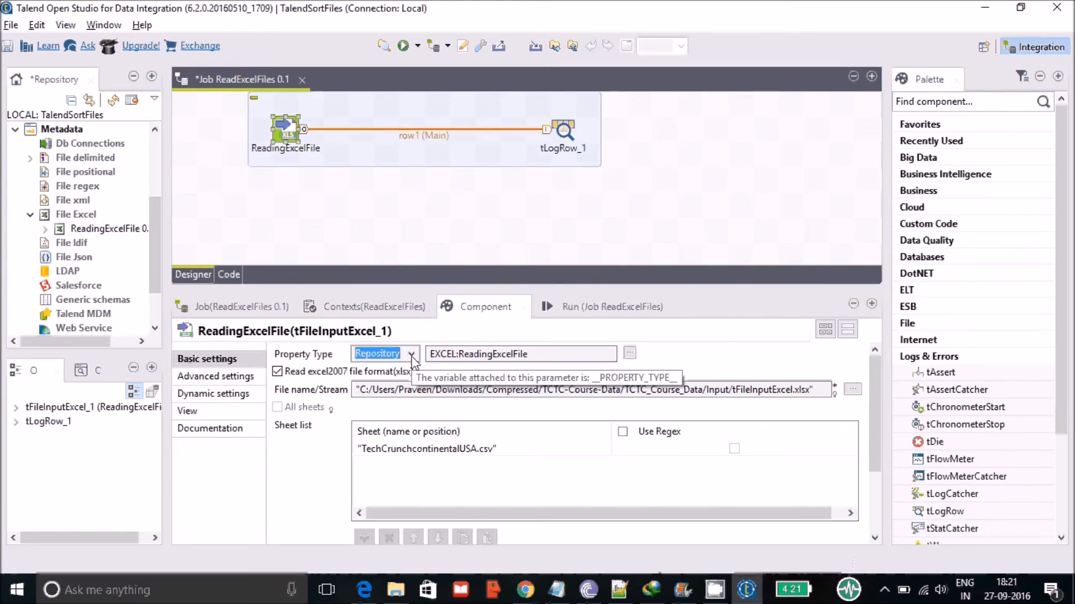
pyautogui.moveTo(158, 259)
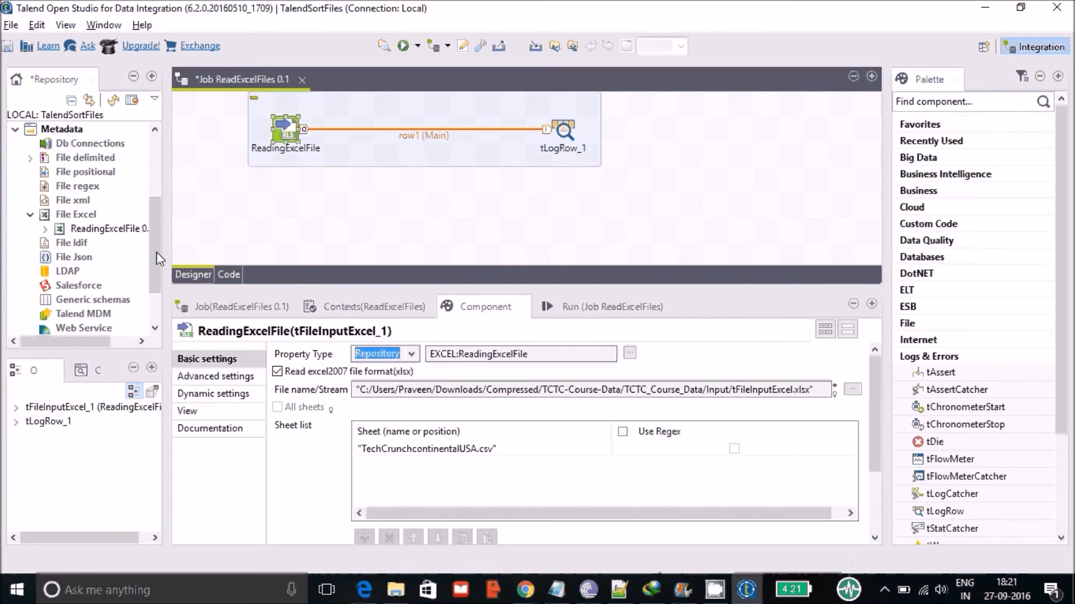
pyautogui.moveTo(412, 358)
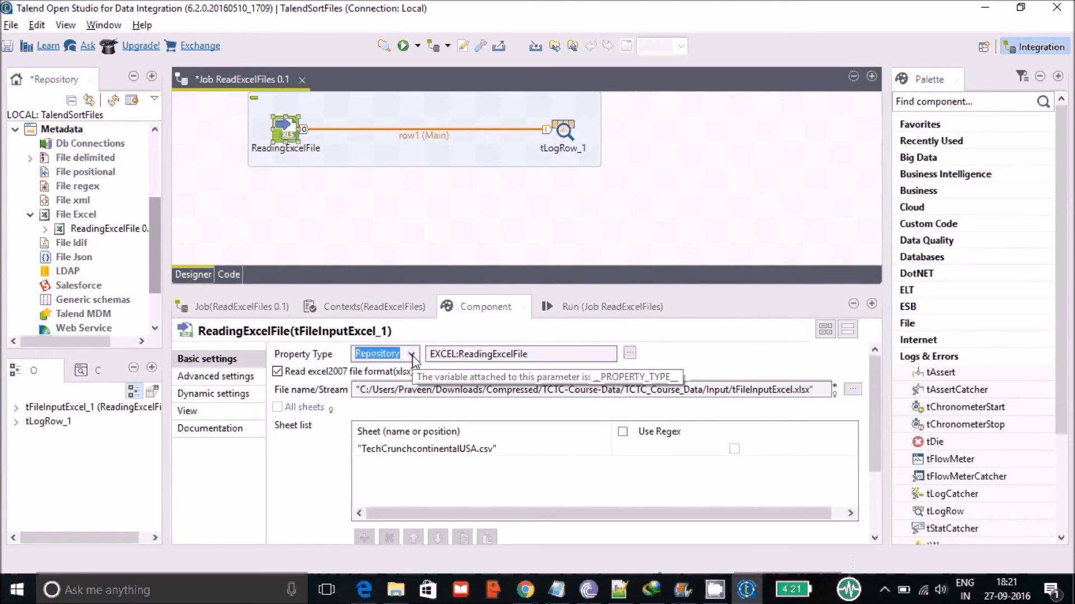
pyautogui.moveTo(406, 349)
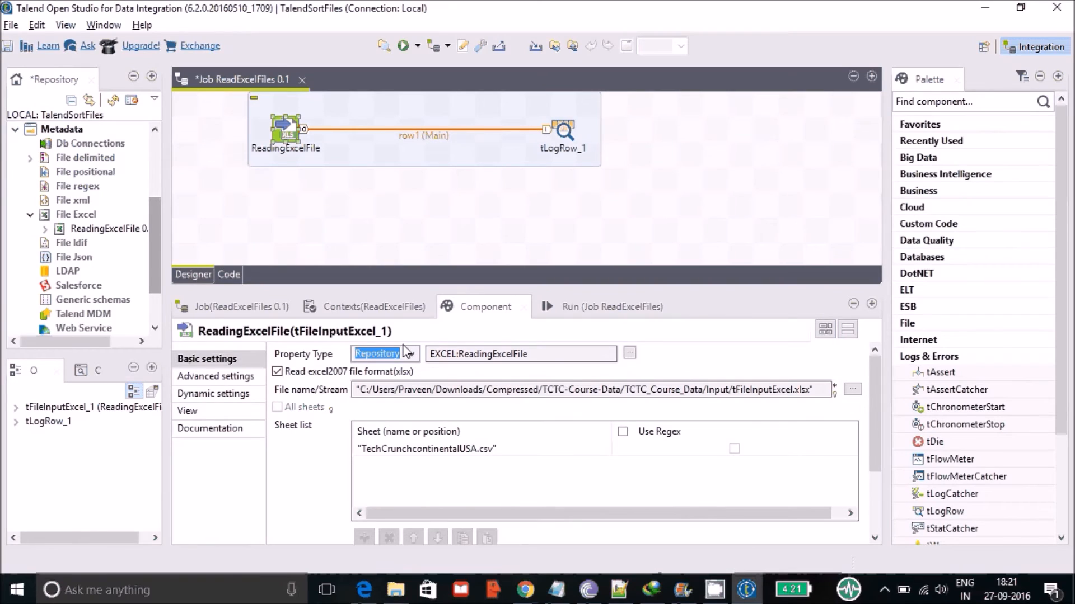
pyautogui.moveTo(329, 244)
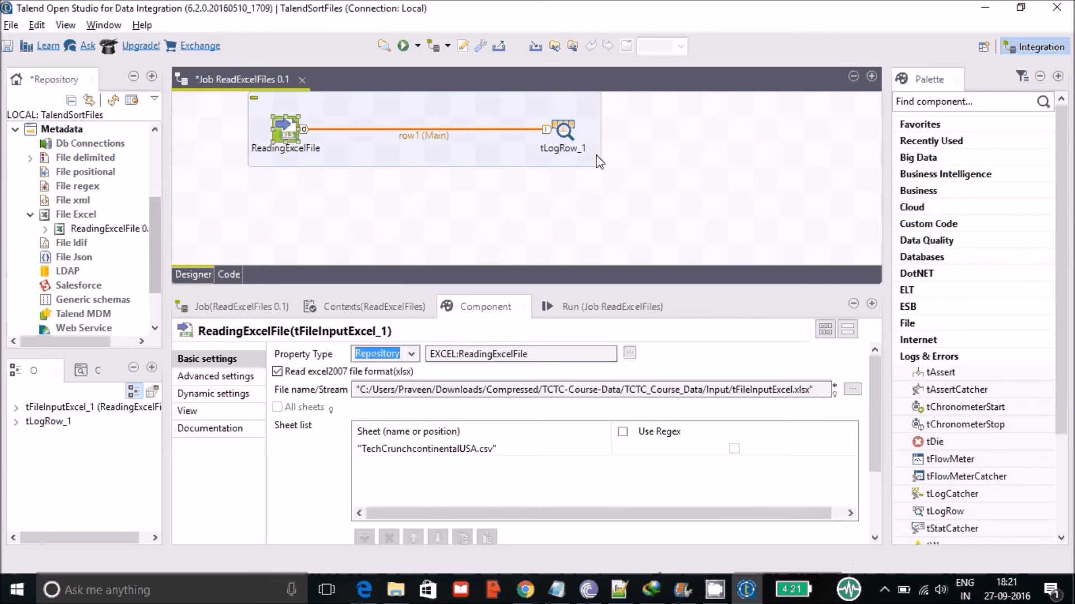
pyautogui.moveTo(342, 366)
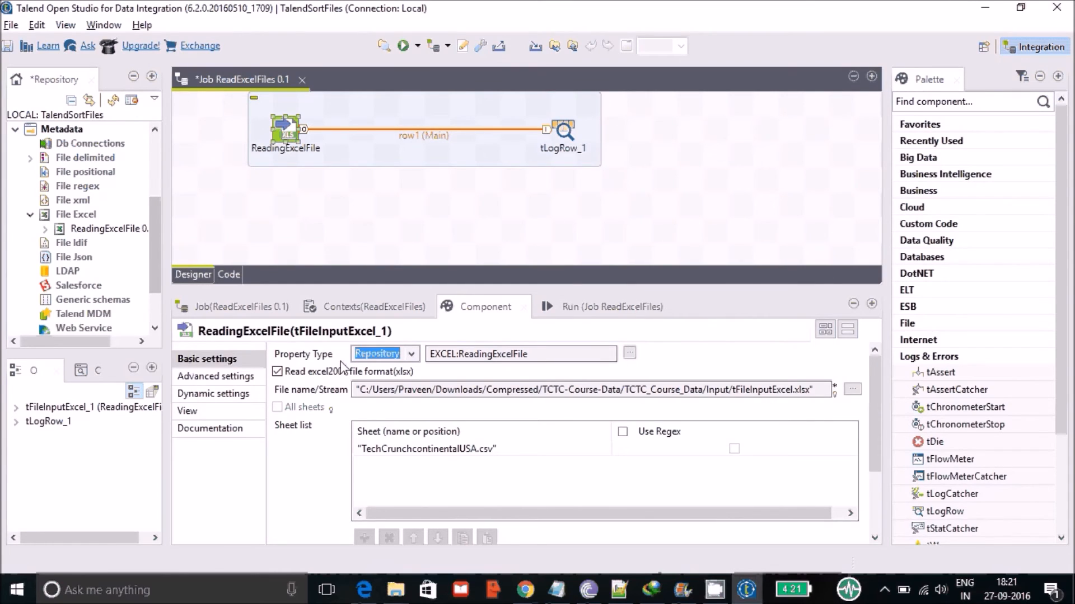
pyautogui.moveTo(411, 360)
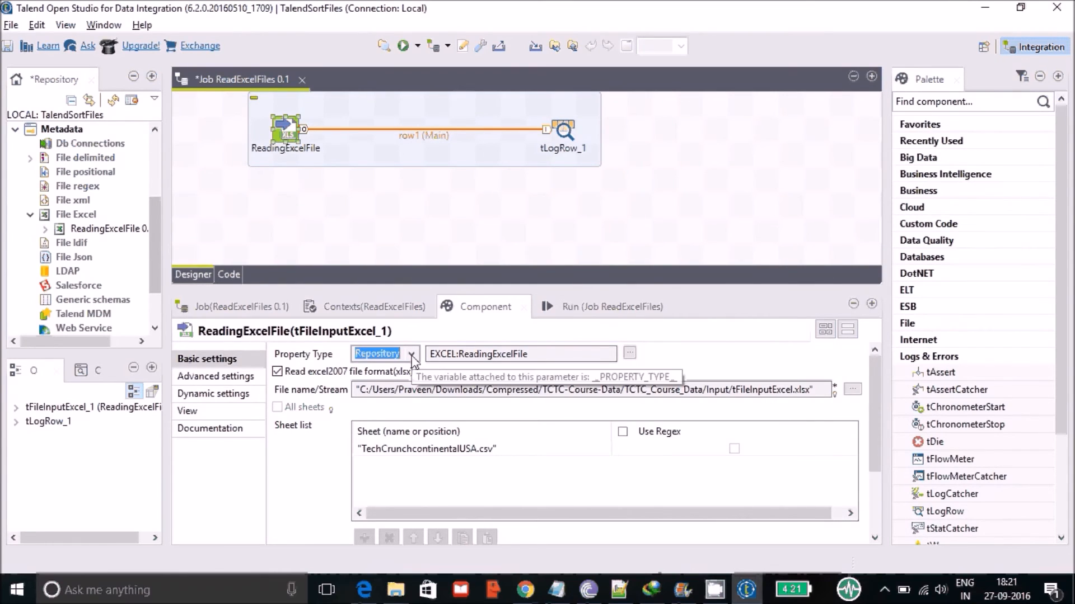
pyautogui.moveTo(378, 412)
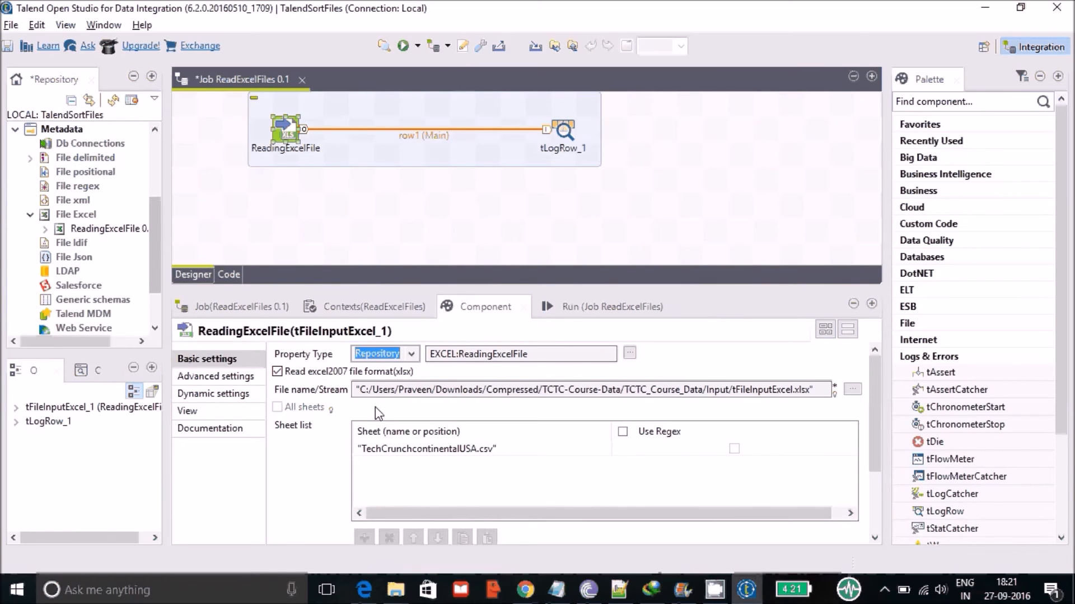
pyautogui.moveTo(879, 463)
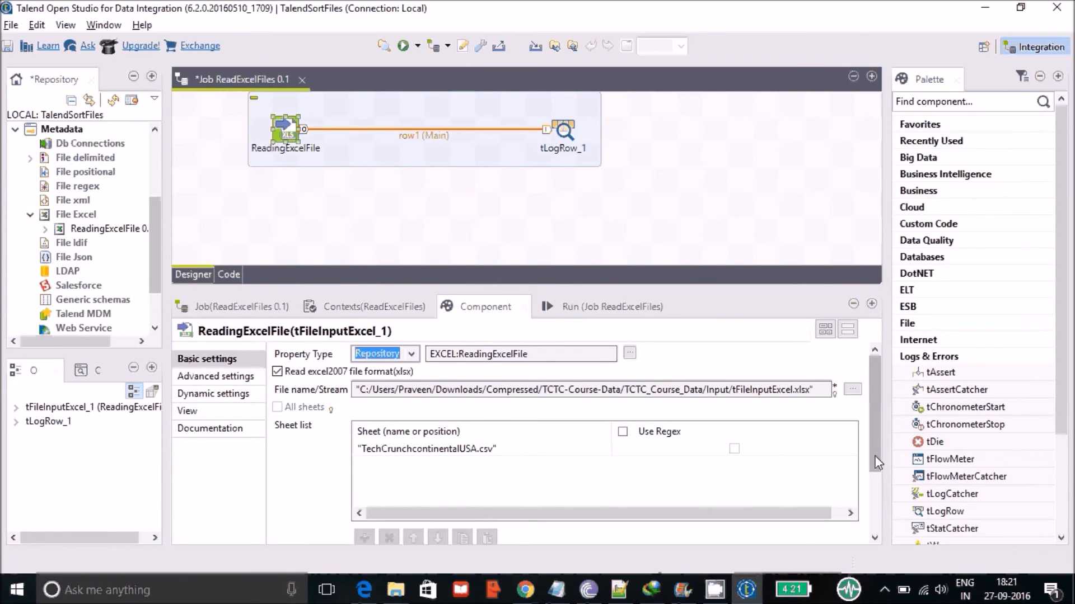
# Scroll ReadingExcelFile's Basic settings to header 1, footer 0, and the Repository schema row
pyautogui.scroll(-3)
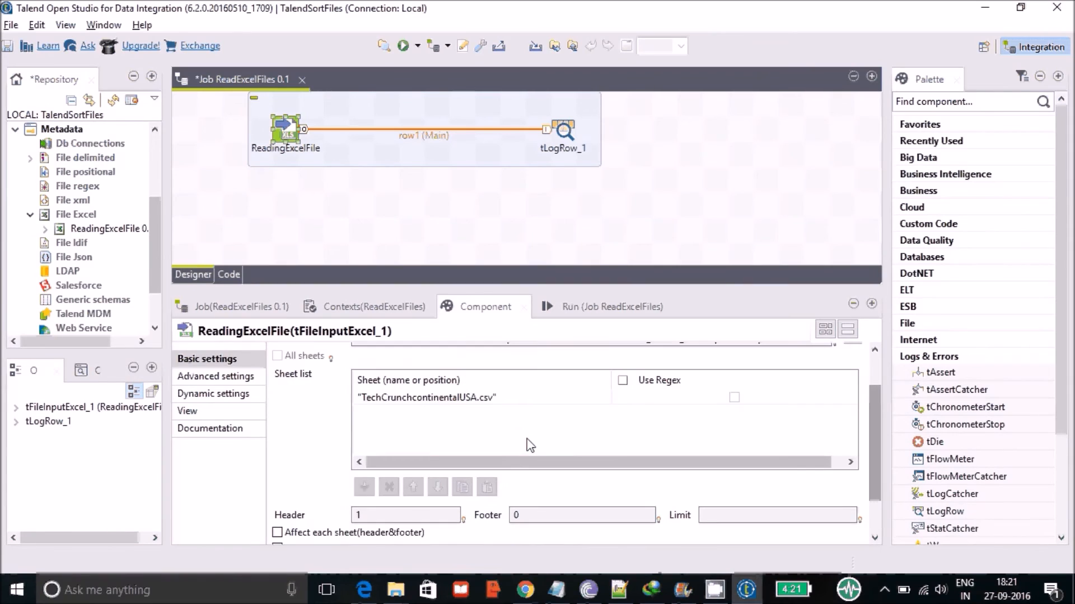
pyautogui.moveTo(366, 422)
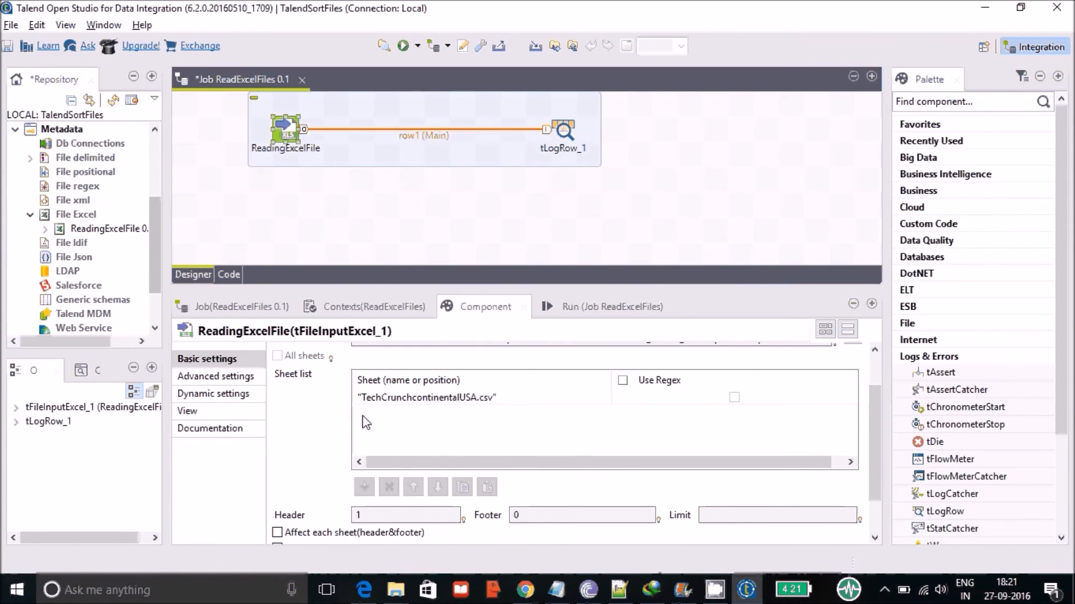
pyautogui.moveTo(410, 413)
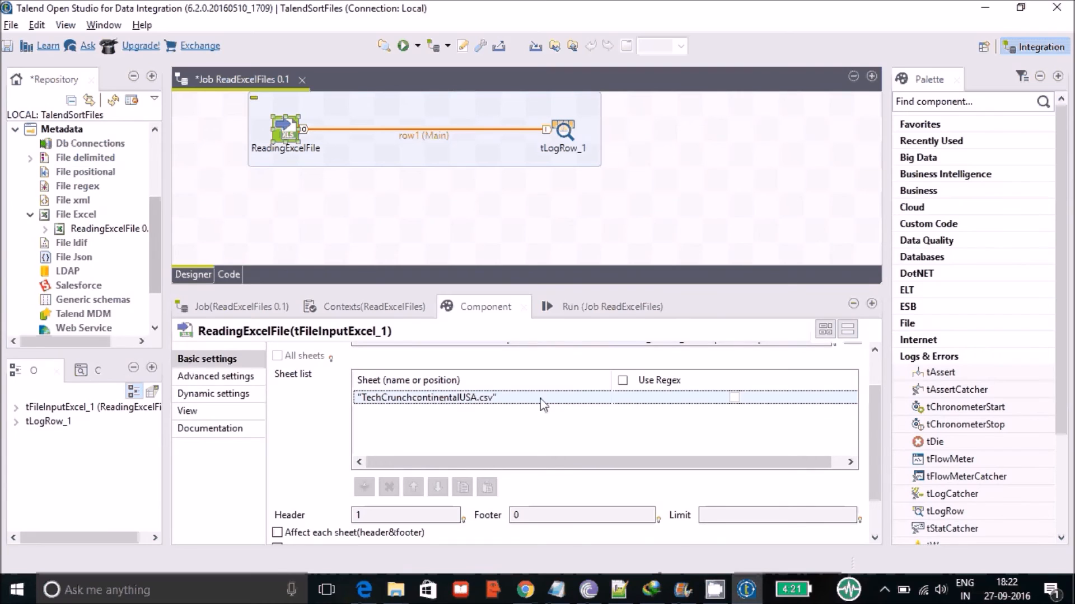
pyautogui.moveTo(318, 374)
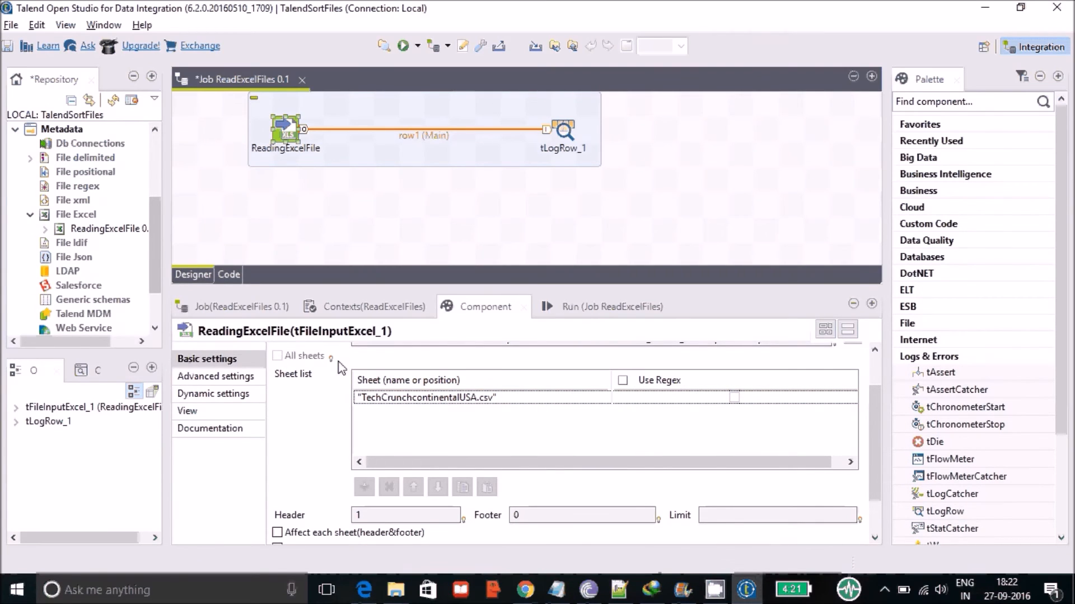
pyautogui.scroll(-3)
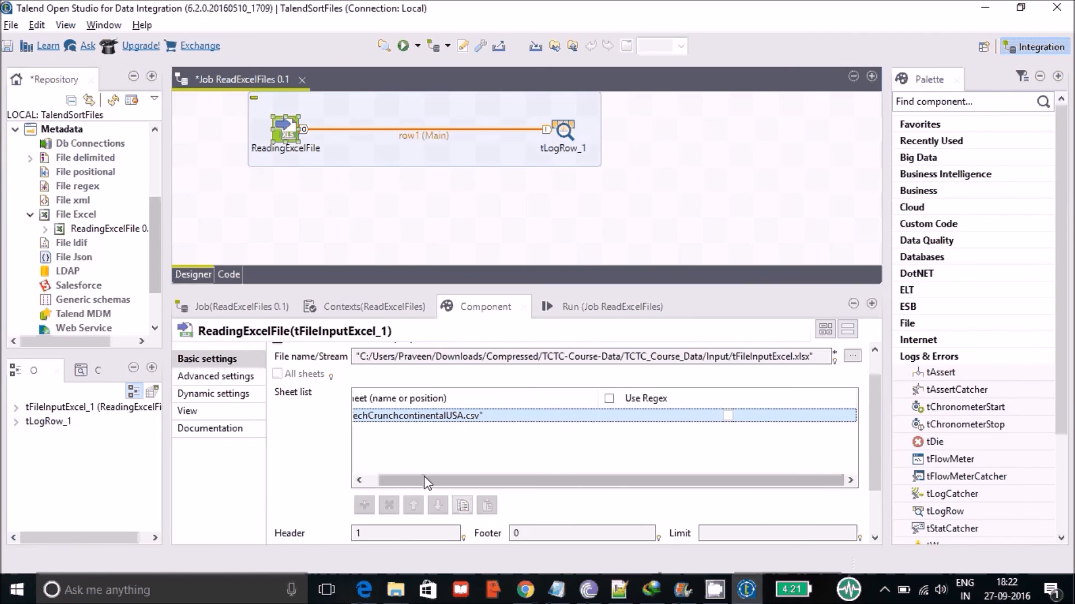
pyautogui.scroll(-3)
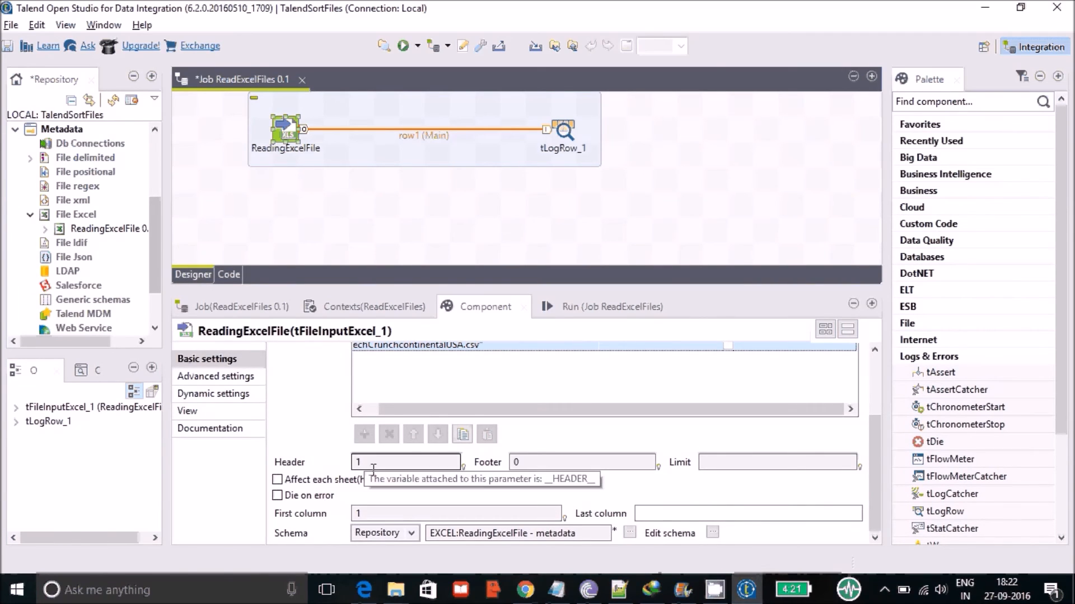
pyautogui.moveTo(662, 537)
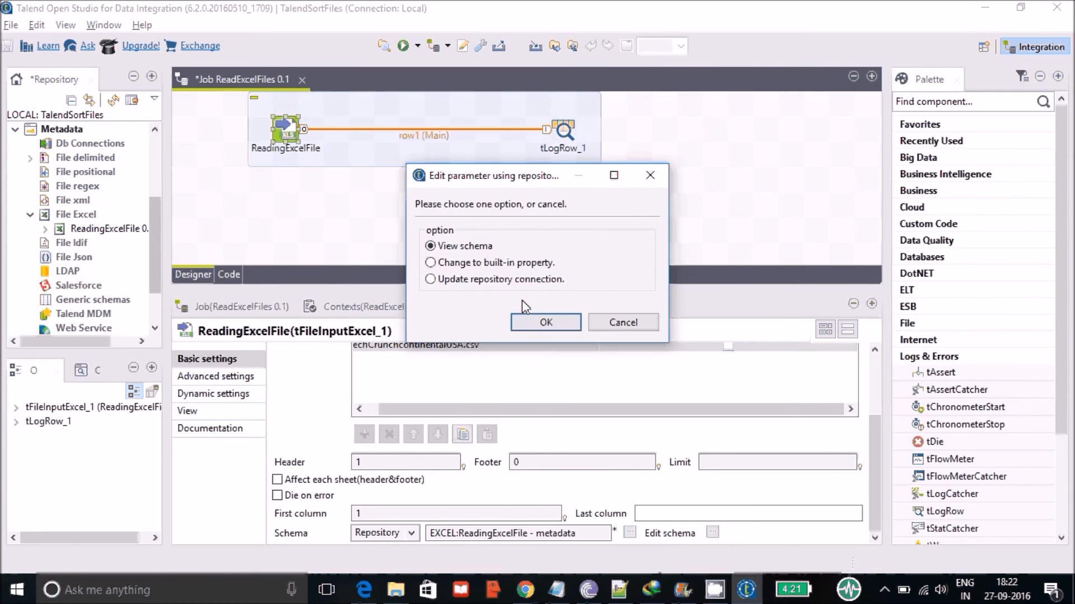
# View the ReadingExcelFile schema's ten columns, permalink to round, then close it
pyautogui.click(545, 323)
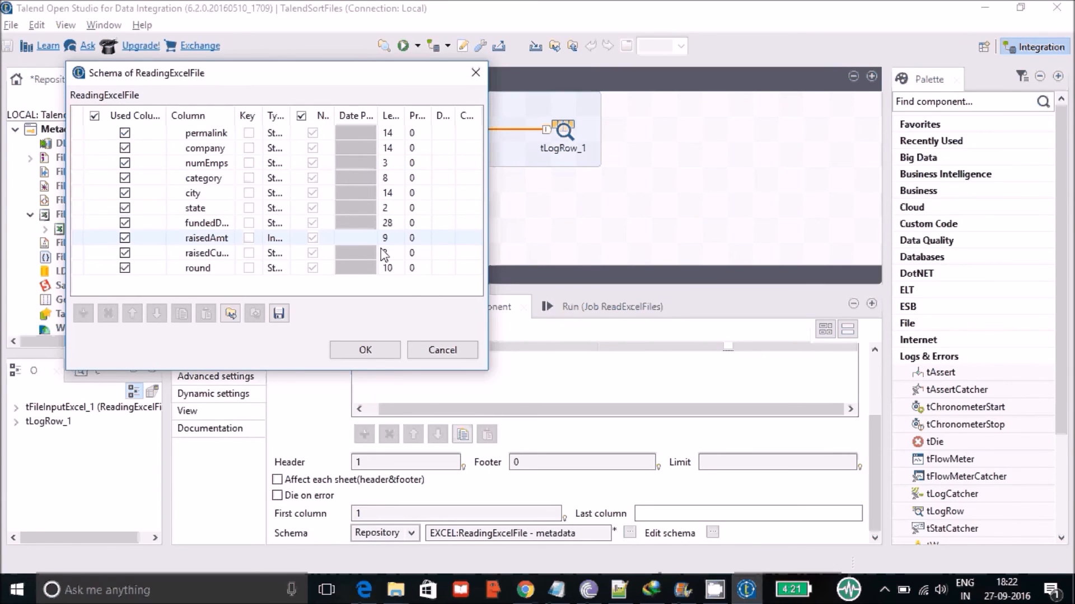
pyautogui.click(365, 349)
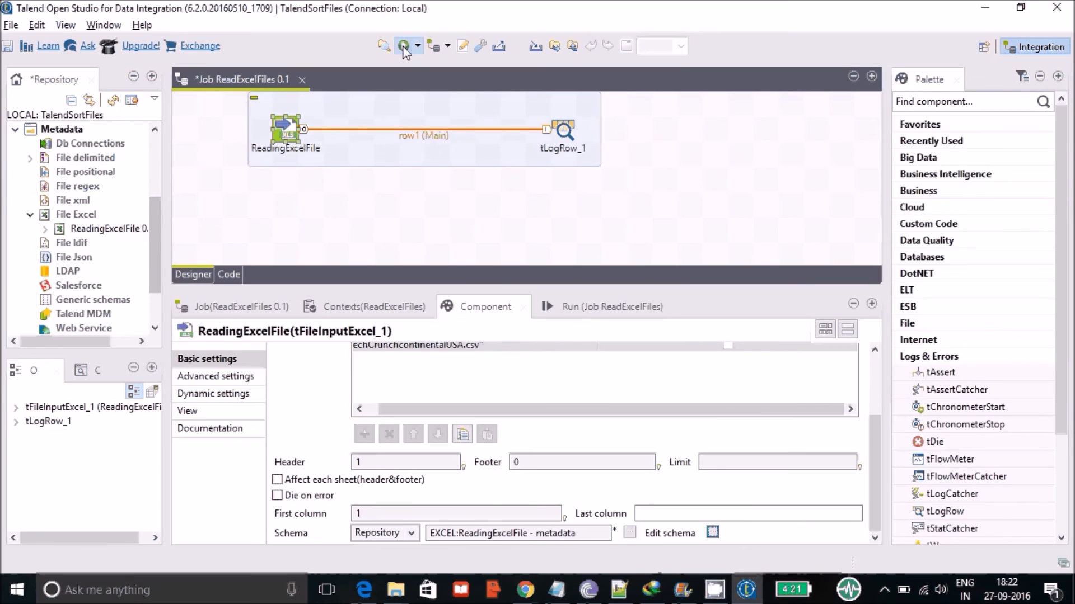
# Run ReadExcelFiles and check the startup funding rows like digg and facebook in the console
pyautogui.click(403, 46)
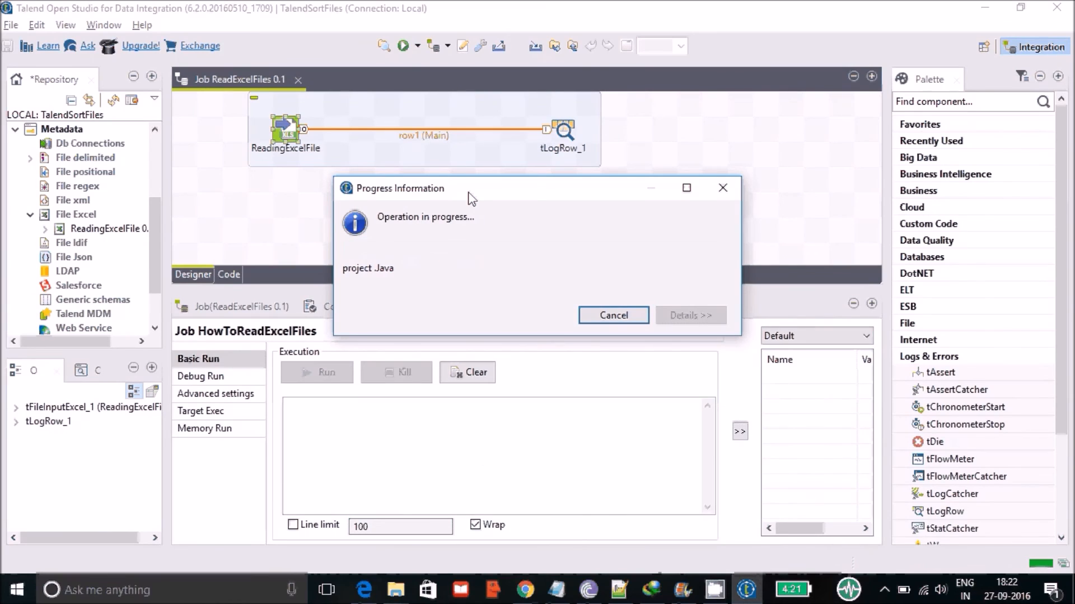
pyautogui.moveTo(403, 272)
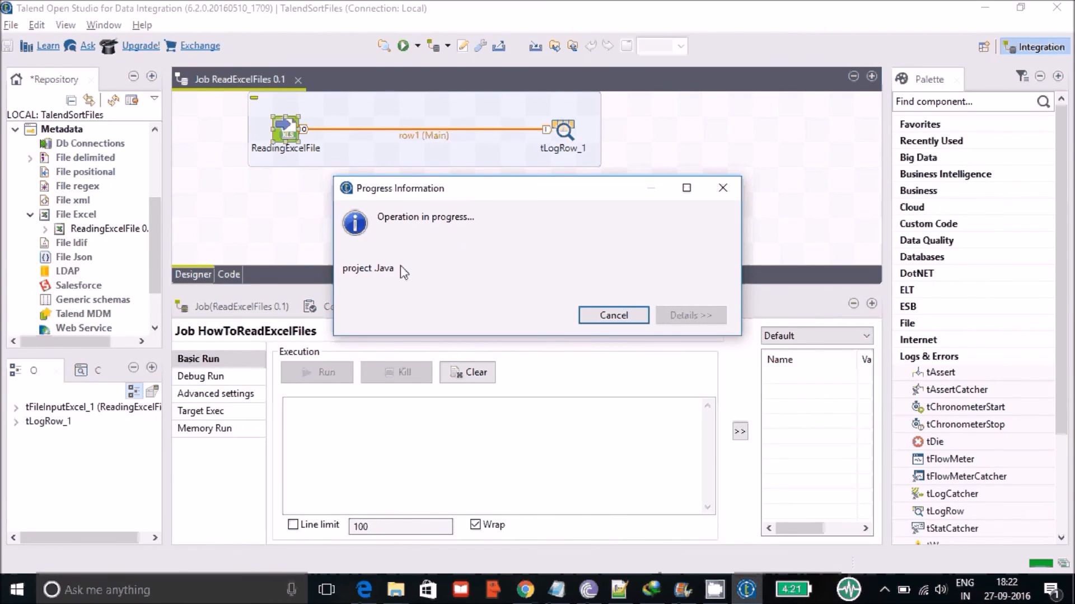
pyautogui.moveTo(423, 281)
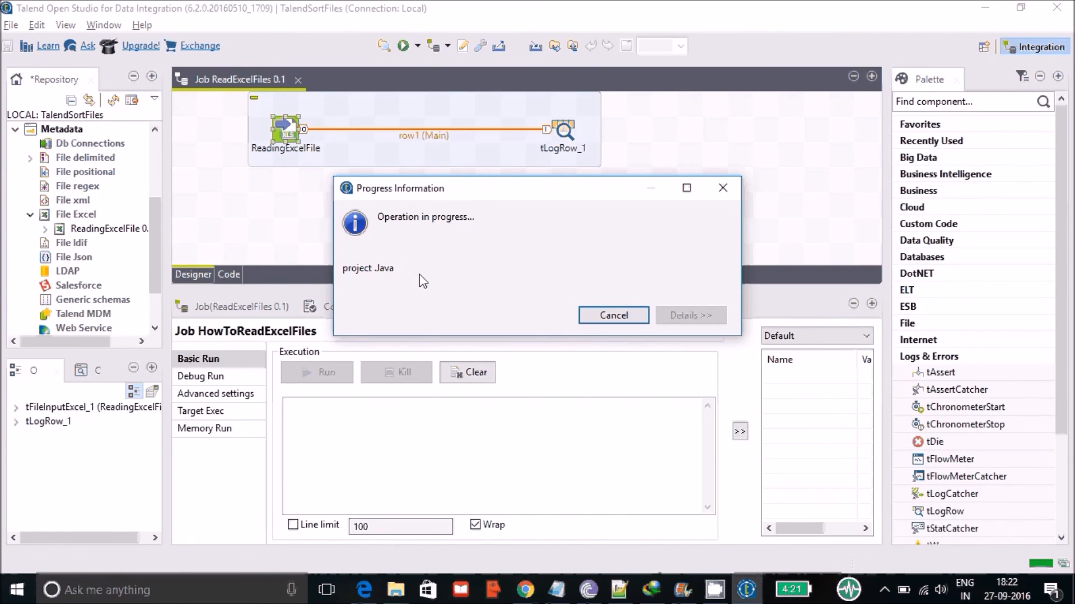
pyautogui.moveTo(409, 281)
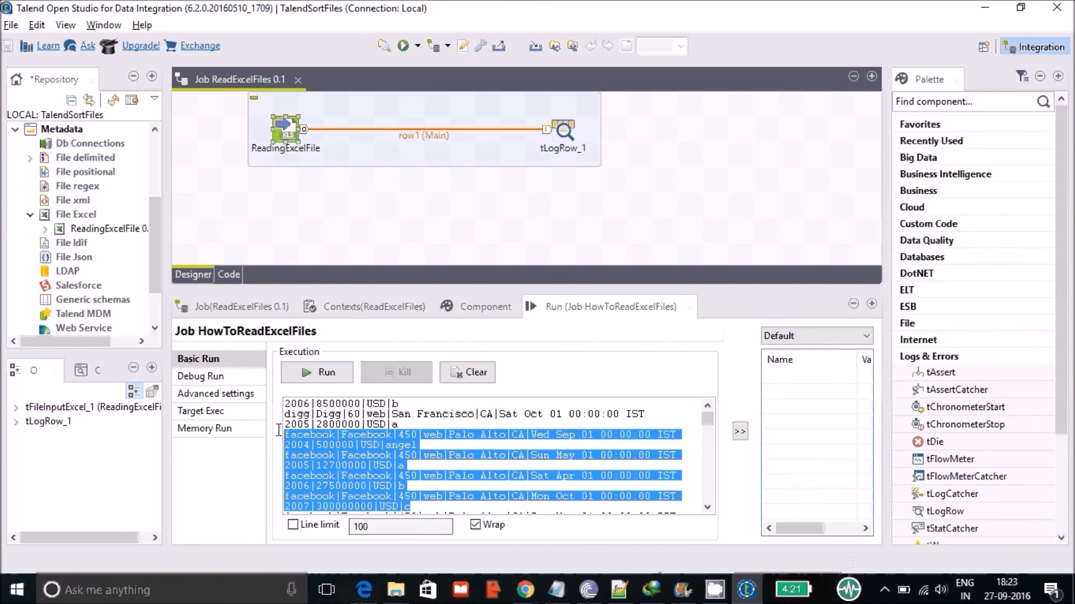
pyautogui.click(370, 202)
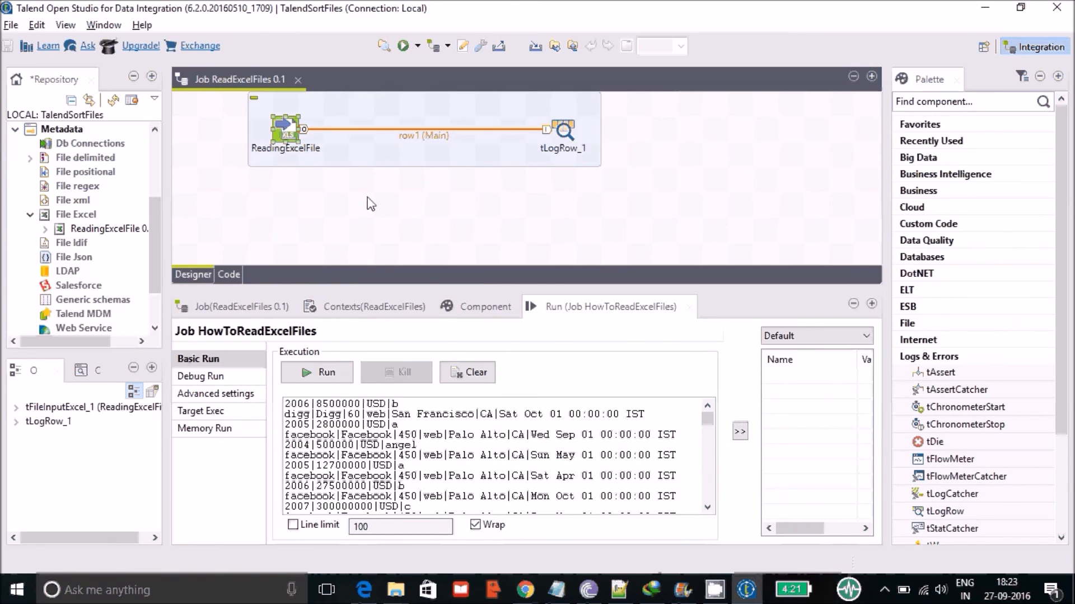
pyautogui.moveTo(415, 255)
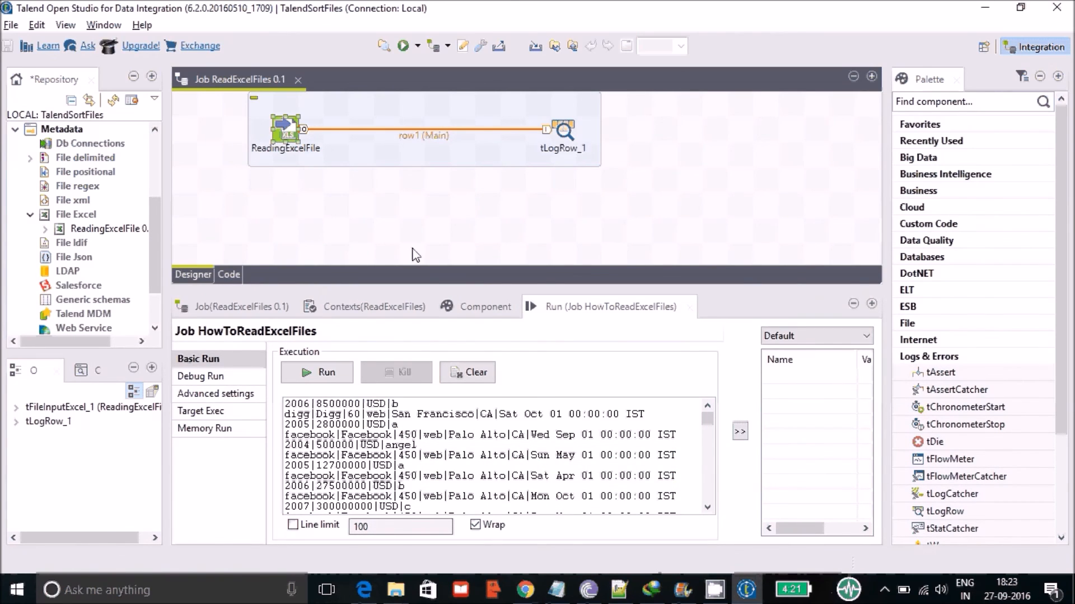